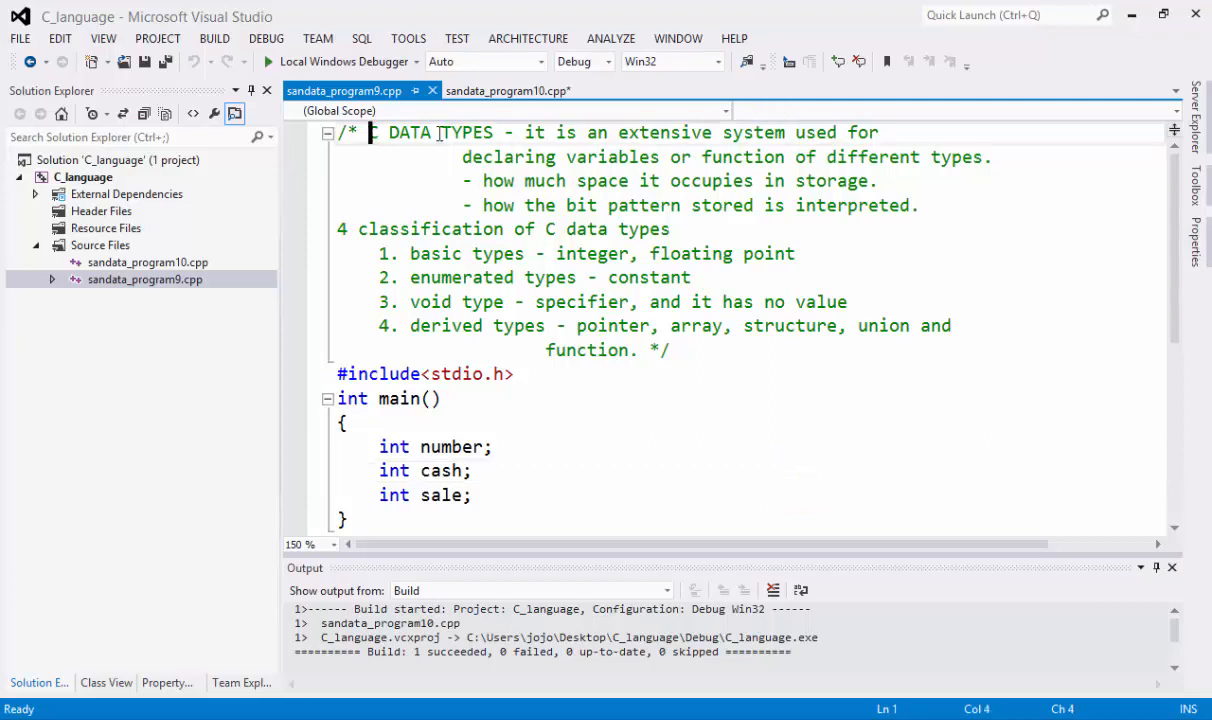
Switch to sandata_program10.cpp after reviewing the earlier file's text
{"action": "left_click_drag", "start_coordinate": [370, 132], "coordinate": [500, 132]}
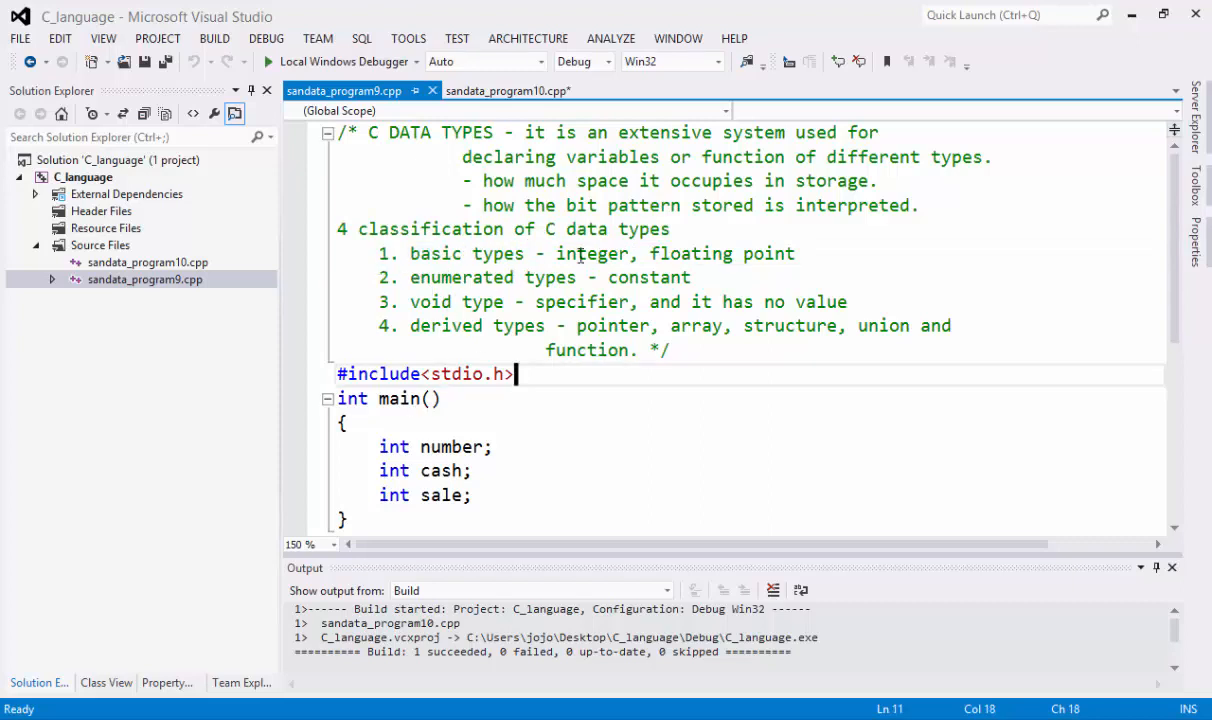
{"action": "double_click", "coordinate": [592, 252]}
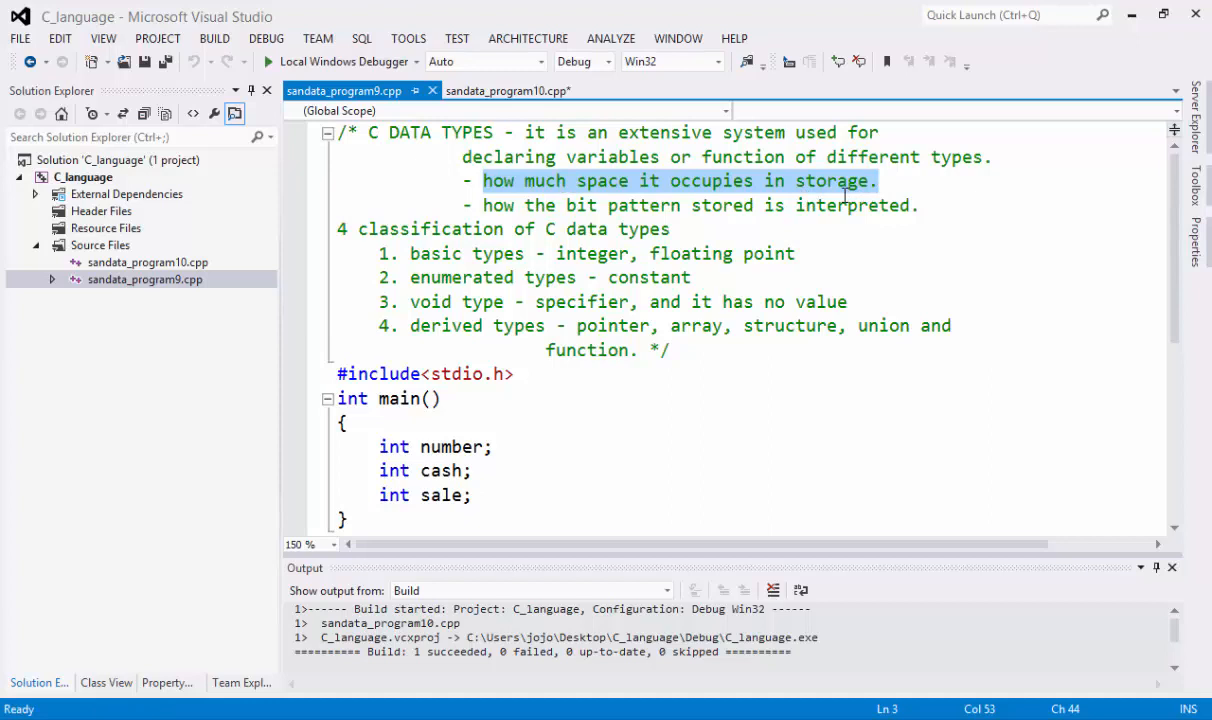
{"action": "mouse_move", "coordinate": [804, 180]}
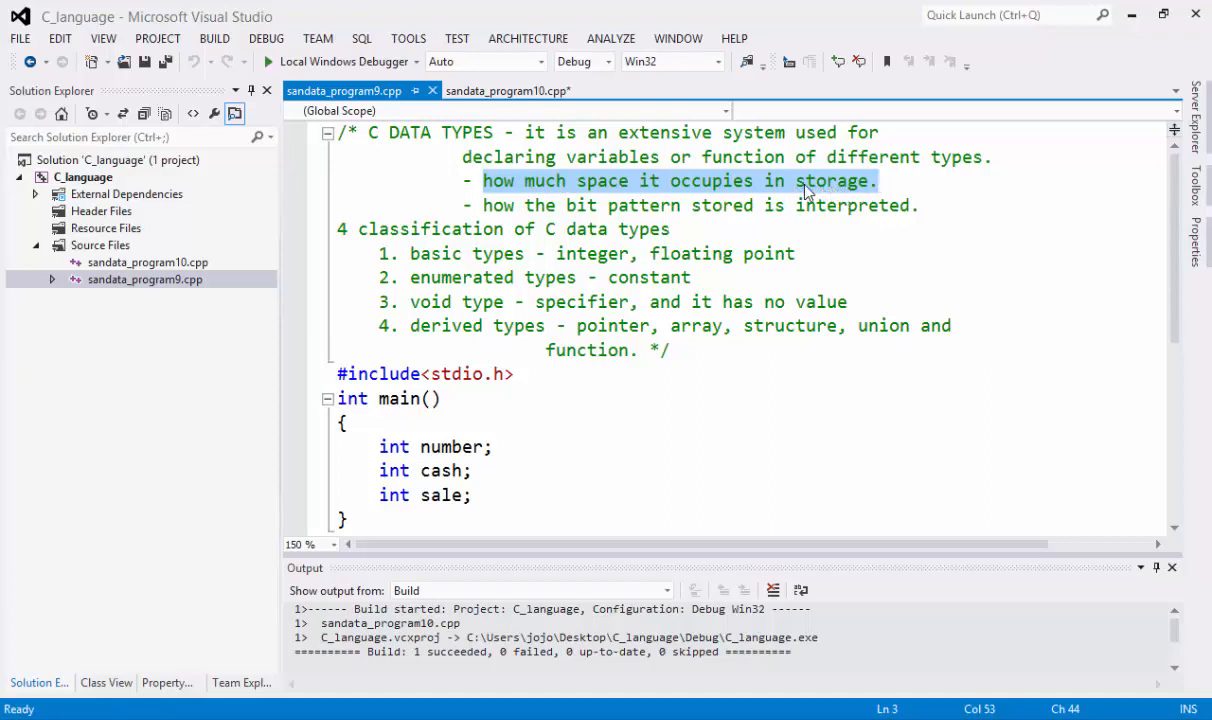
{"action": "mouse_move", "coordinate": [686, 180]}
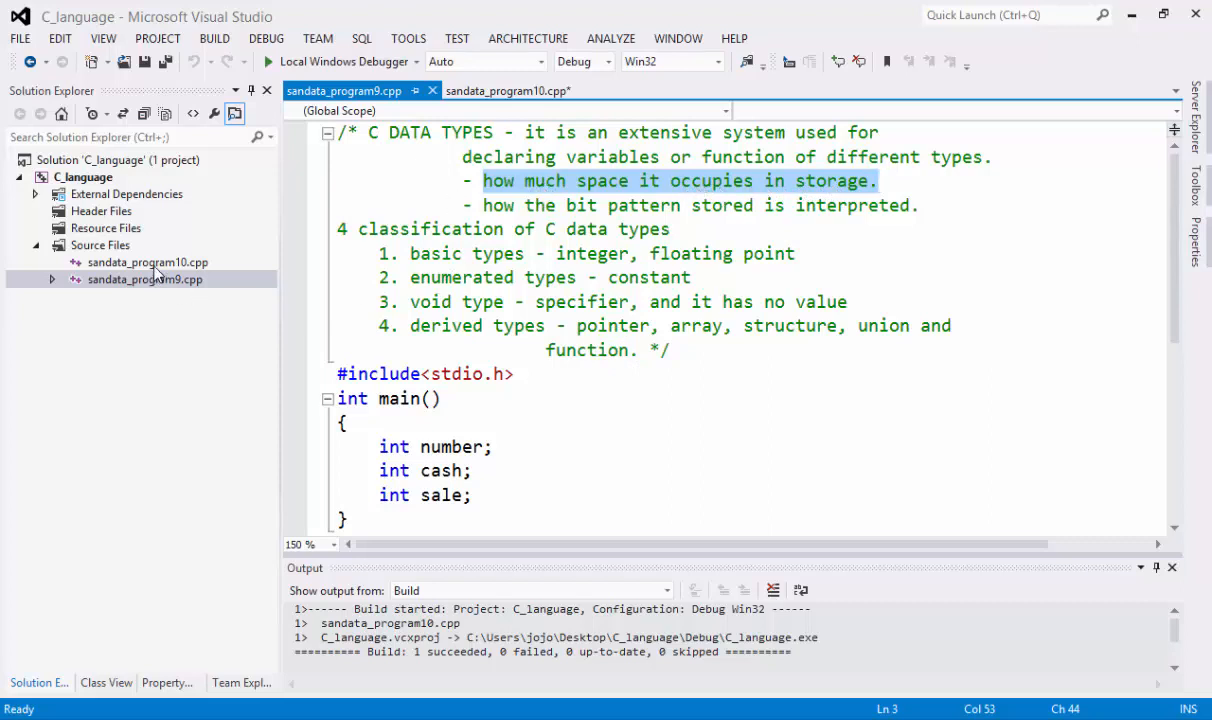
{"action": "left_click", "coordinate": [508, 90]}
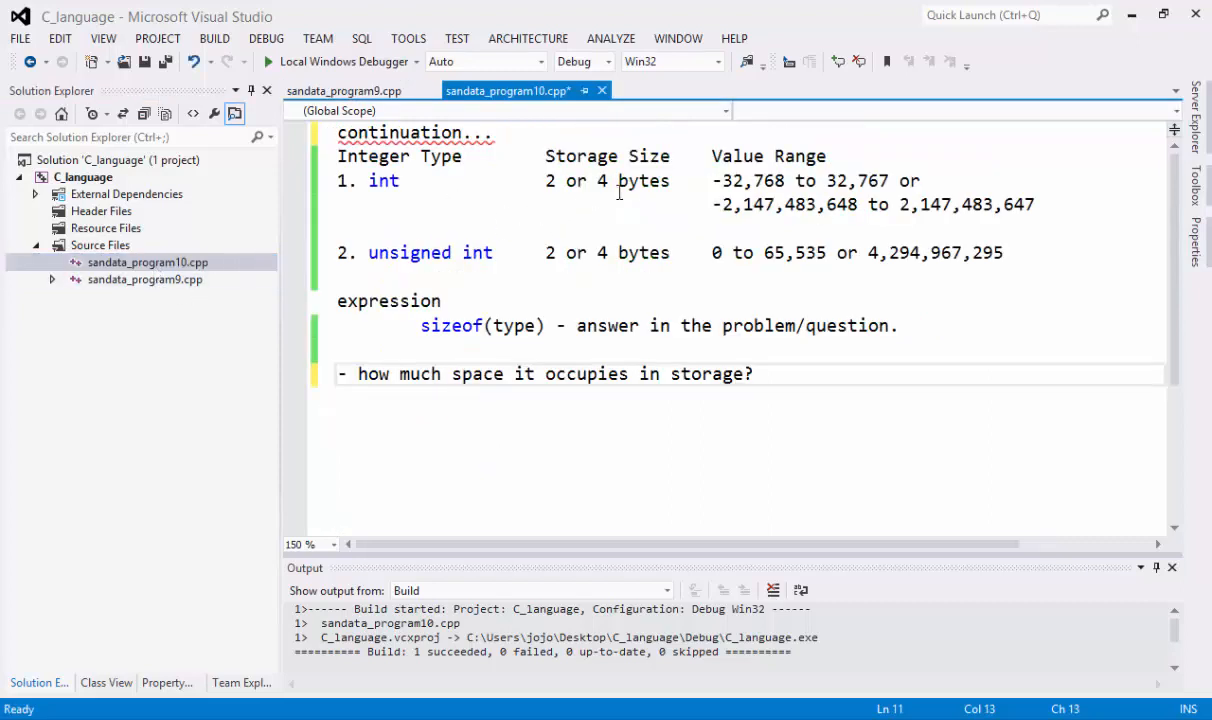
{"action": "mouse_move", "coordinate": [524, 374]}
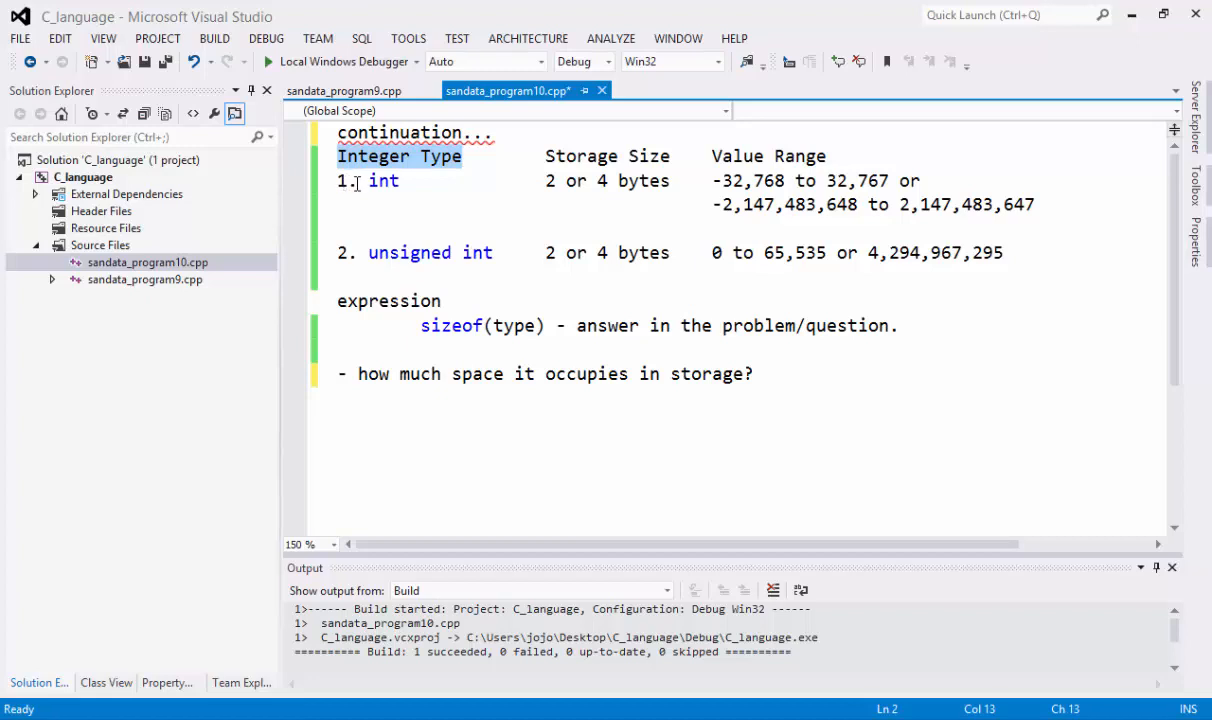
Point out the int row and its -32,768 lower bound in the storage table
{"action": "double_click", "coordinate": [384, 180]}
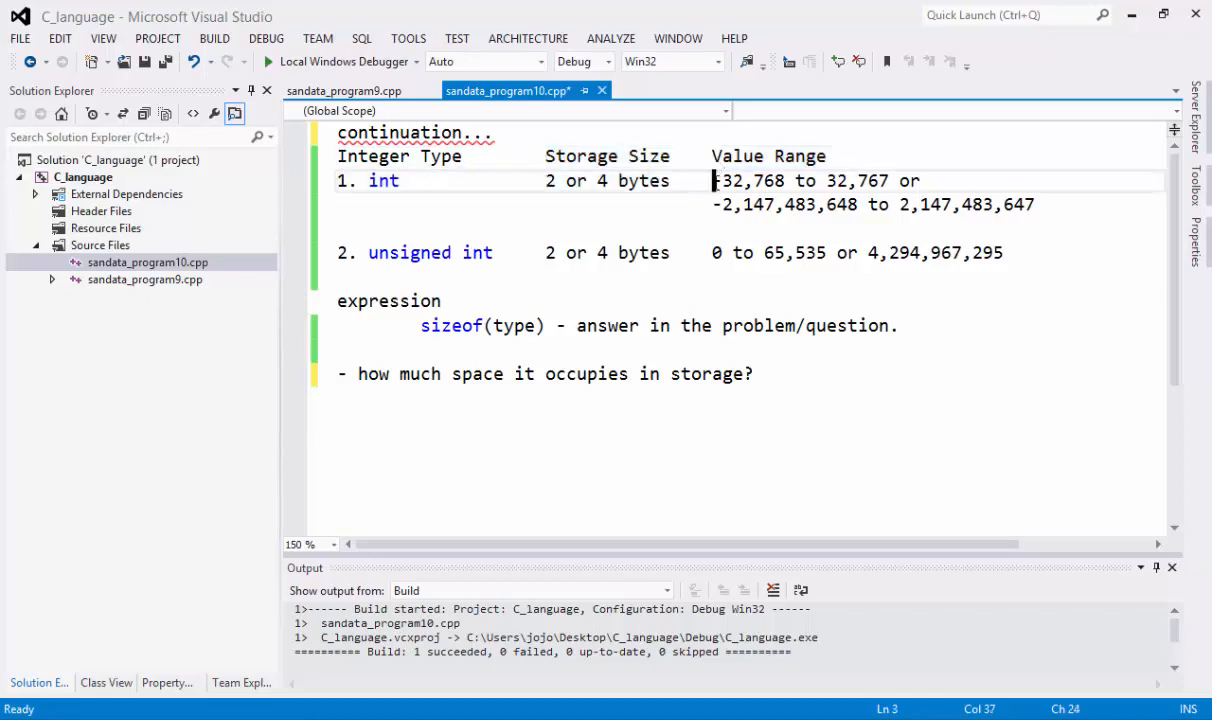
{"action": "left_click_drag", "start_coordinate": [712, 180], "coordinate": [796, 180]}
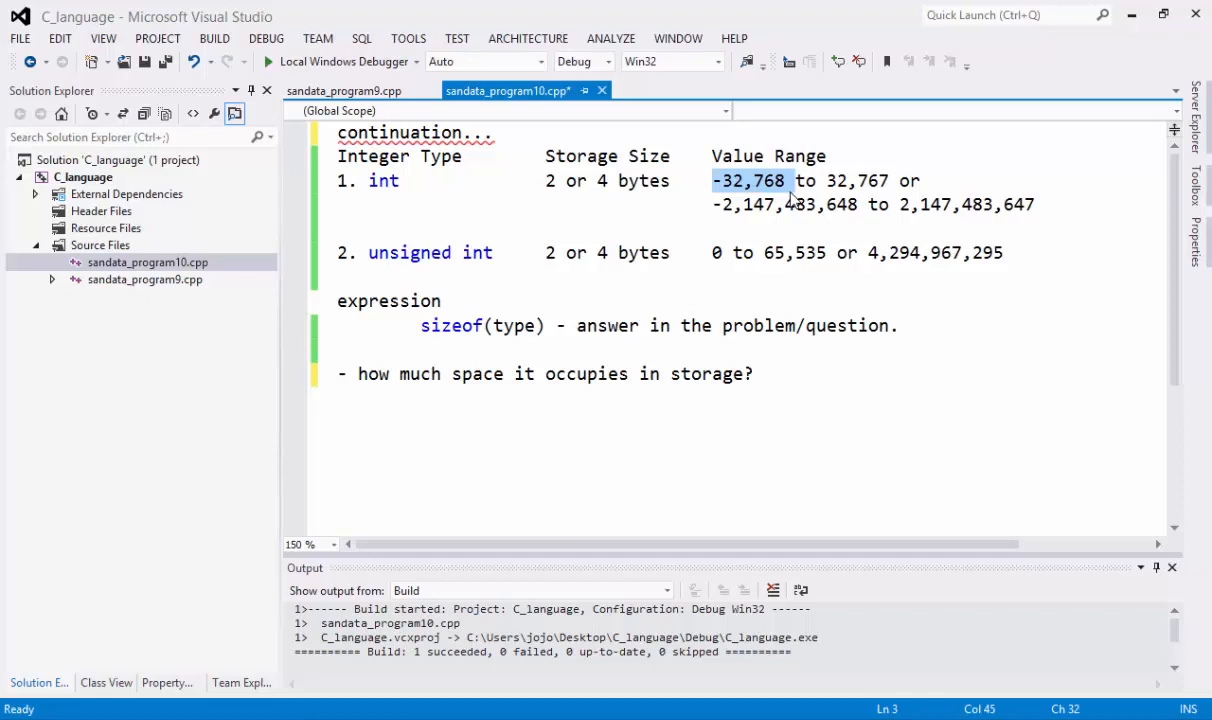
{"action": "mouse_move", "coordinate": [816, 204]}
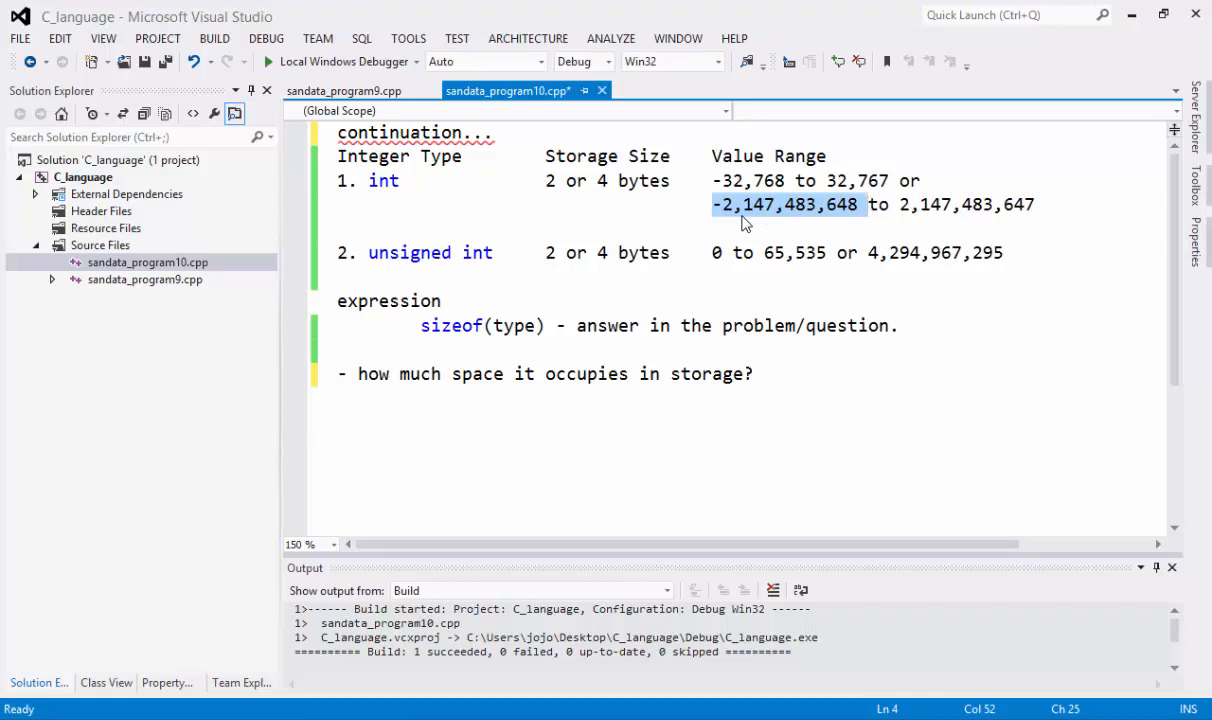
{"action": "mouse_move", "coordinate": [804, 224]}
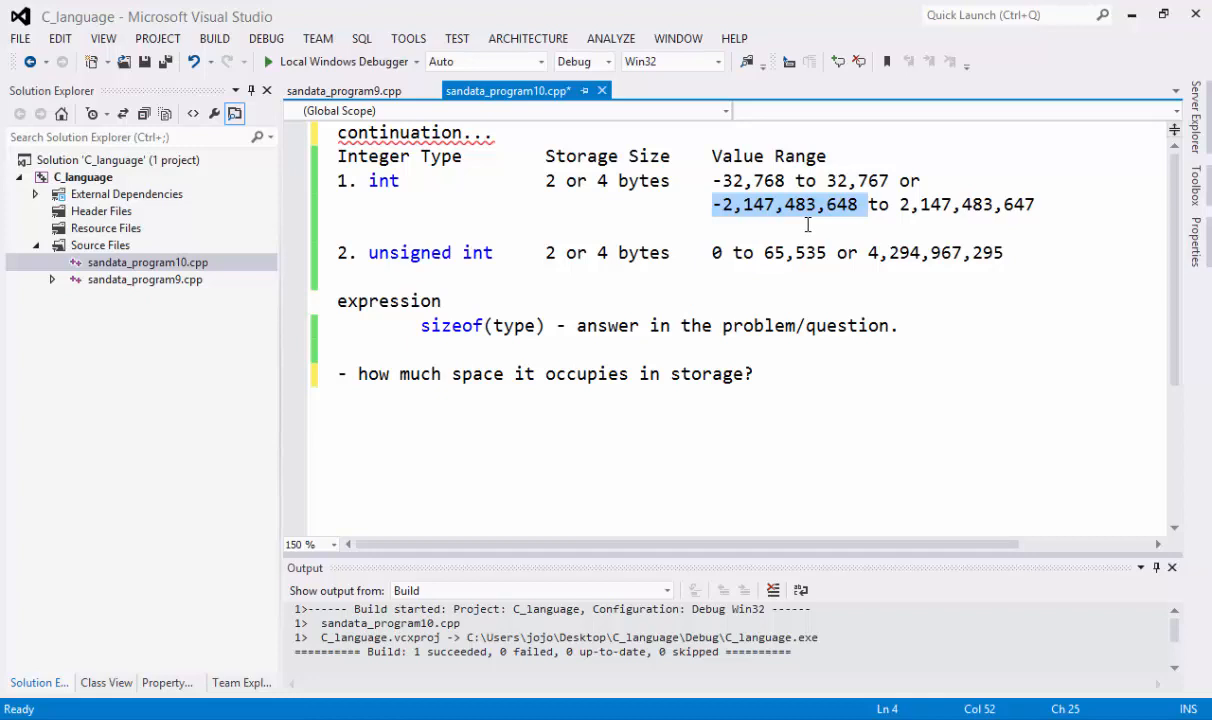
{"action": "mouse_move", "coordinate": [828, 224]}
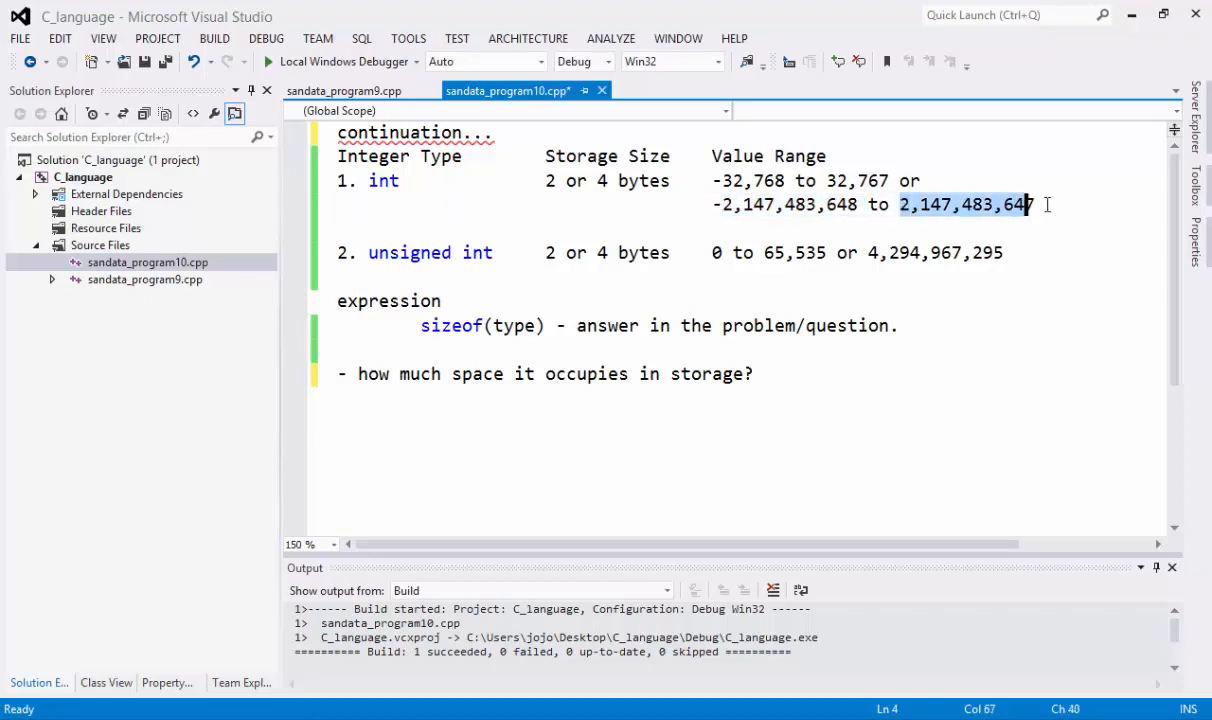
{"action": "type", "text": "7"}
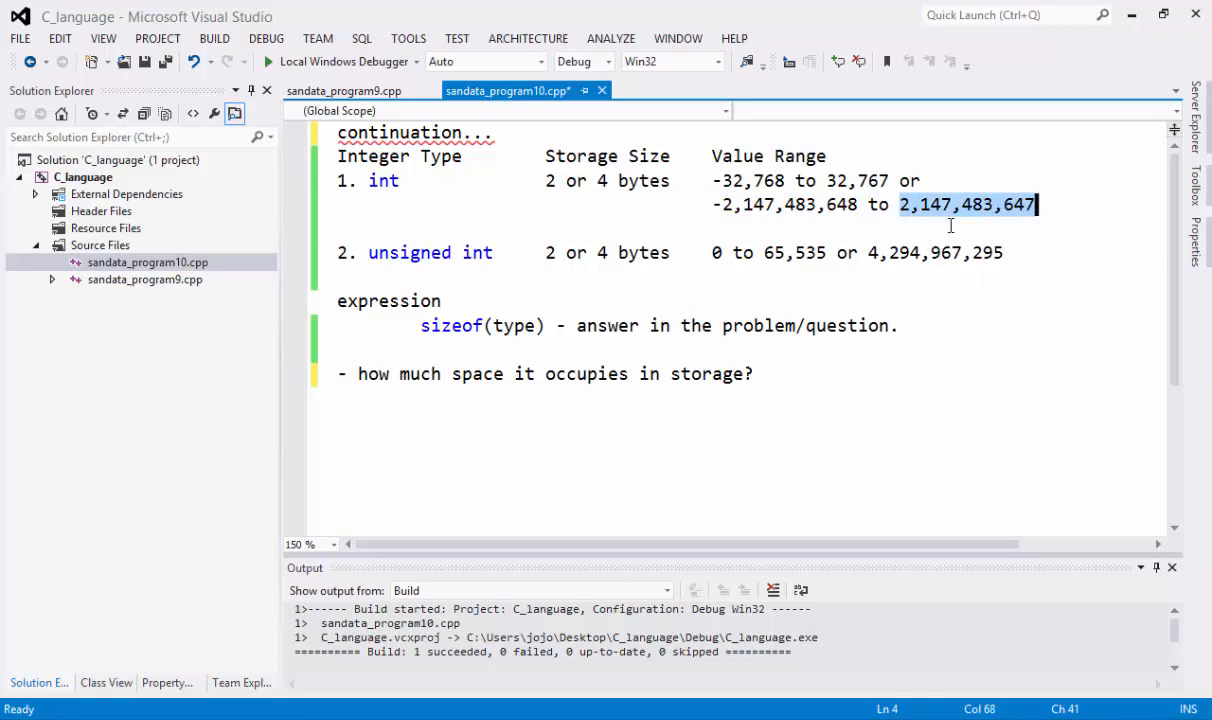
{"action": "mouse_move", "coordinate": [978, 224]}
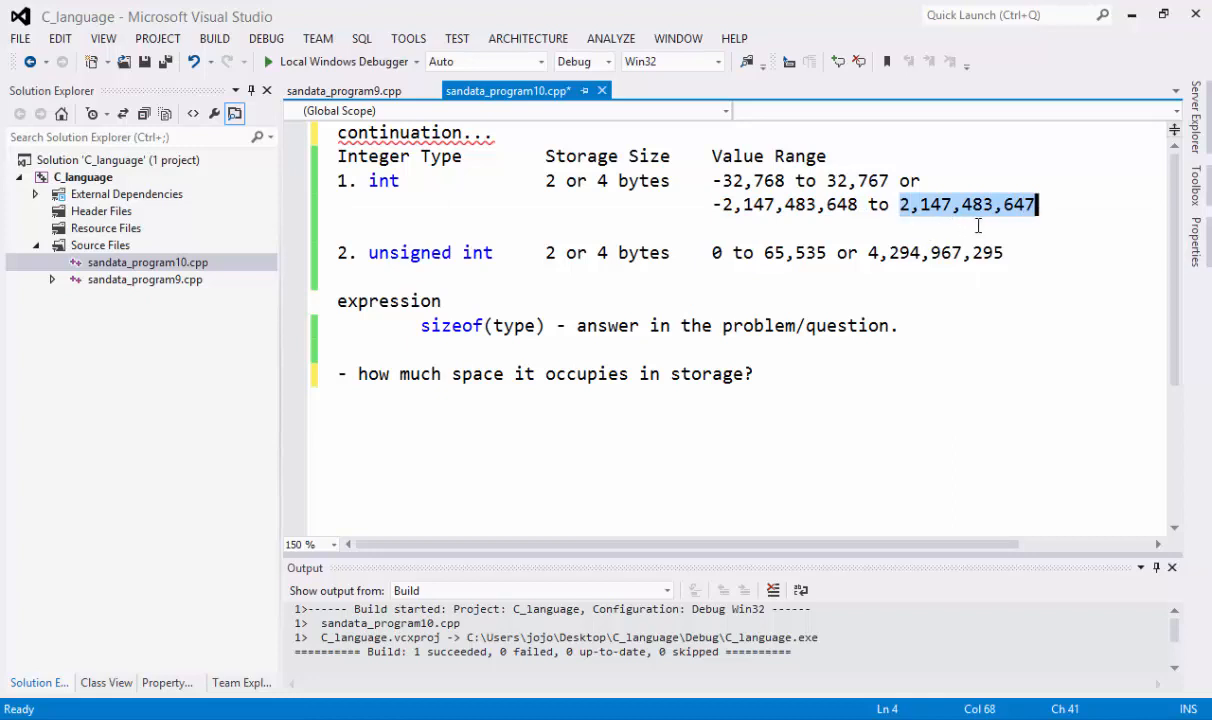
{"action": "mouse_move", "coordinate": [1030, 232]}
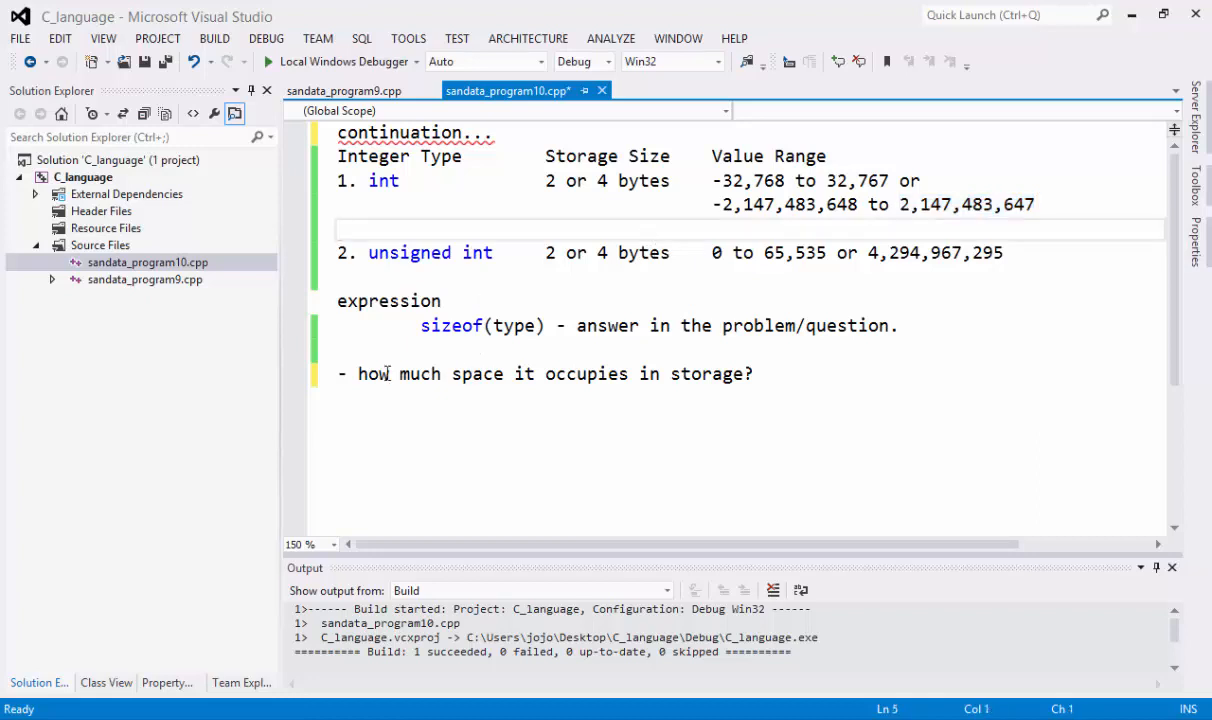
Highlight the storage-space question and the type argument of sizeof, then begin a new line
{"action": "left_click_drag", "start_coordinate": [358, 374], "coordinate": [750, 374]}
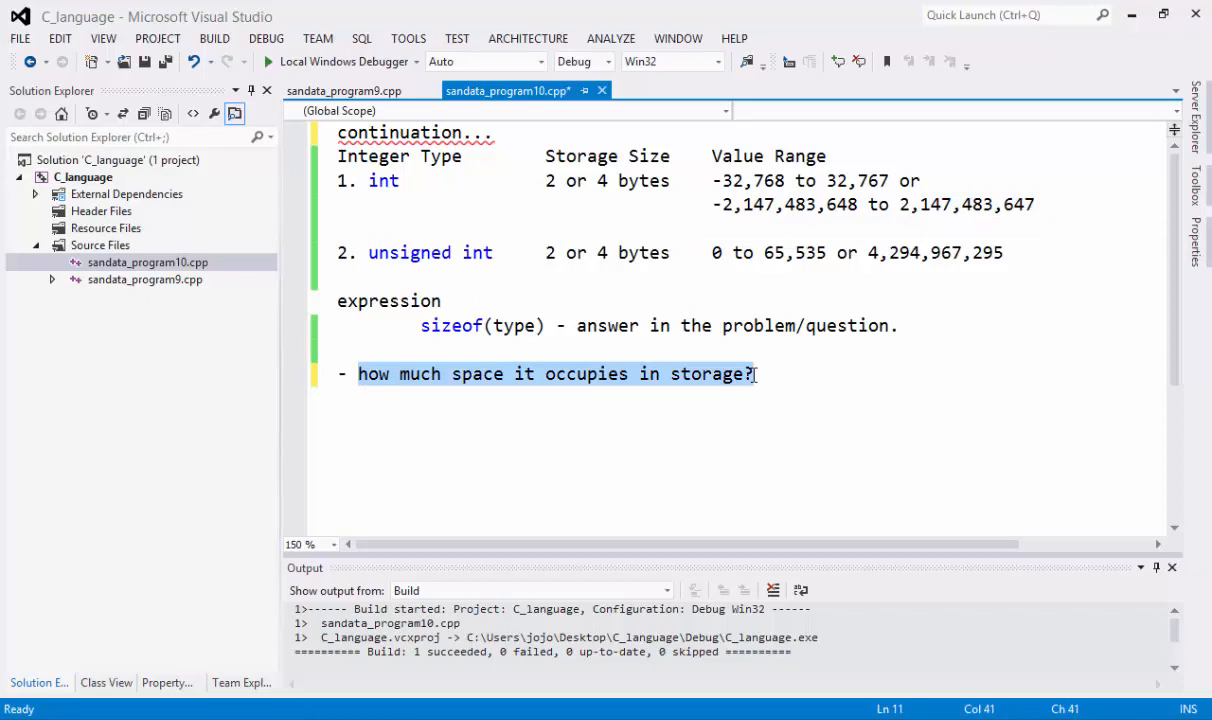
{"action": "mouse_move", "coordinate": [456, 388]}
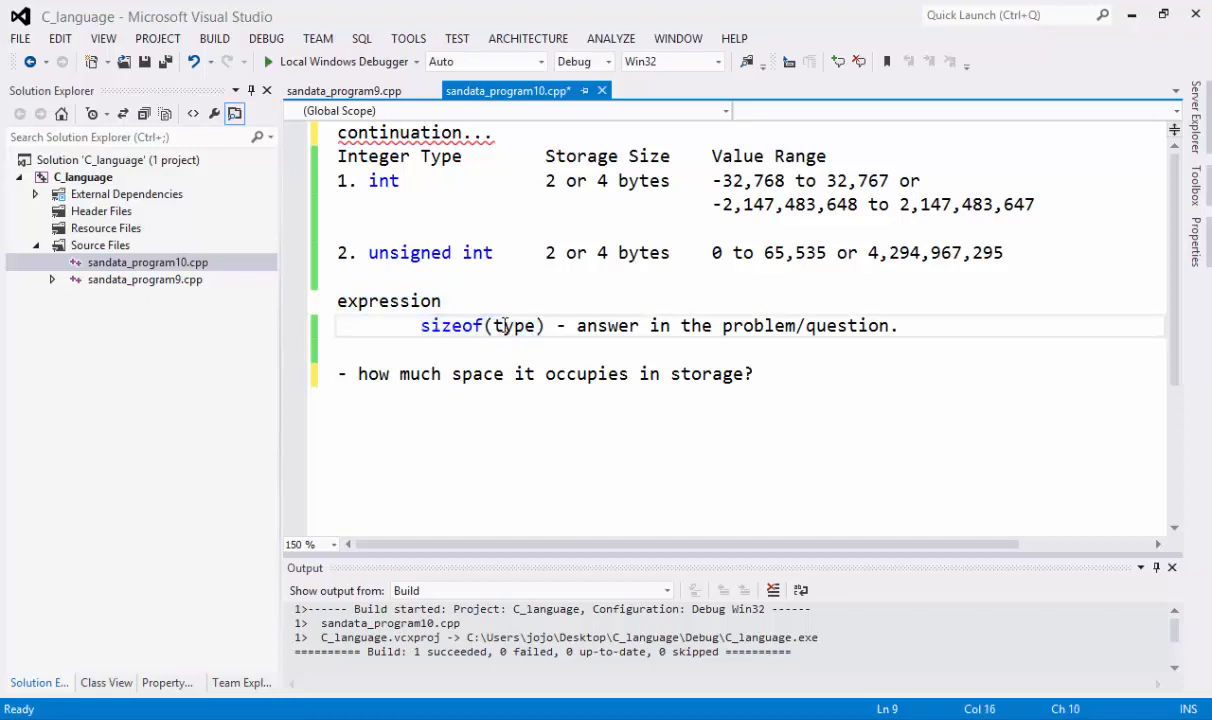
{"action": "double_click", "coordinate": [512, 324]}
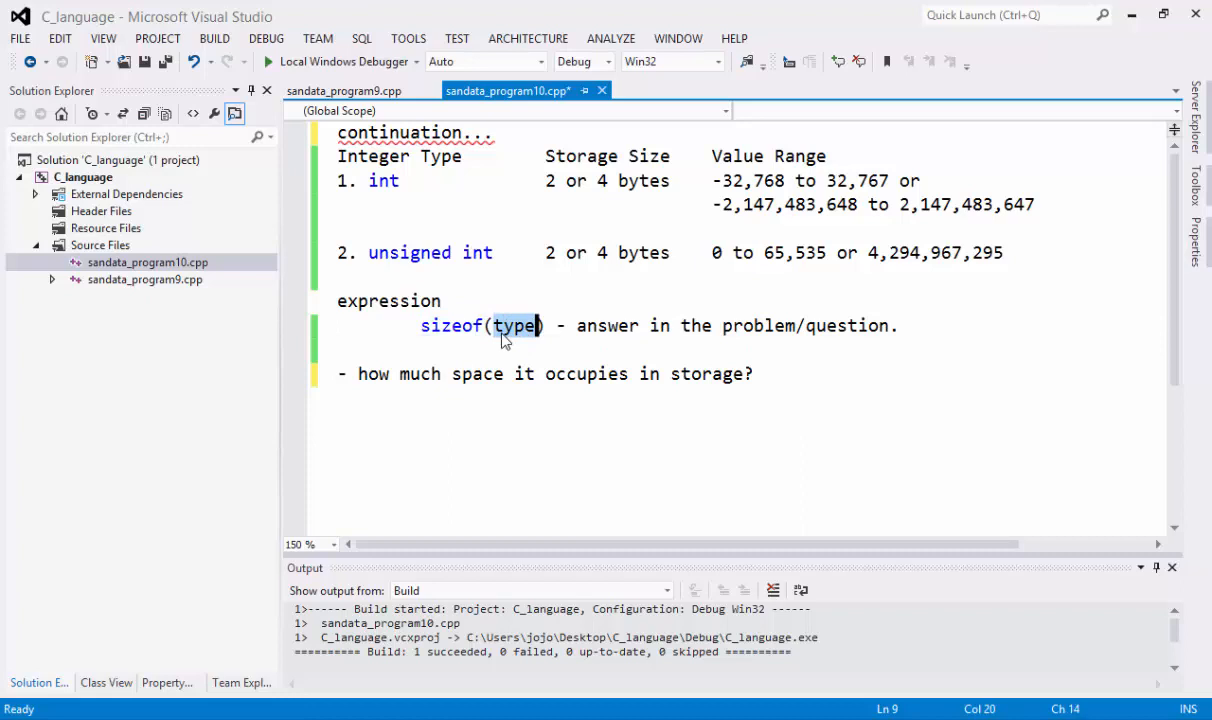
{"action": "mouse_move", "coordinate": [370, 188]}
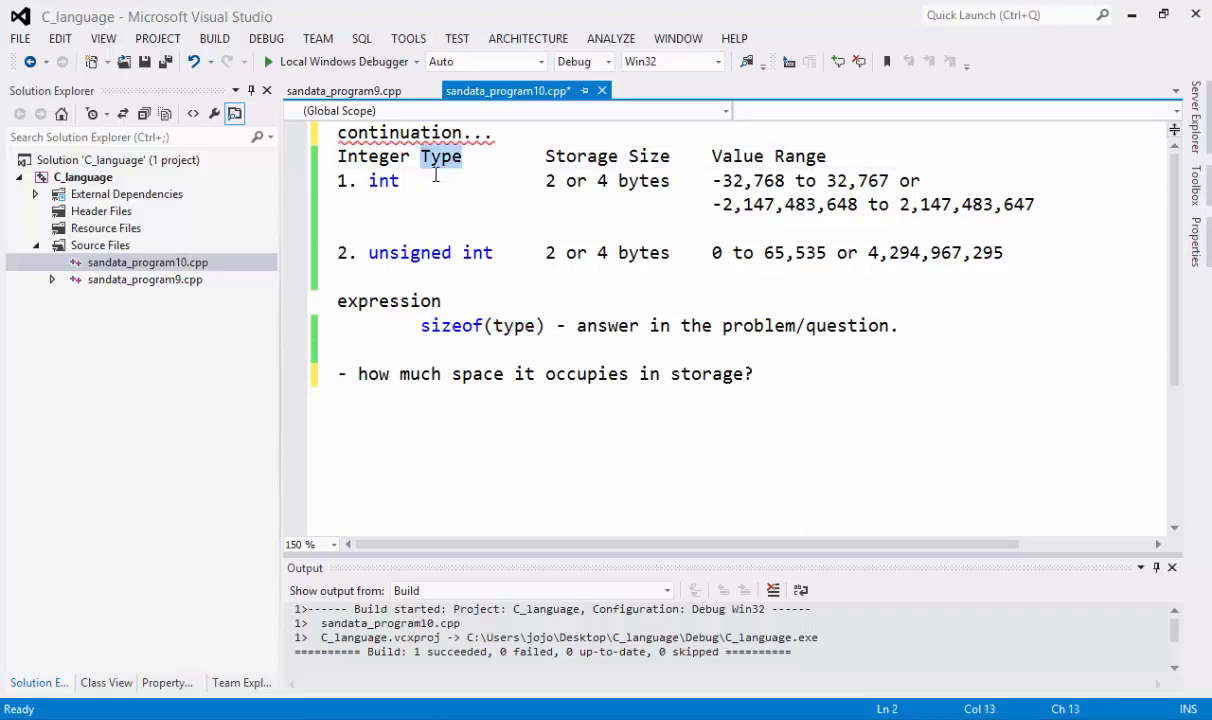
{"action": "double_click", "coordinate": [516, 324]}
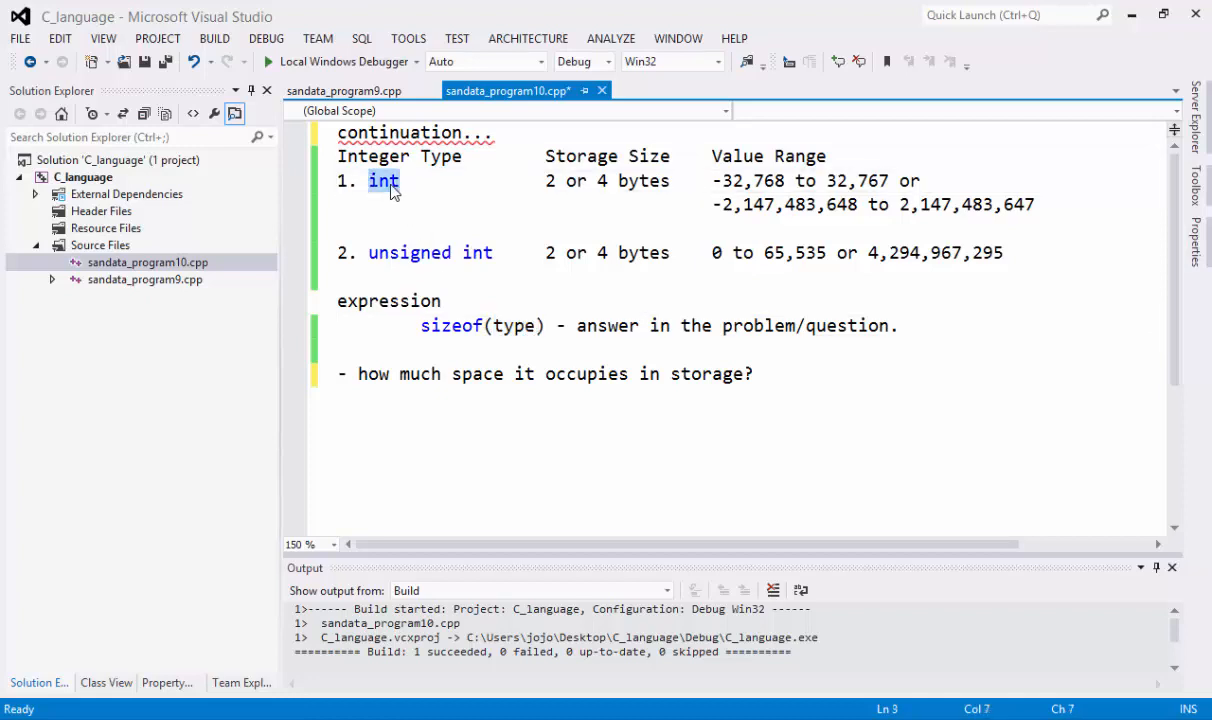
{"action": "double_click", "coordinate": [512, 324]}
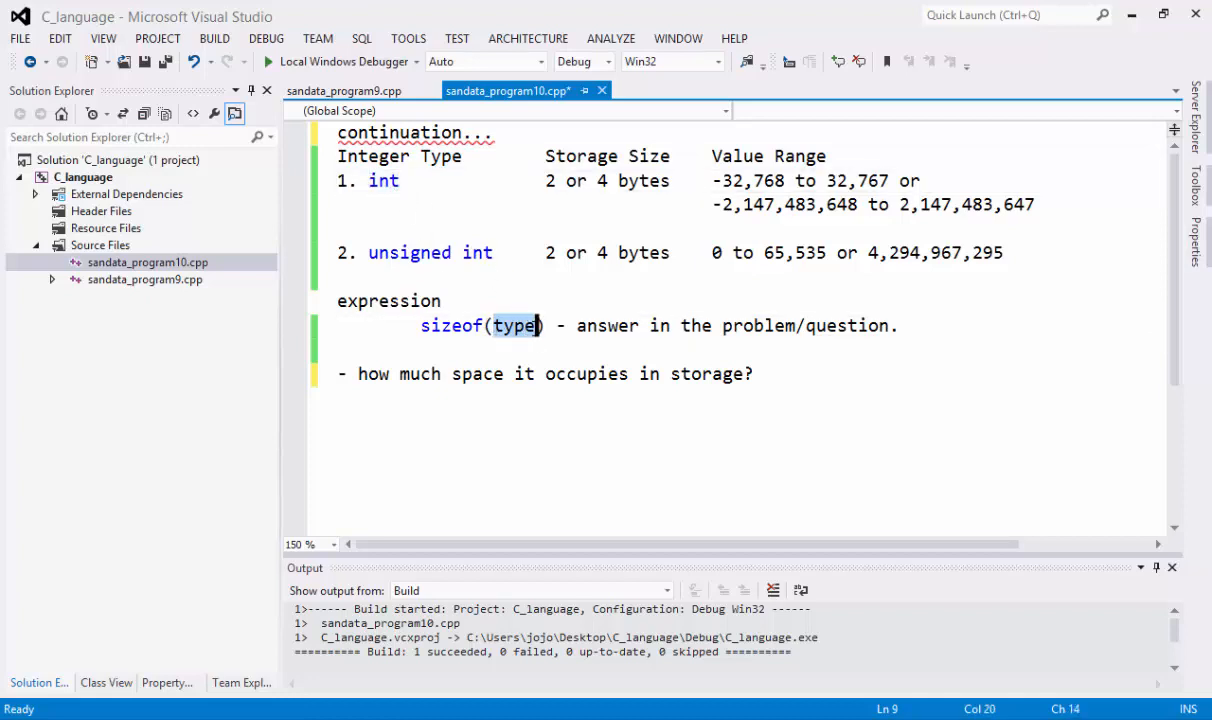
{"action": "mouse_move", "coordinate": [564, 324]}
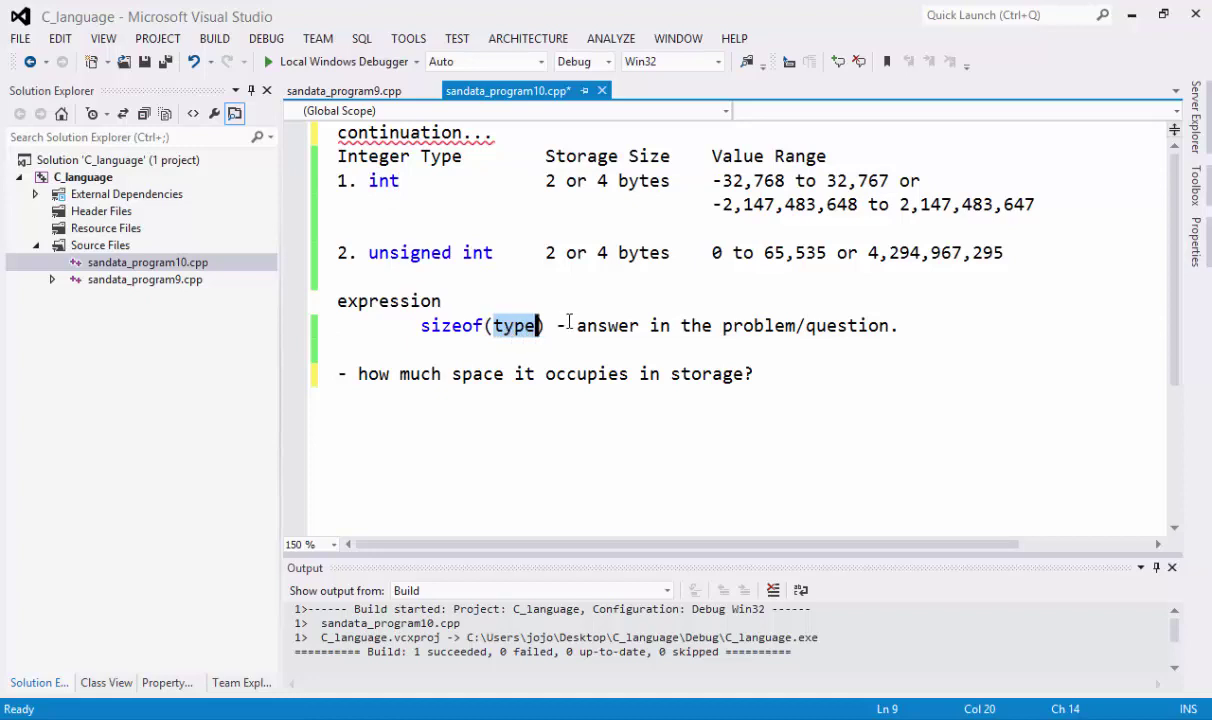
{"action": "left_click_drag", "start_coordinate": [576, 324], "coordinate": [898, 324]}
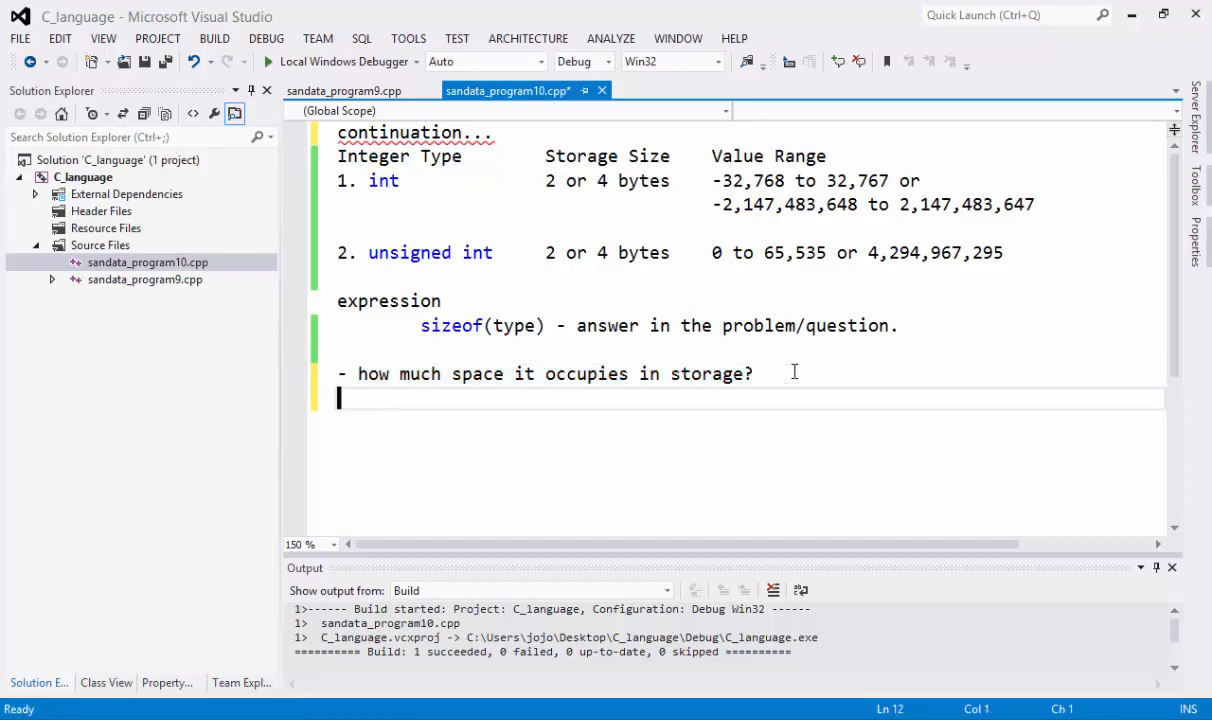
Add #include<stdio.h> and an empty int main() body below the notes
{"action": "type", "text": "#include"}
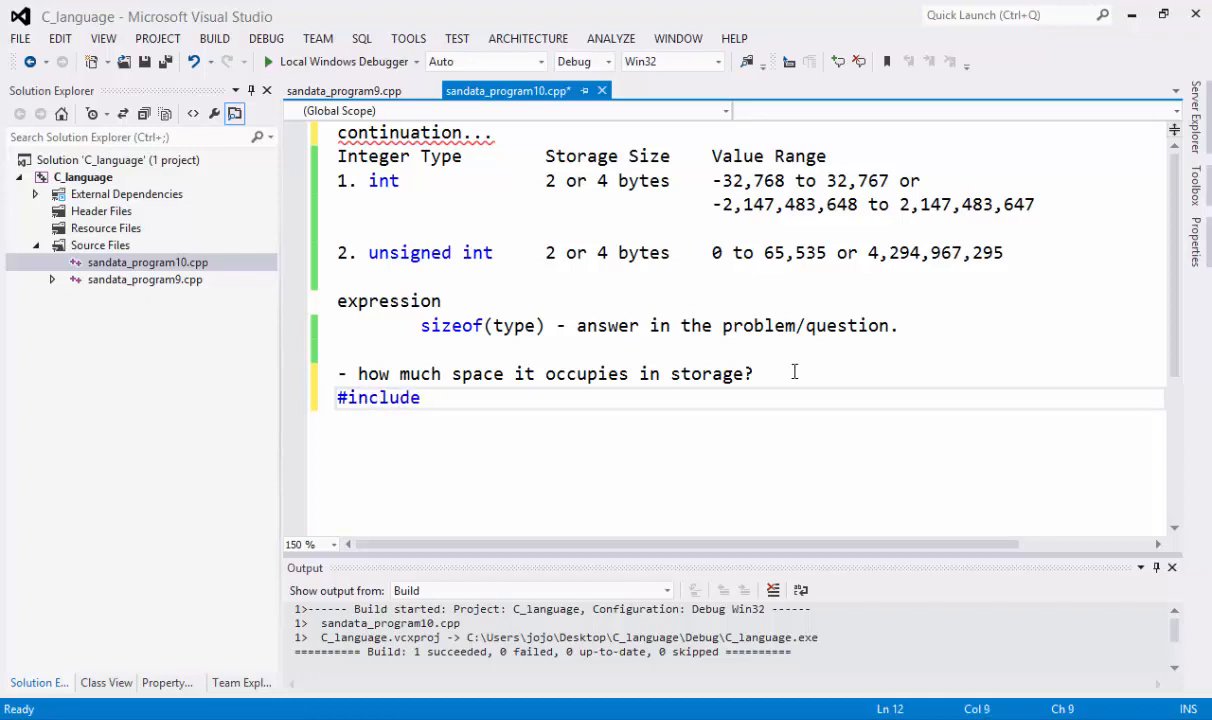
{"action": "type", "text": "<stdio."}
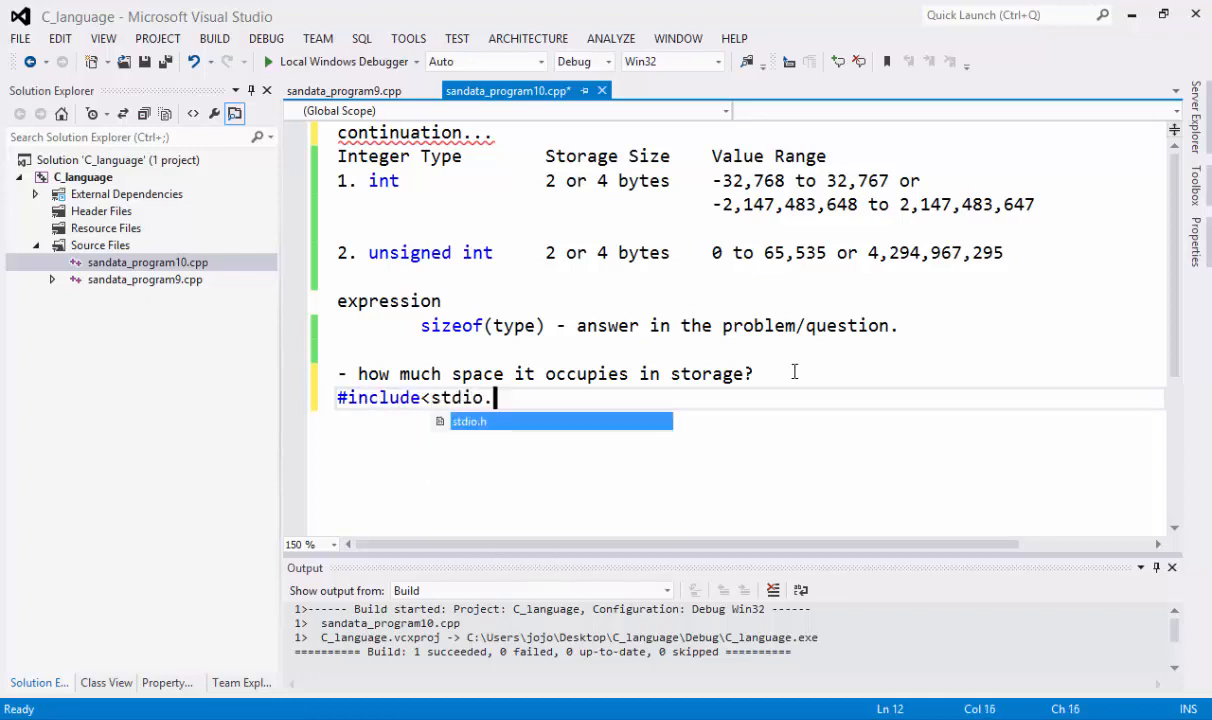
{"action": "type", "text": "h>"}
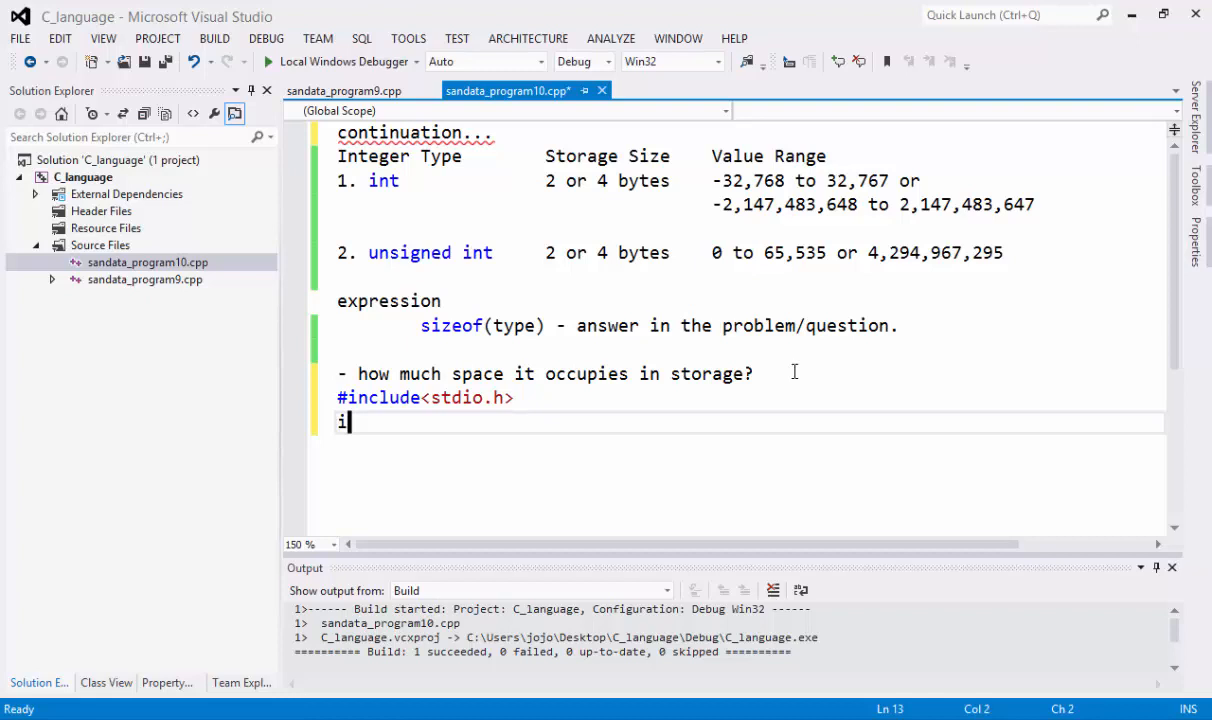
{"action": "type", "text": "nt main()"}
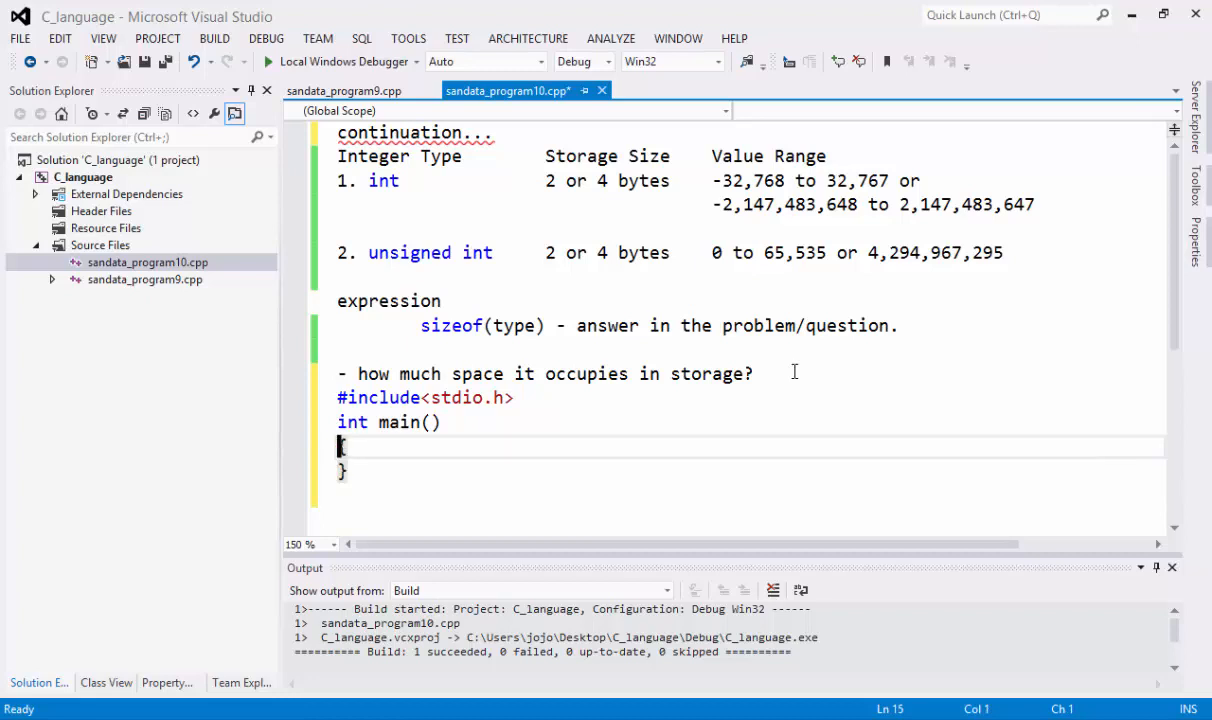
{"action": "type", "text": "{"}
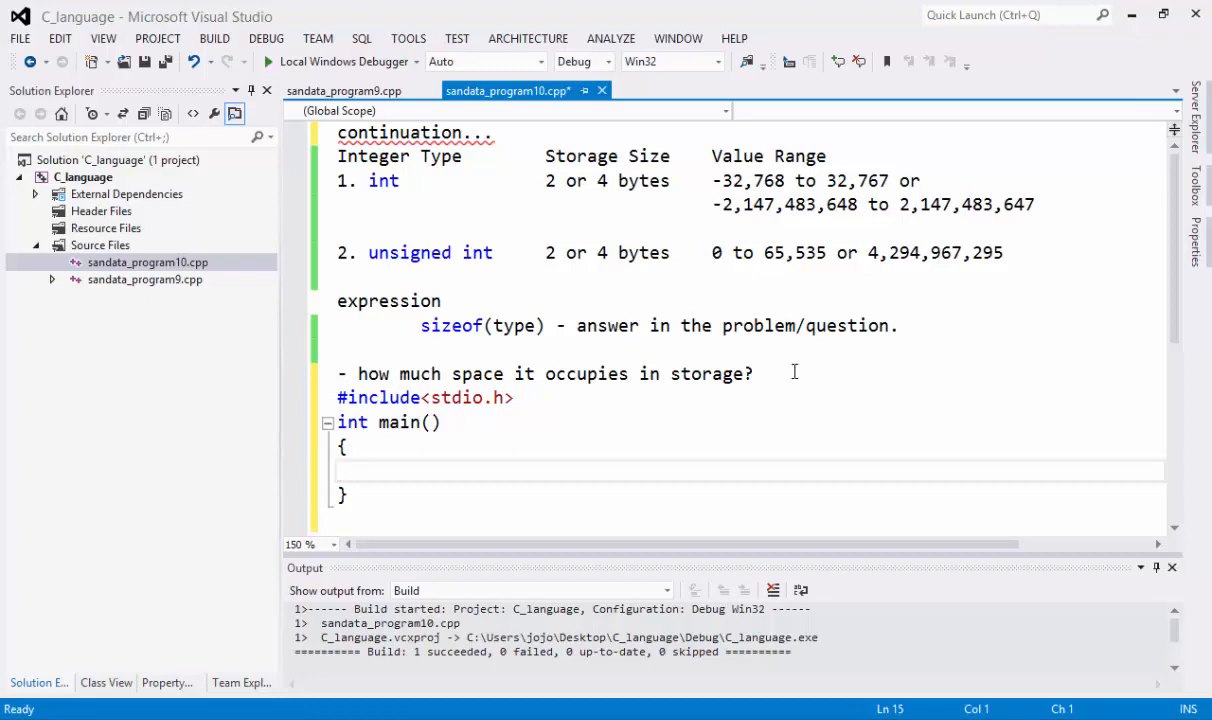
{"action": "type", "text": "pr"}
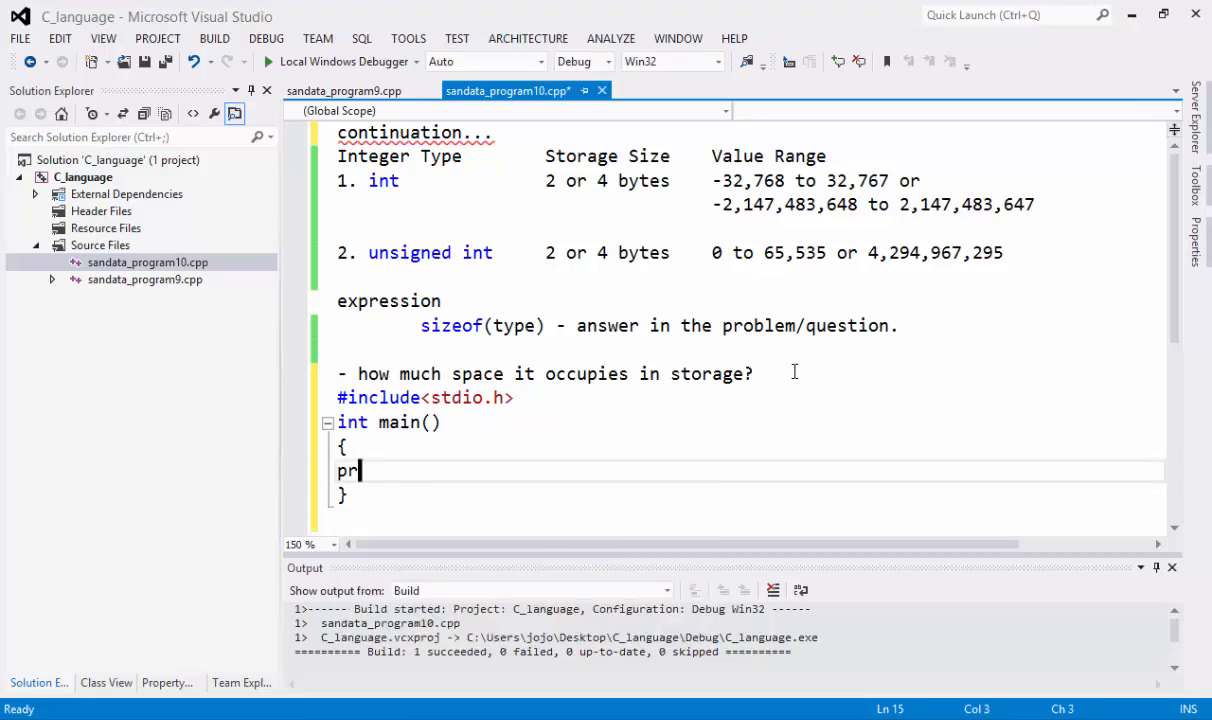
Write printf("Storage size of an int : %d \n", inside main
{"action": "type", "text": "intf("}
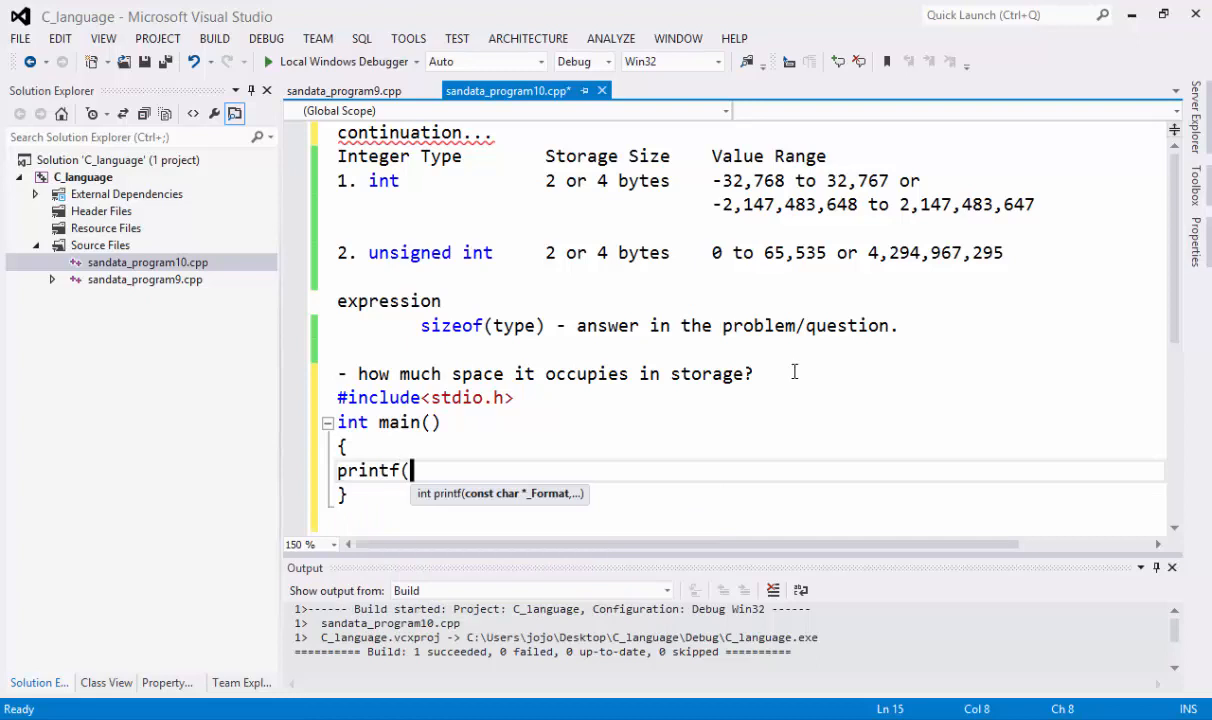
{"action": "type", "text": "\"St"}
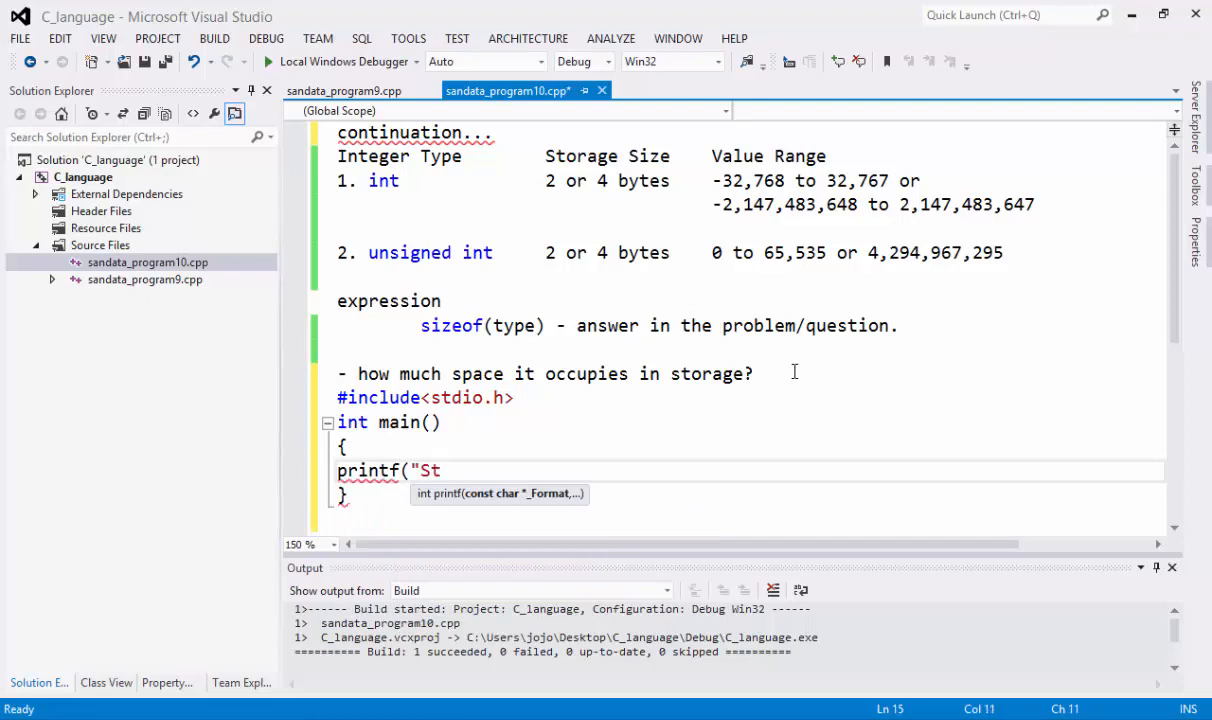
{"action": "type", "text": "orage"}
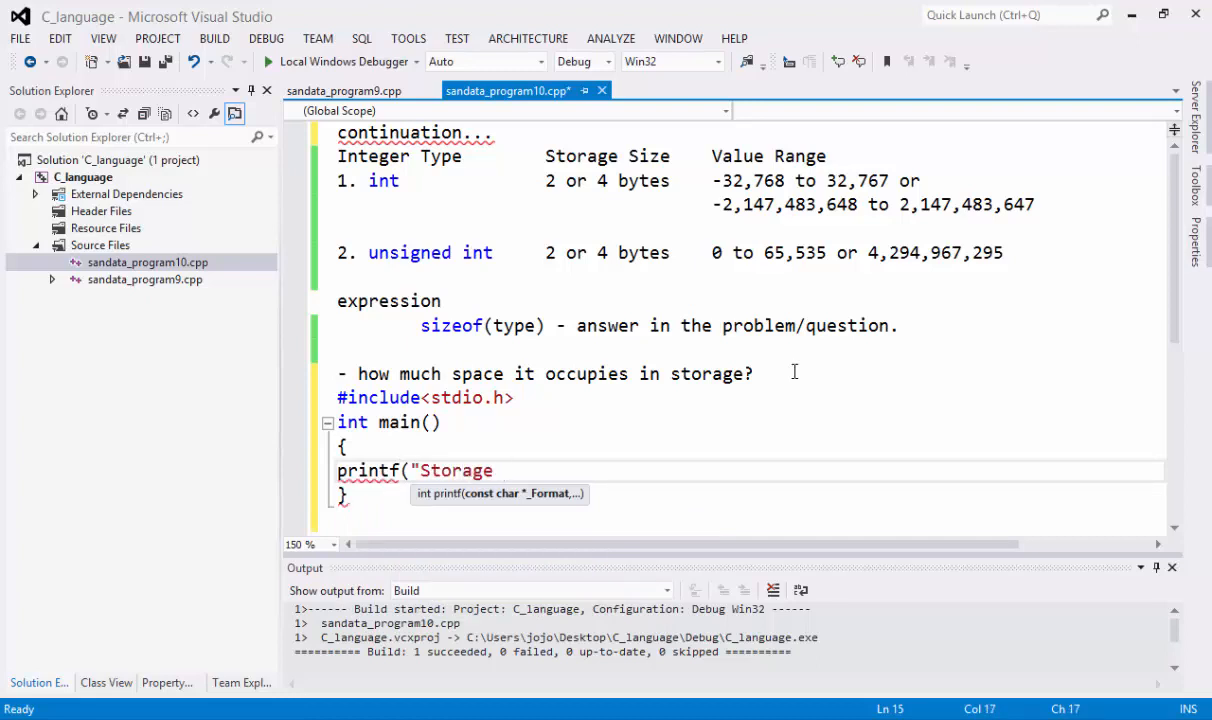
{"action": "type", "text": "size of an int :"}
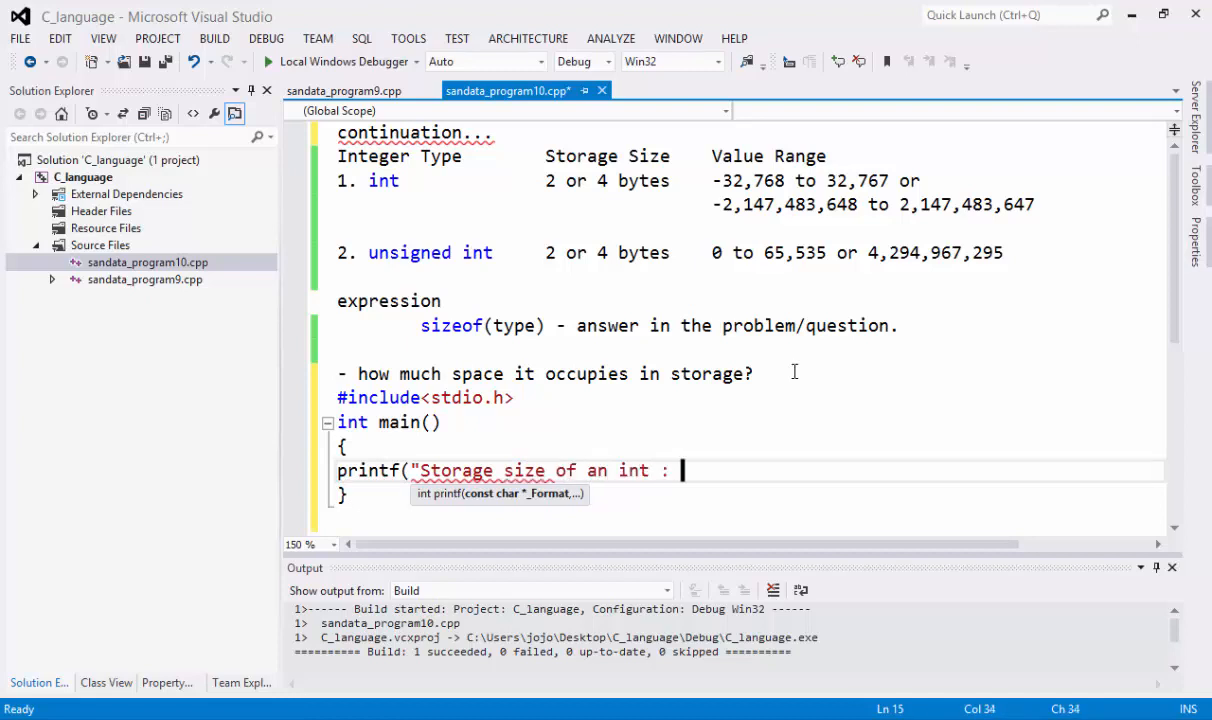
{"action": "type", "text": "%d"}
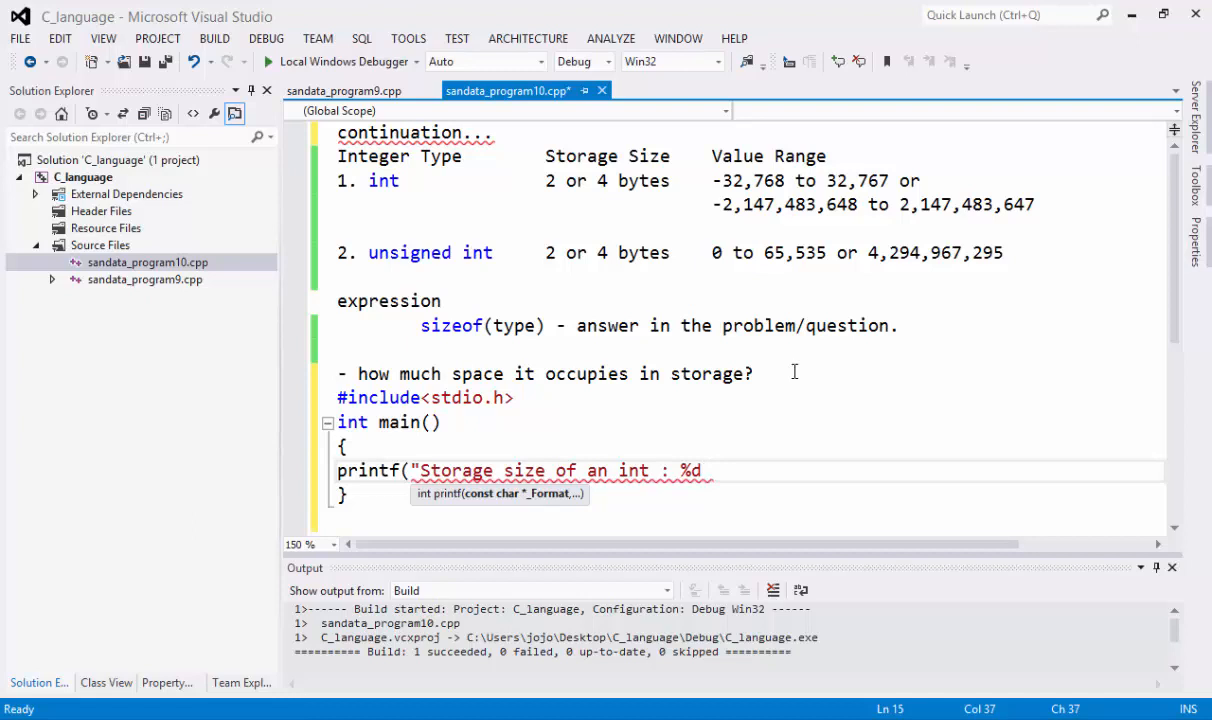
{"action": "type", "text": "\\n"}
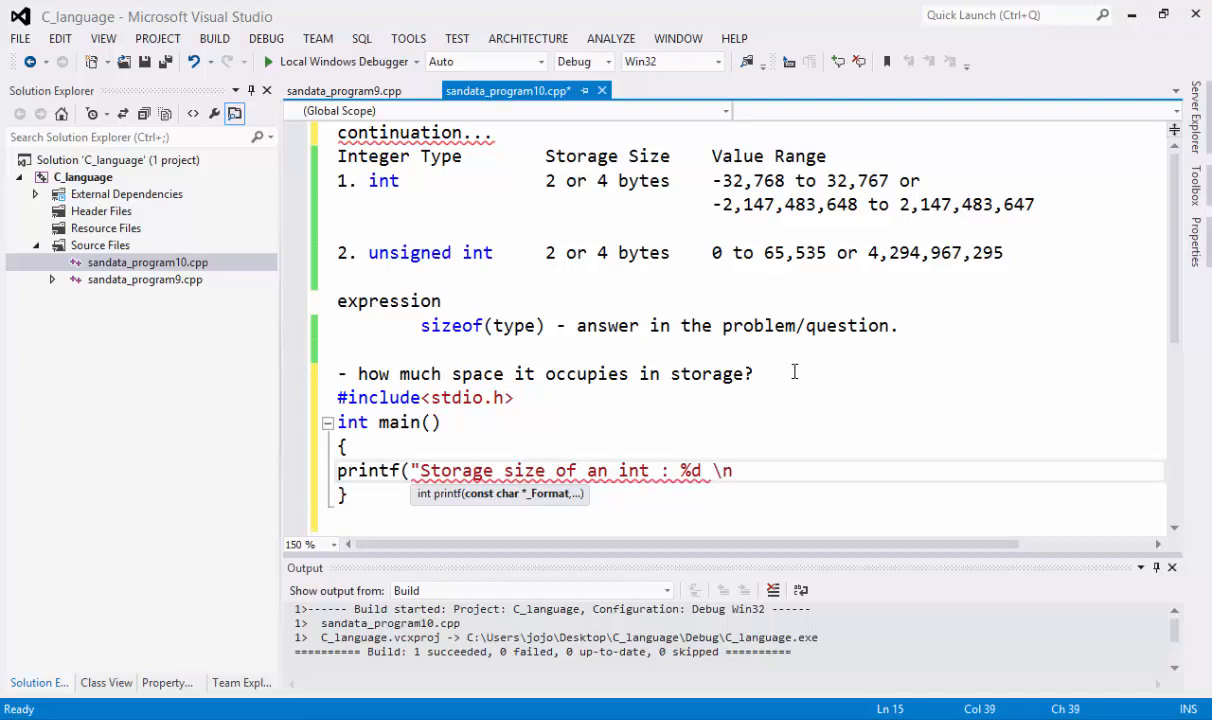
{"action": "type", "text": "\","}
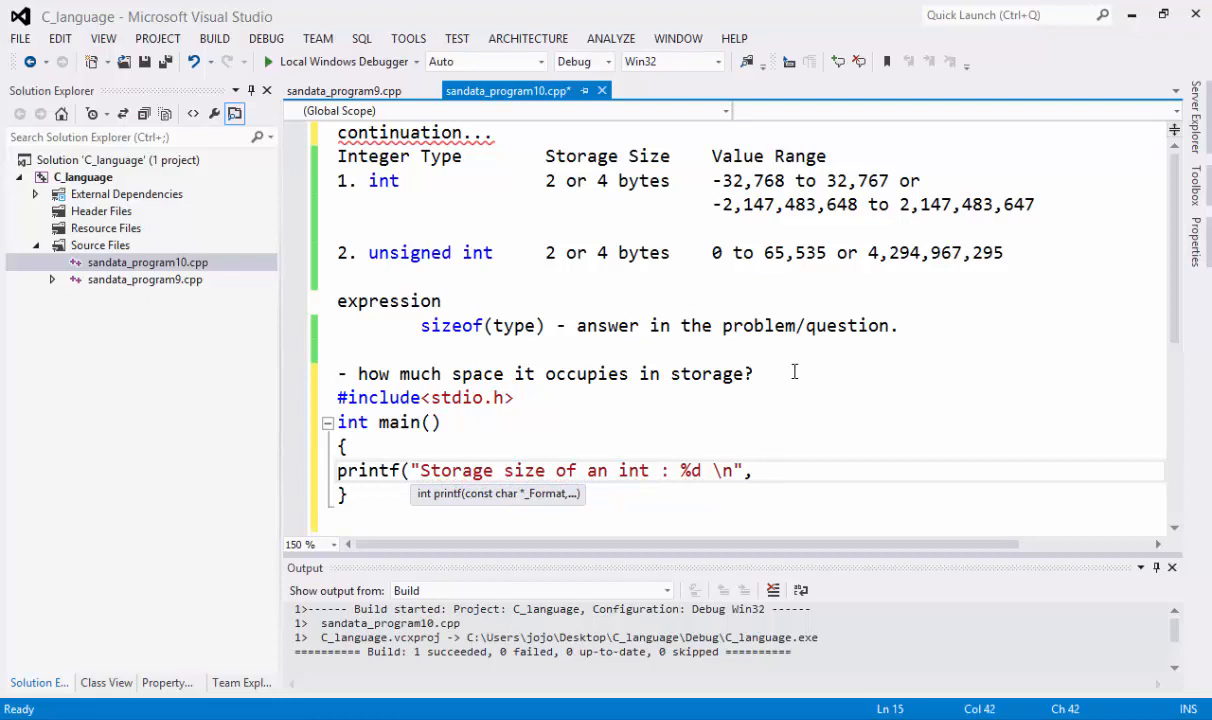
Finish the printf with sizeof(type)); and add return 0; below it
{"action": "type", "text": "sizeof"}
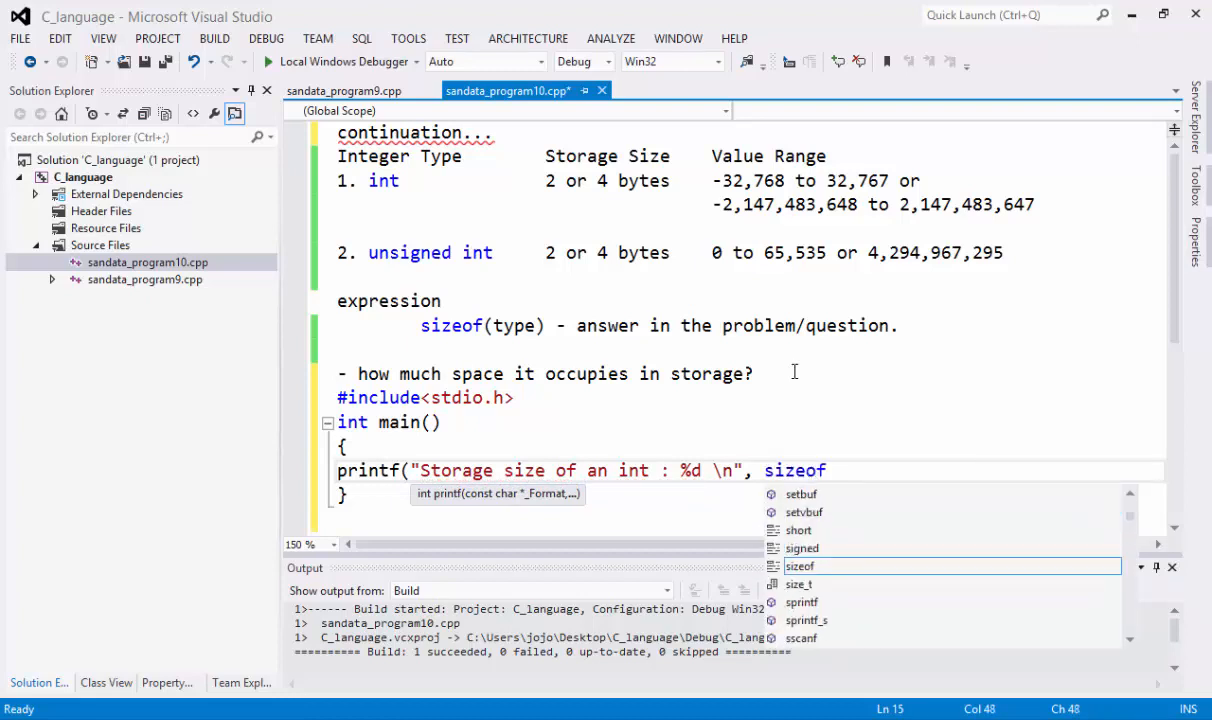
{"action": "type", "text": "(types"}
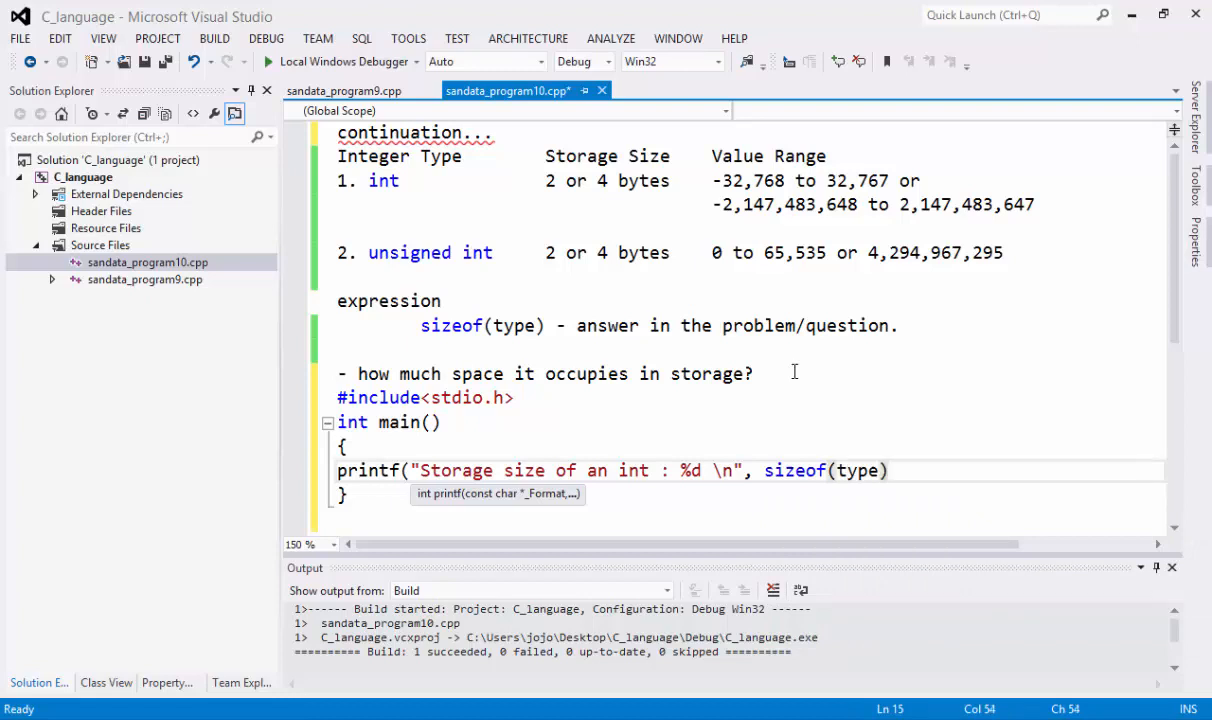
{"action": "type", "text": ");"}
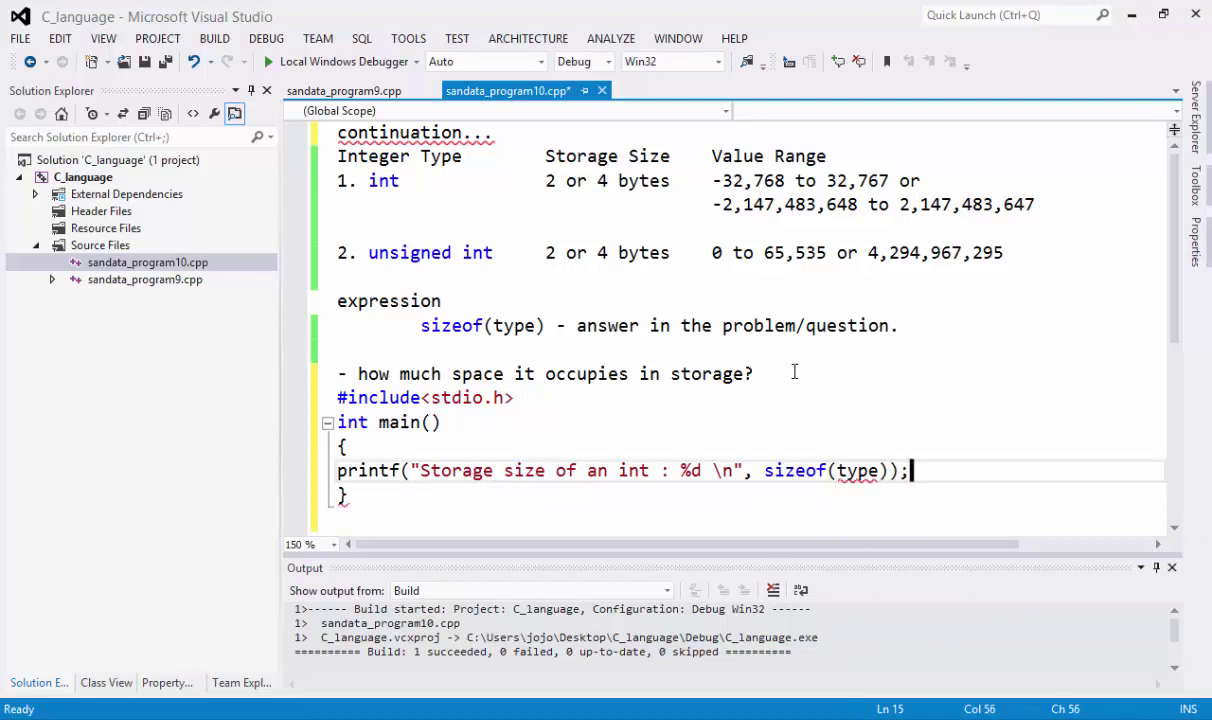
{"action": "type", "text": "return 0;"}
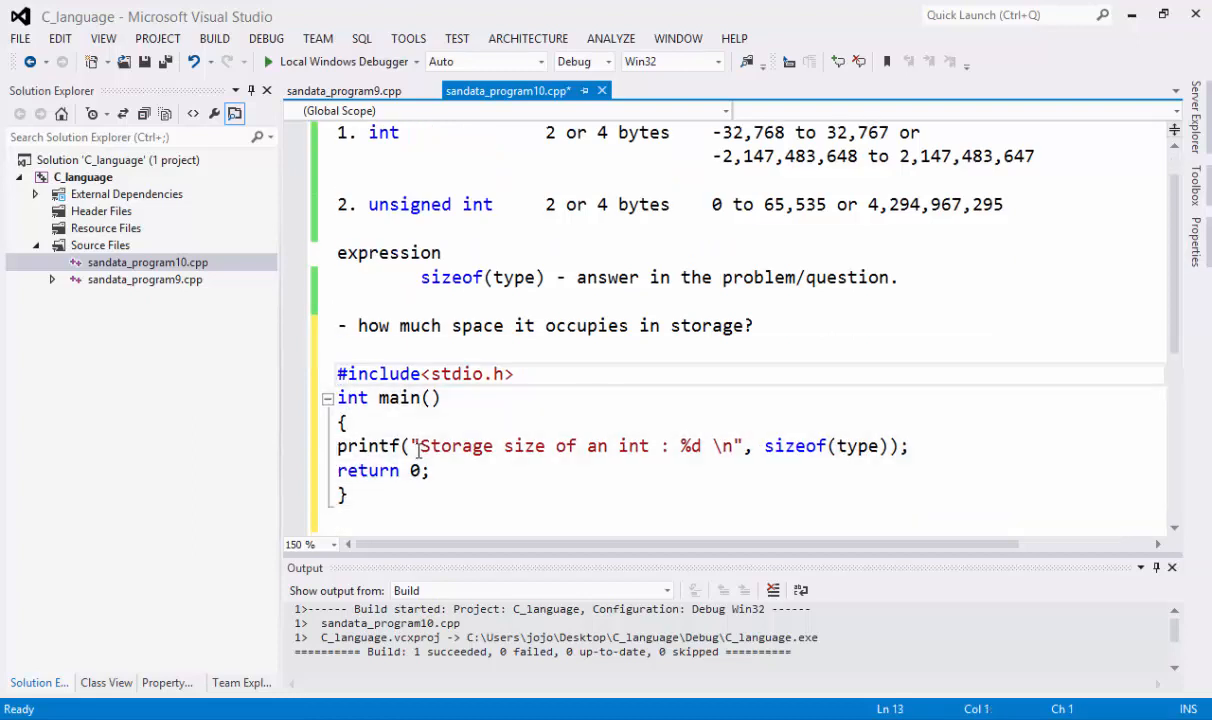
{"action": "mouse_move", "coordinate": [498, 470]}
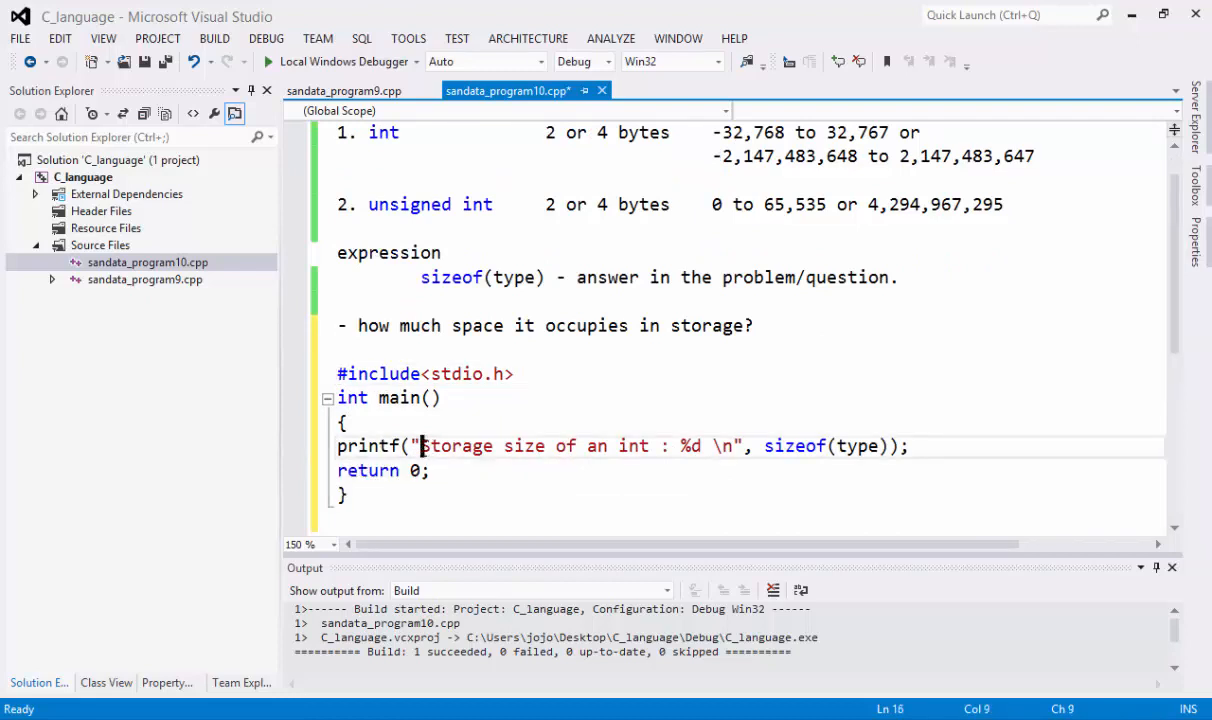
Replace type in sizeof with int copied from the notes
{"action": "left_click_drag", "start_coordinate": [420, 444], "coordinate": [650, 444]}
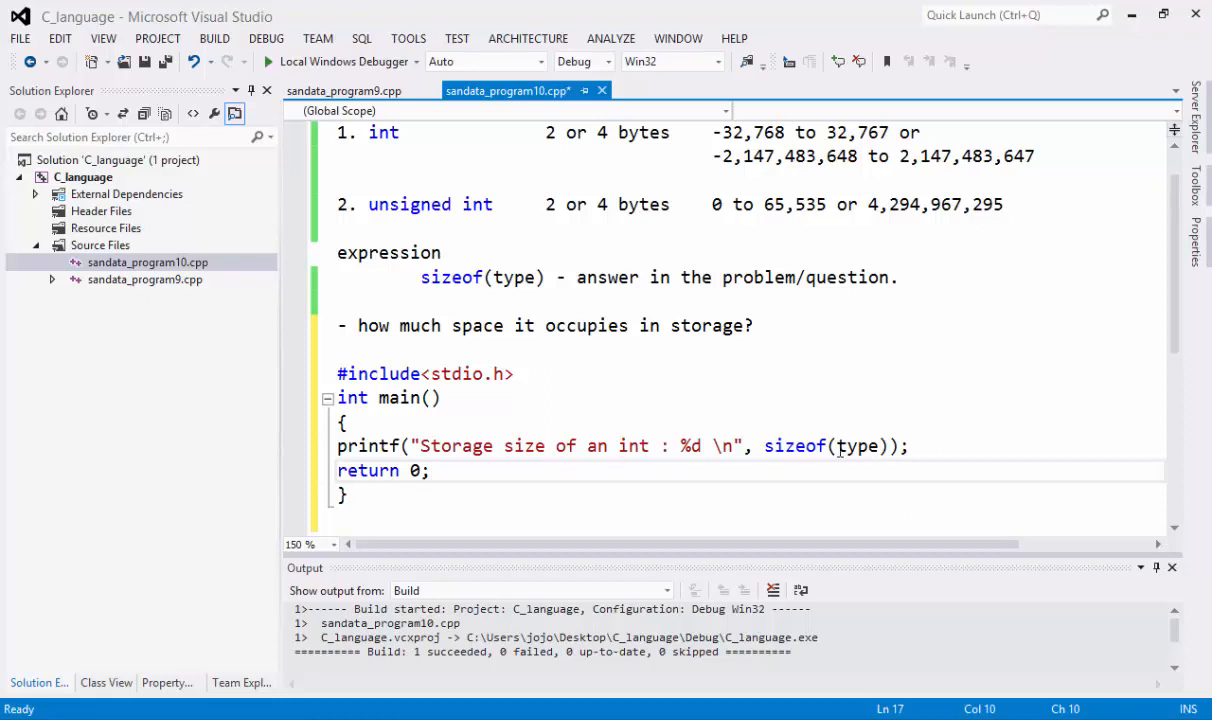
{"action": "double_click", "coordinate": [856, 446]}
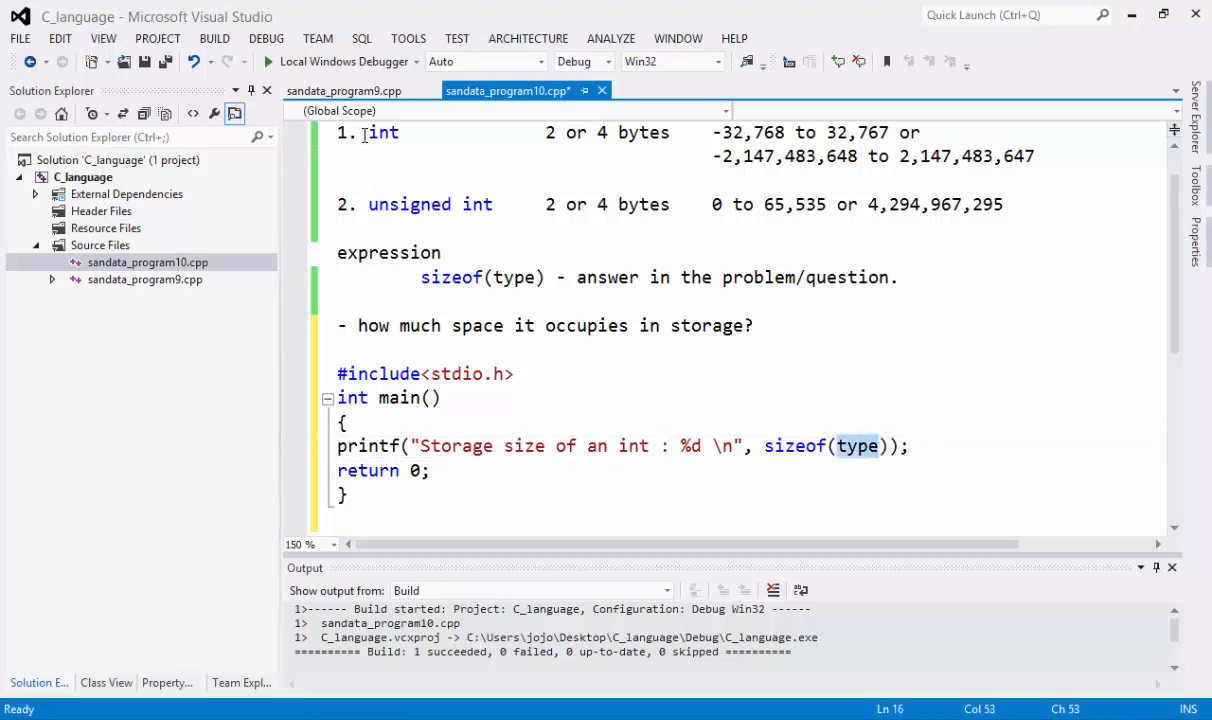
{"action": "right_click", "coordinate": [382, 132]}
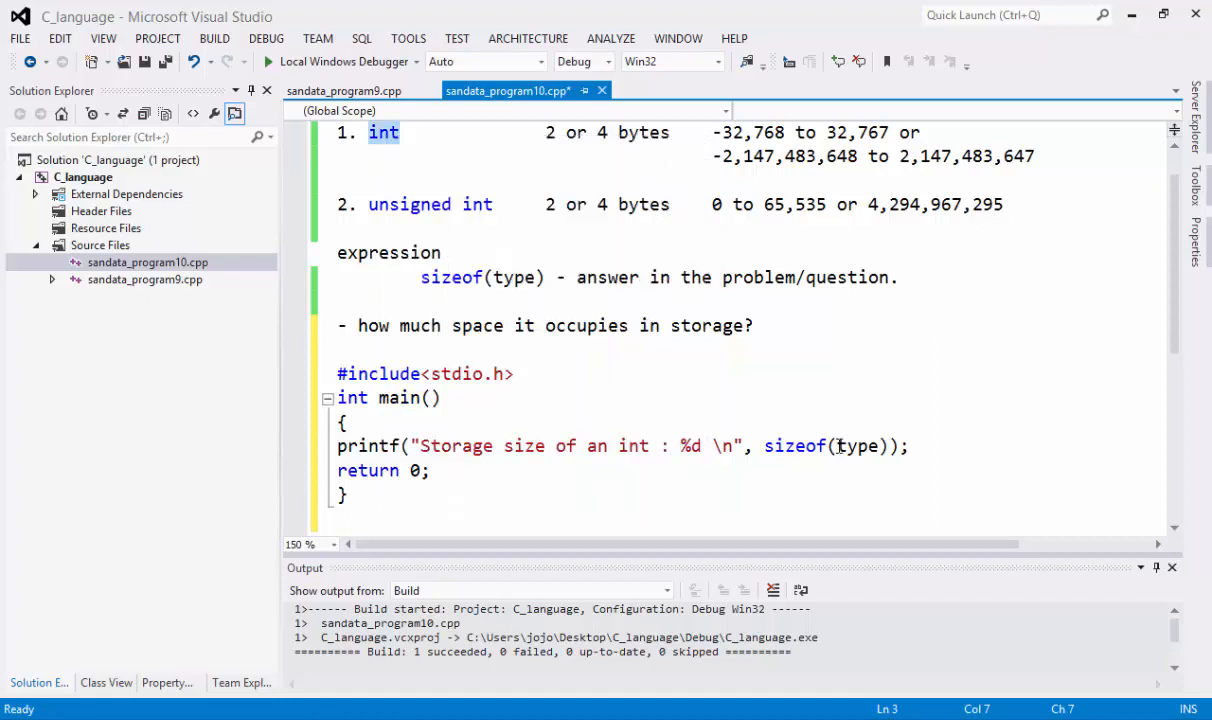
{"action": "right_click", "coordinate": [856, 446]}
{"action": "type", "text": "in"}
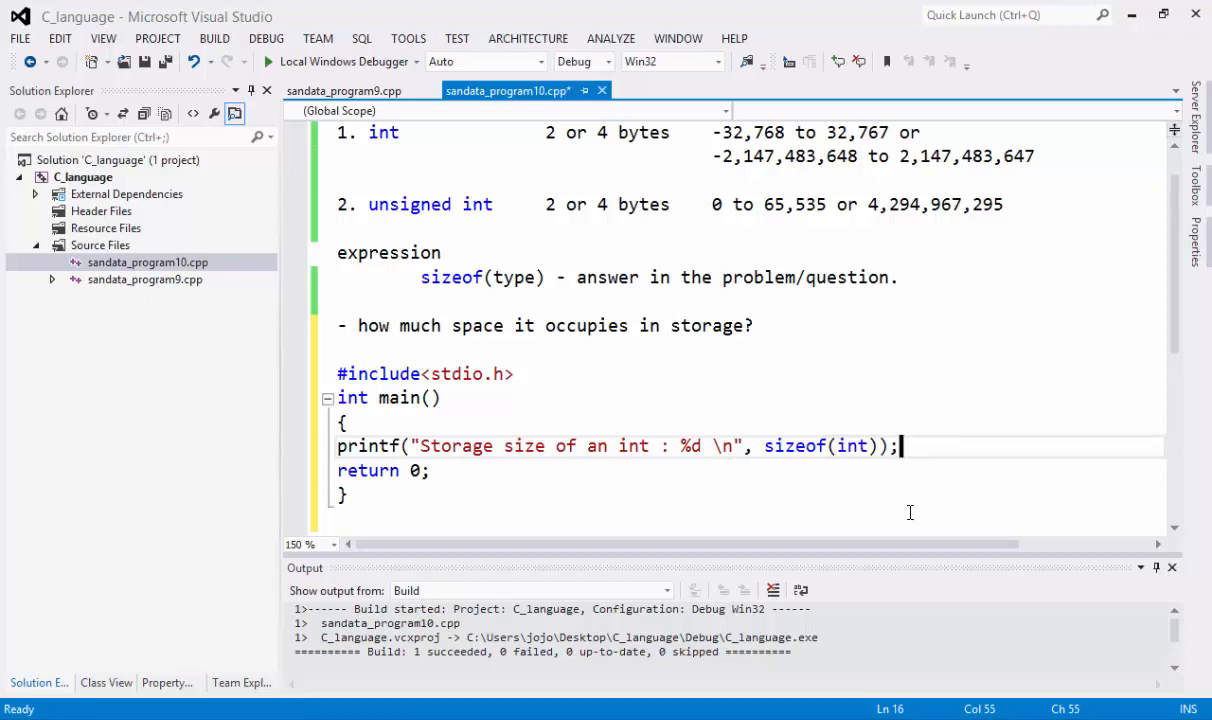
{"action": "mouse_move", "coordinate": [780, 480]}
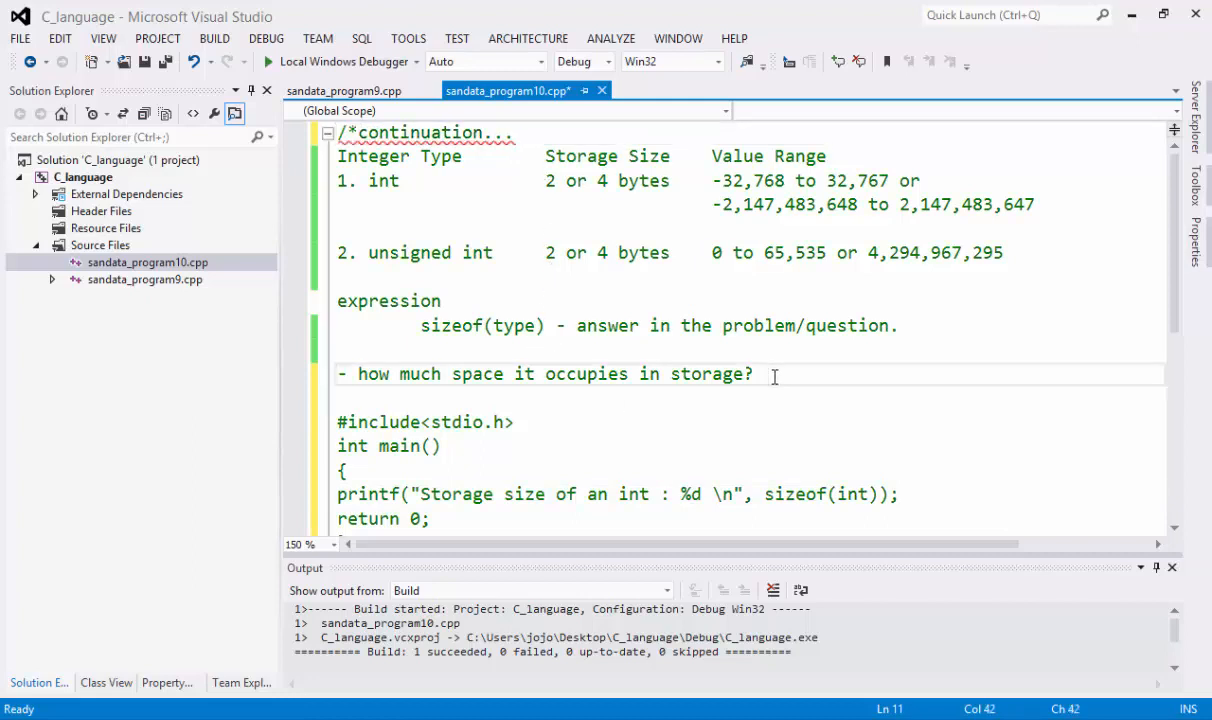
Close the notes comment with */ and open sandata_program9.cpp from the project files
{"action": "type", "text": "*/"}
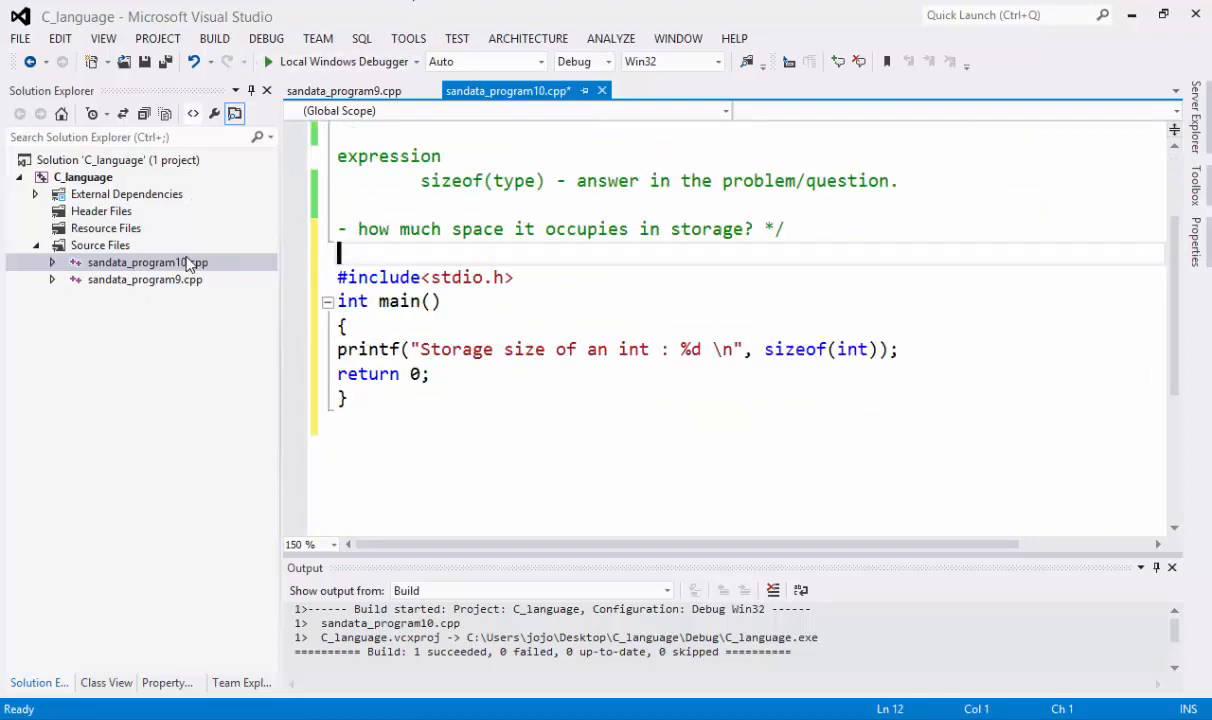
{"action": "mouse_move", "coordinate": [156, 290]}
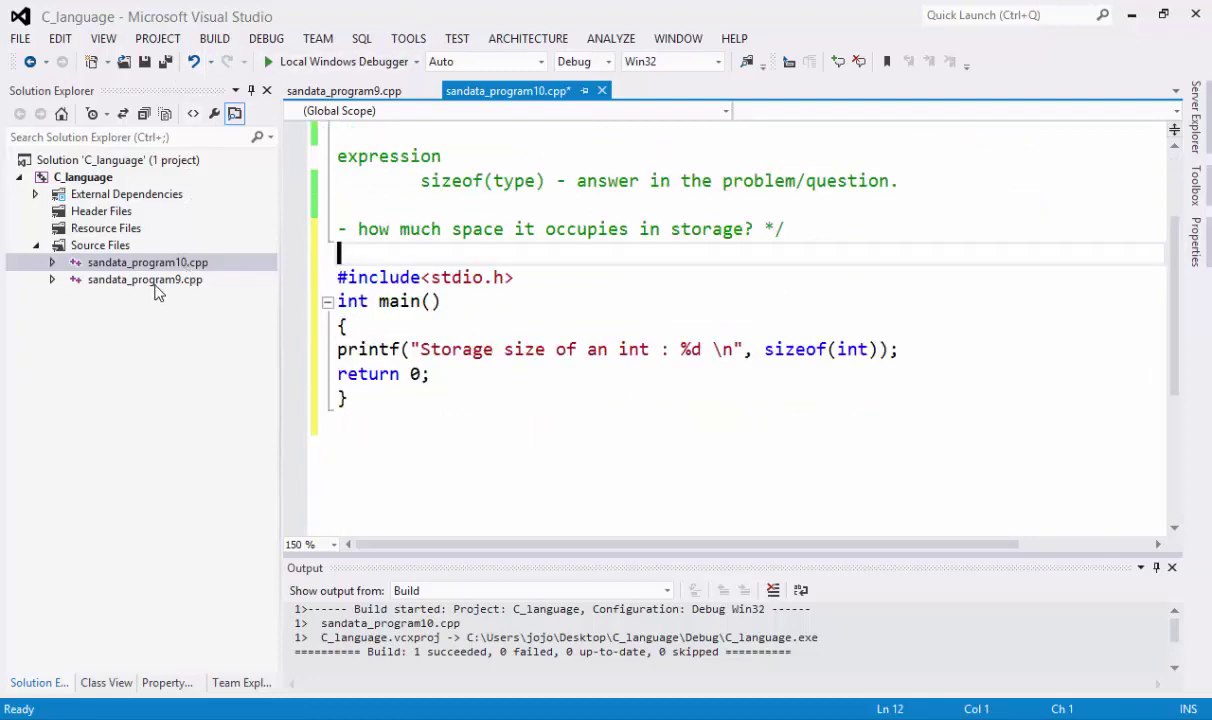
{"action": "left_click", "coordinate": [144, 280]}
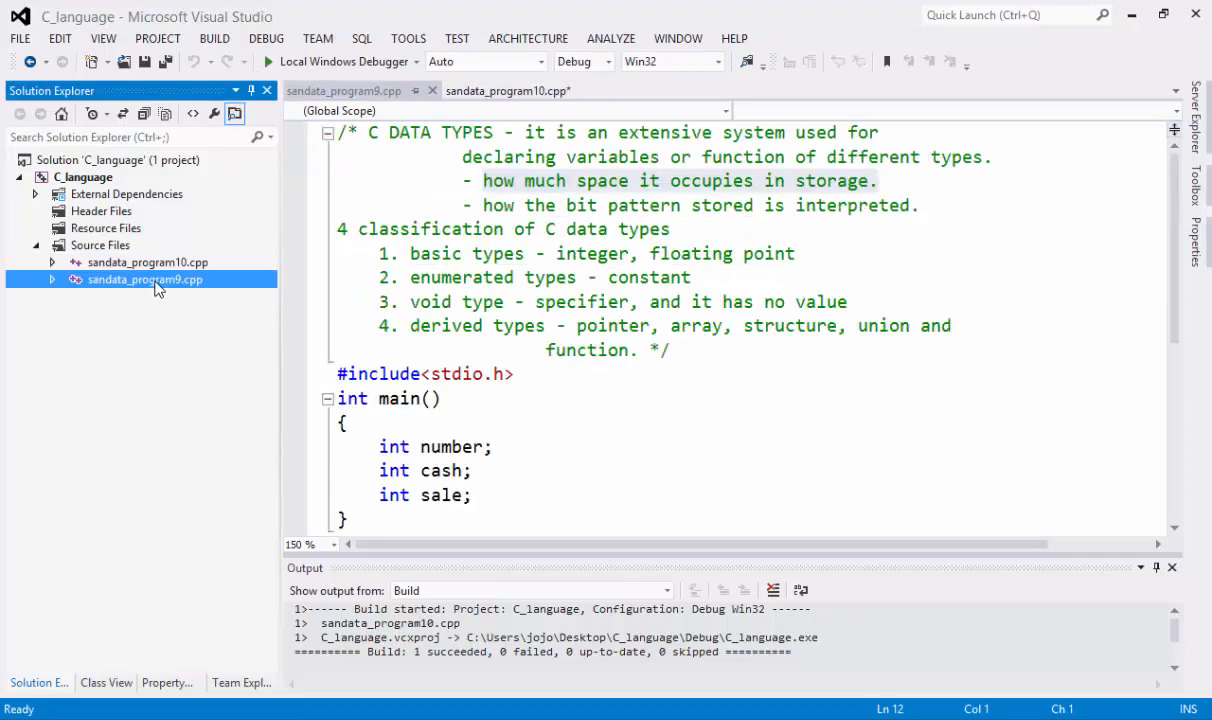
Exclude sandata_program9.cpp from the project and run the program without debugging
{"action": "right_click", "coordinate": [144, 280]}
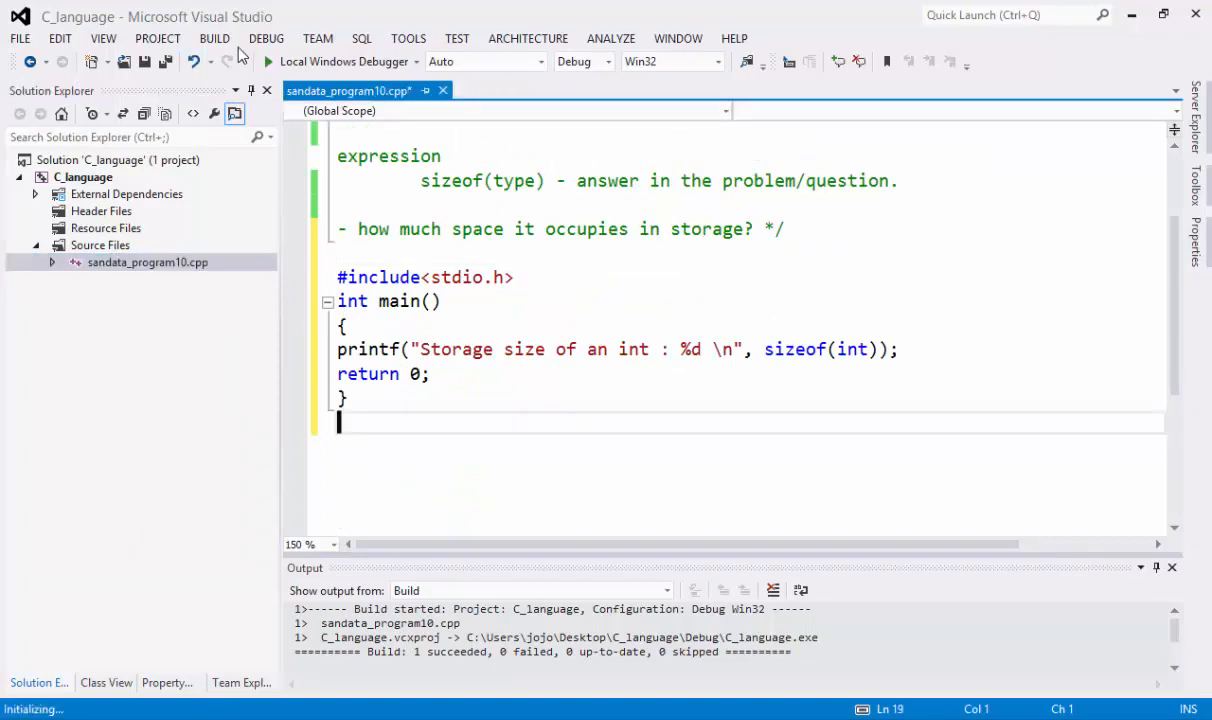
{"action": "left_click", "coordinate": [266, 38]}
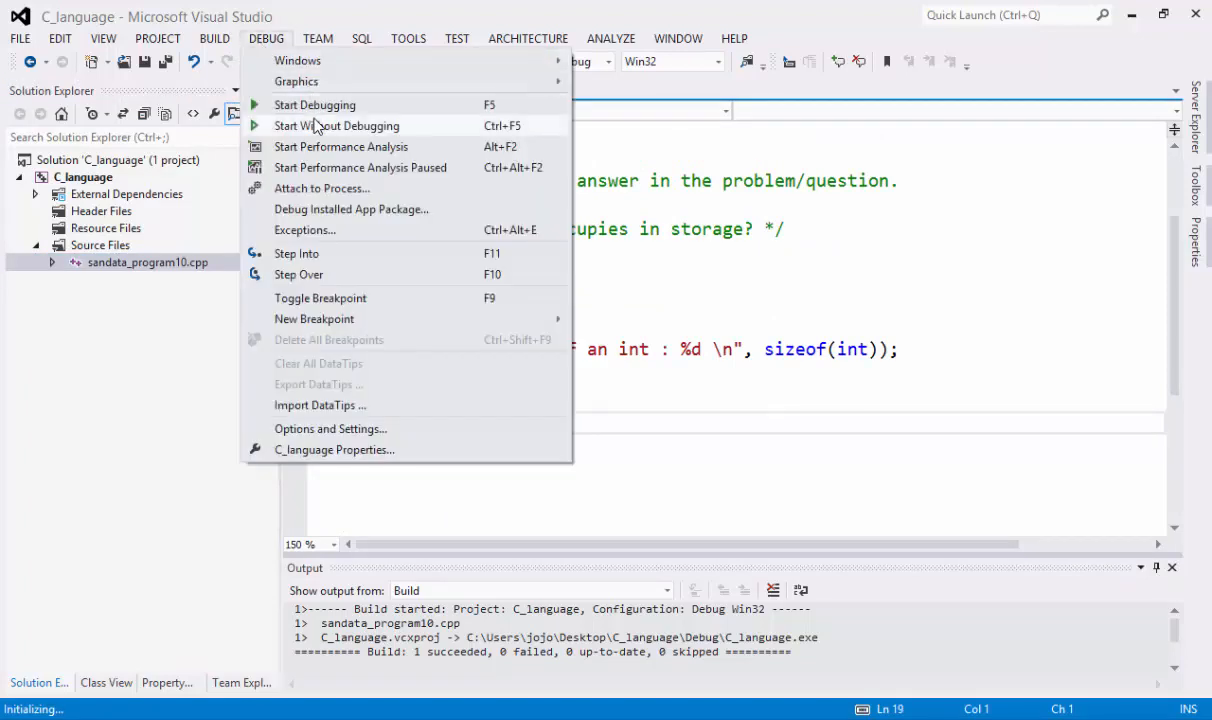
{"action": "left_click", "coordinate": [314, 104]}
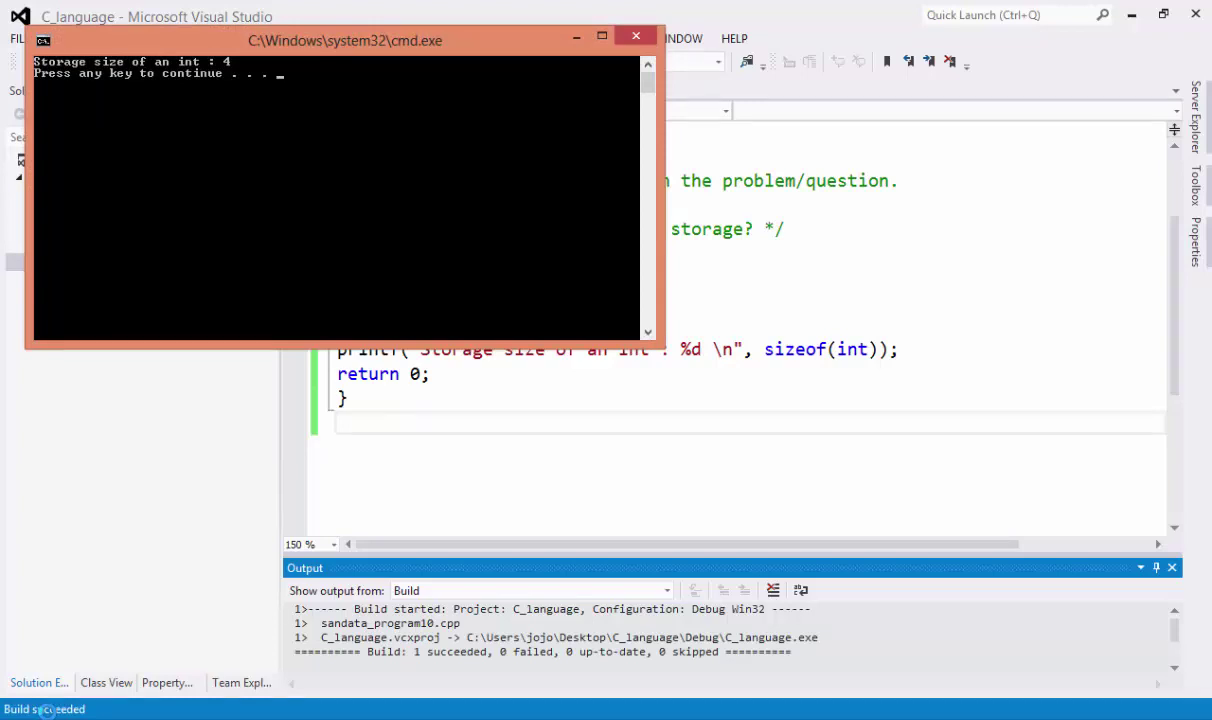
{"action": "mouse_move", "coordinate": [96, 444]}
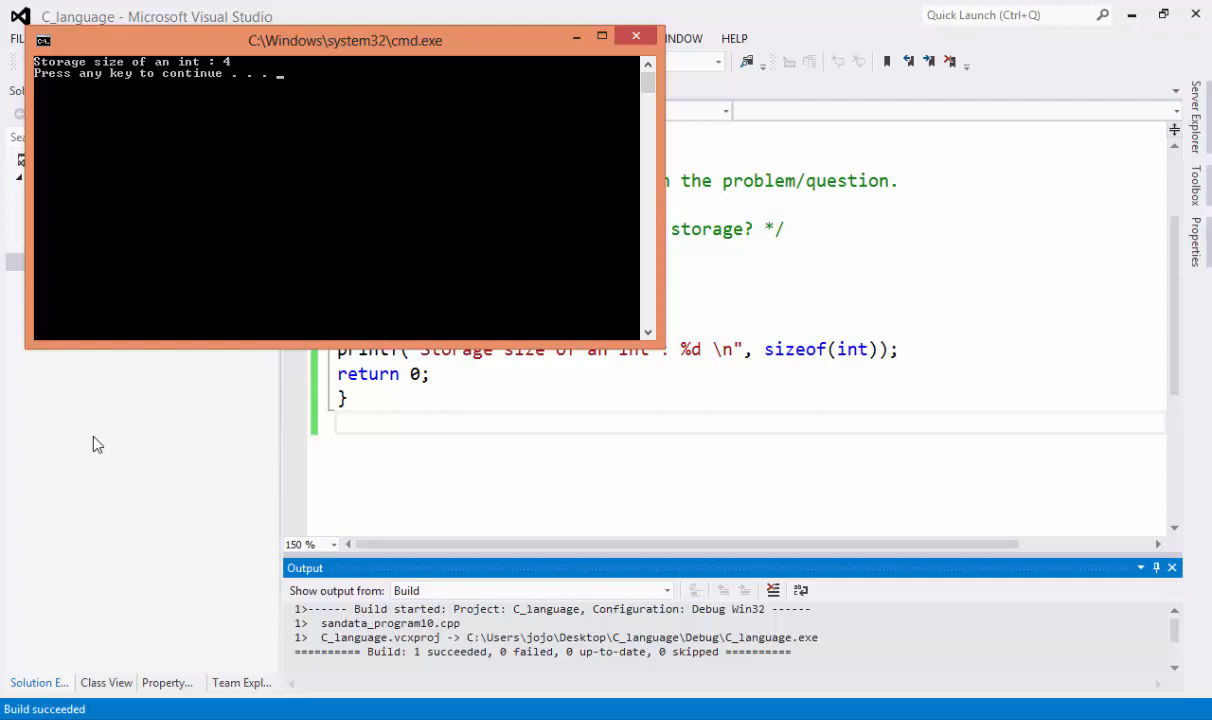
Move the console showing "Storage size of an int : 4" below the code, then return to the printf after %d
{"action": "left_click_drag", "start_coordinate": [344, 40], "coordinate": [380, 104]}
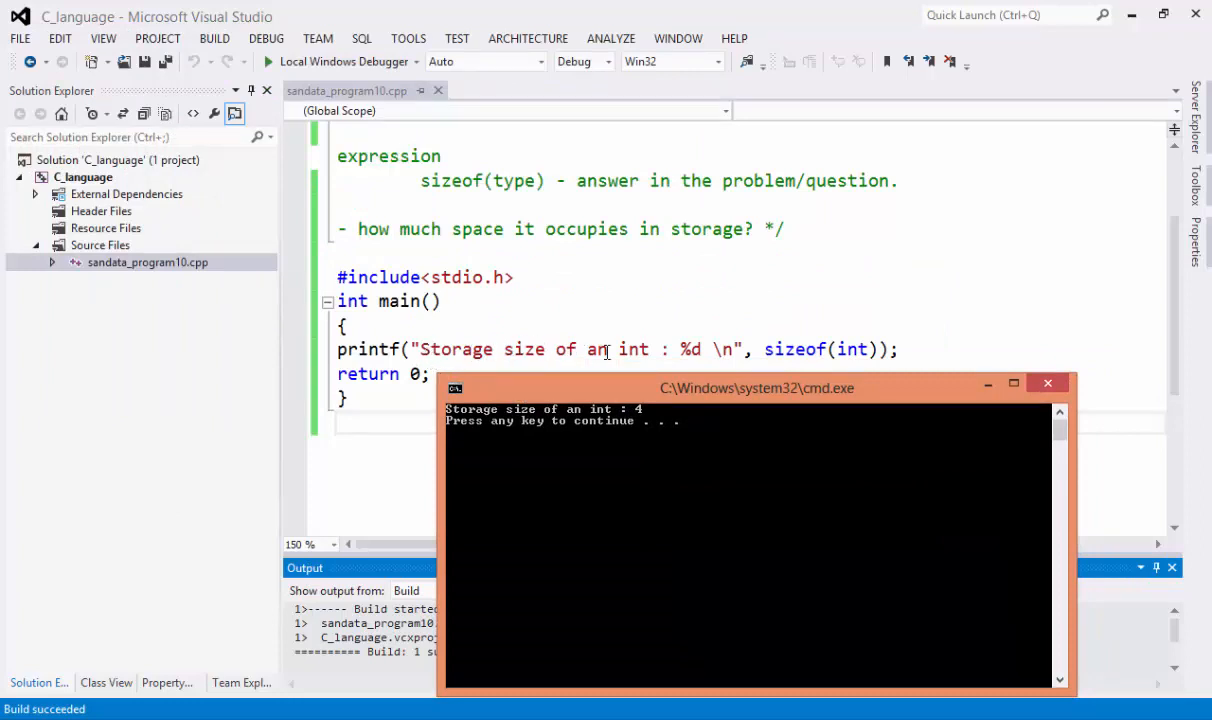
{"action": "mouse_move", "coordinate": [656, 348]}
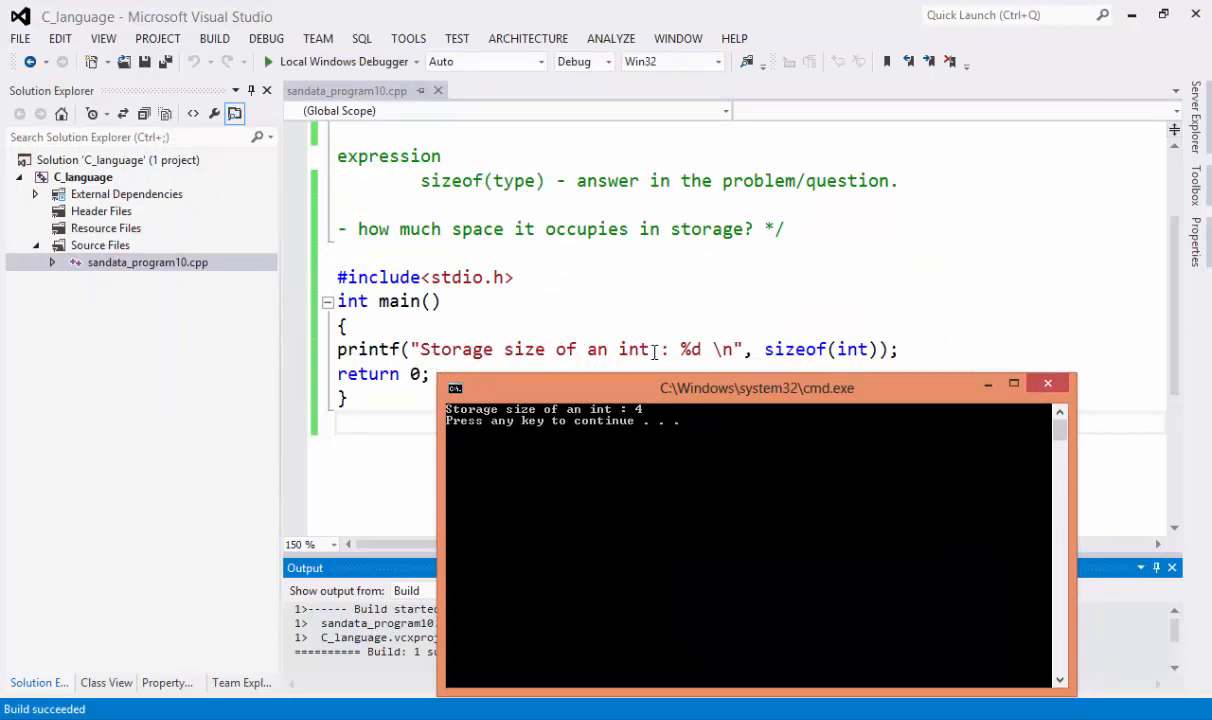
{"action": "mouse_move", "coordinate": [652, 410]}
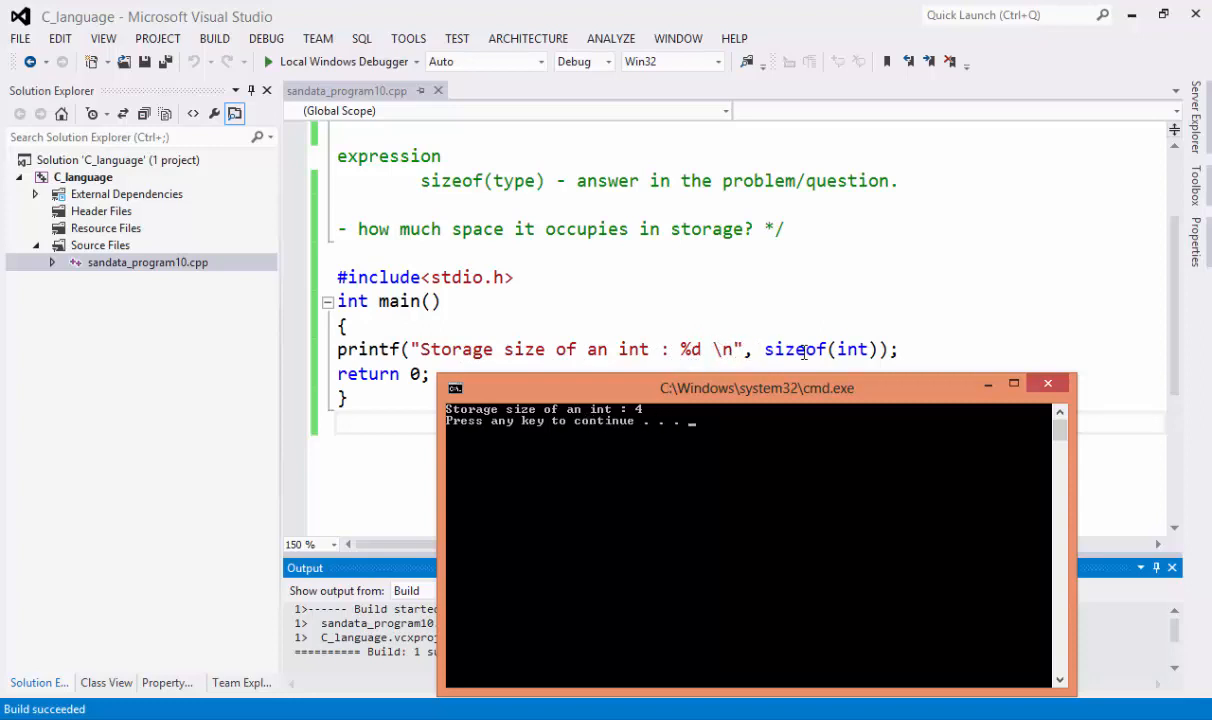
{"action": "mouse_move", "coordinate": [584, 424]}
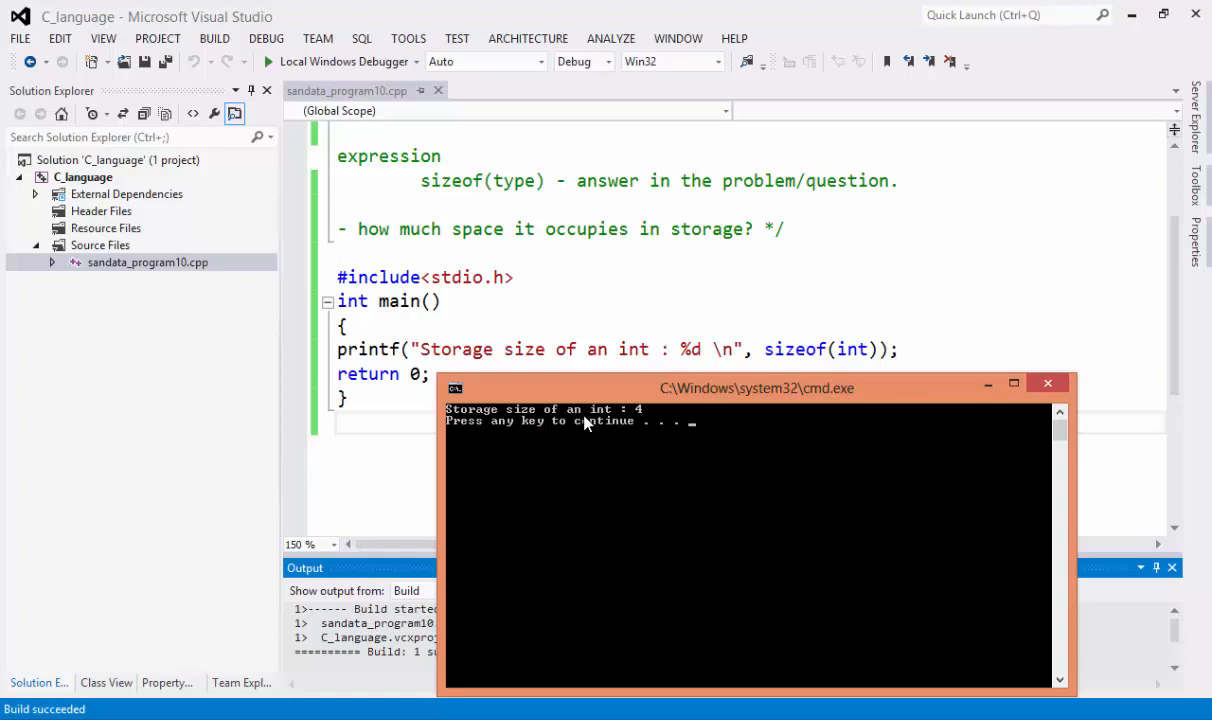
{"action": "mouse_move", "coordinate": [1190, 358]}
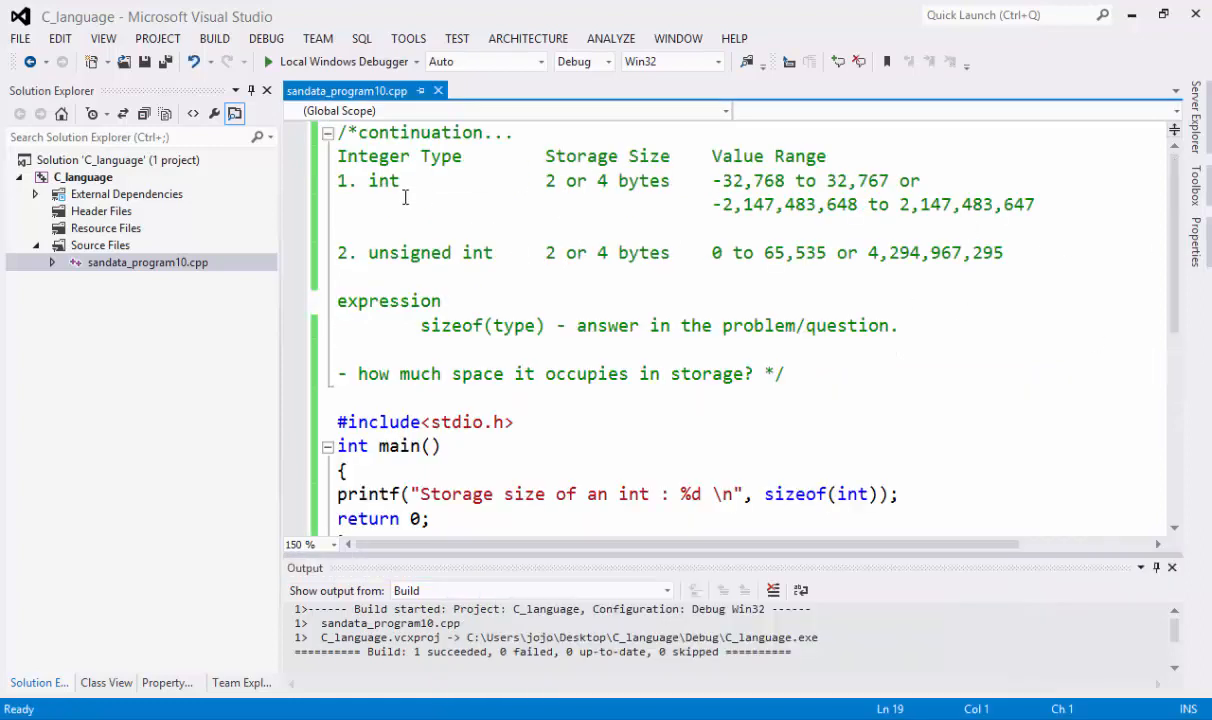
{"action": "double_click", "coordinate": [382, 180]}
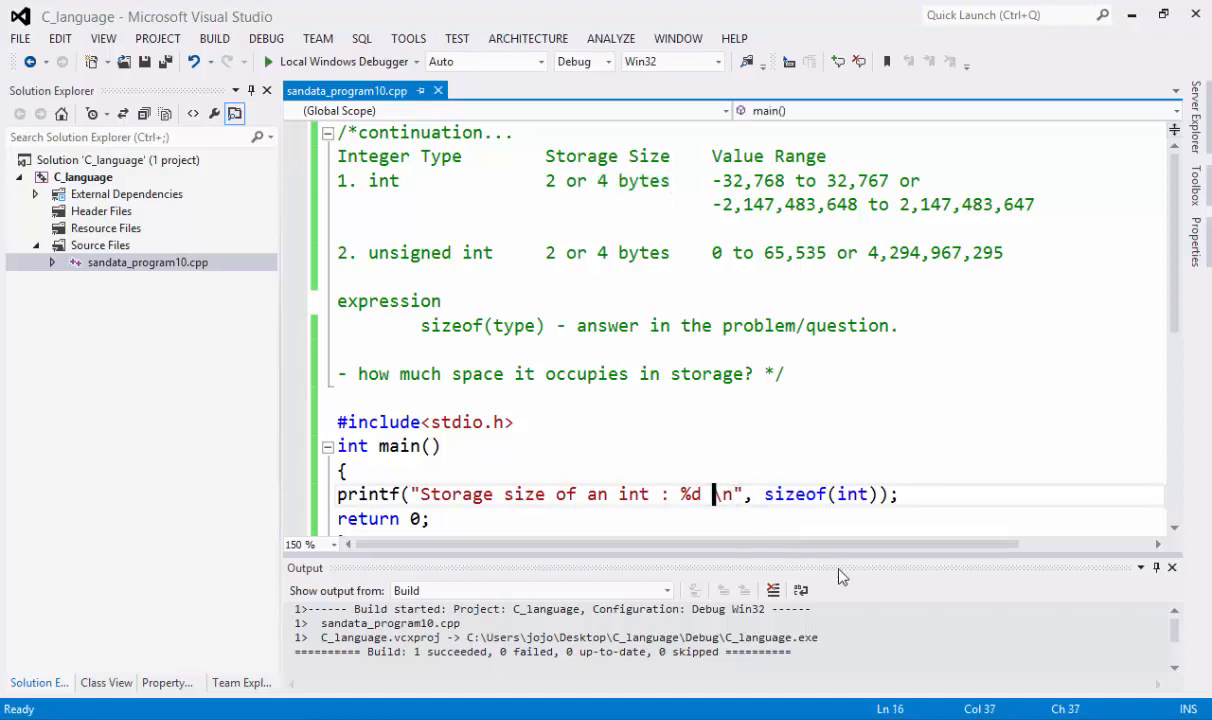
Add 'bytes' after %d in the printf and rerun without debugging
{"action": "type", "text": "bytes"}
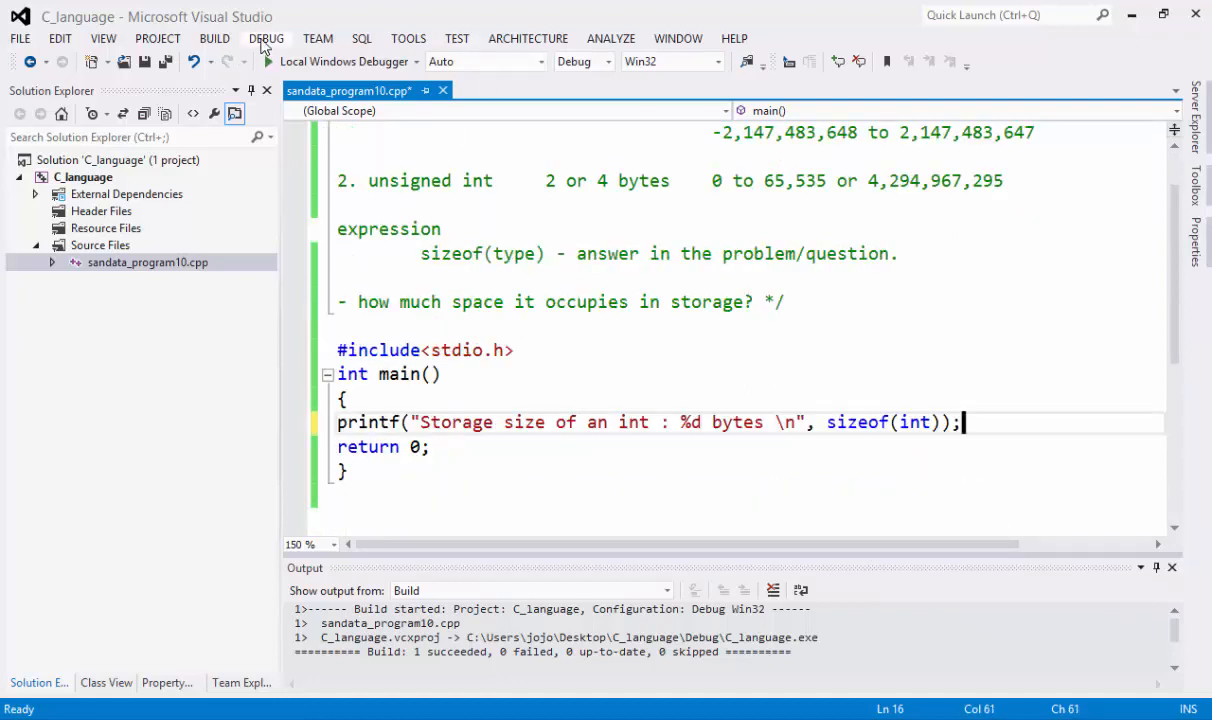
{"action": "left_click", "coordinate": [266, 38]}
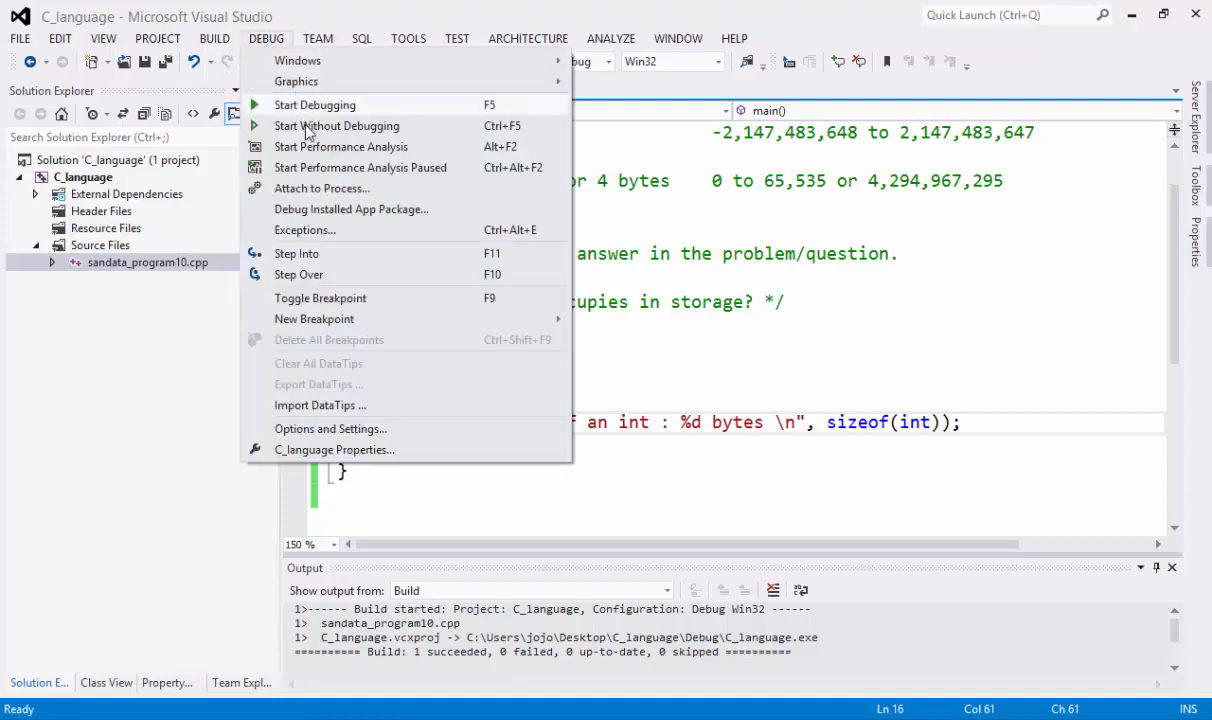
{"action": "left_click", "coordinate": [314, 104]}
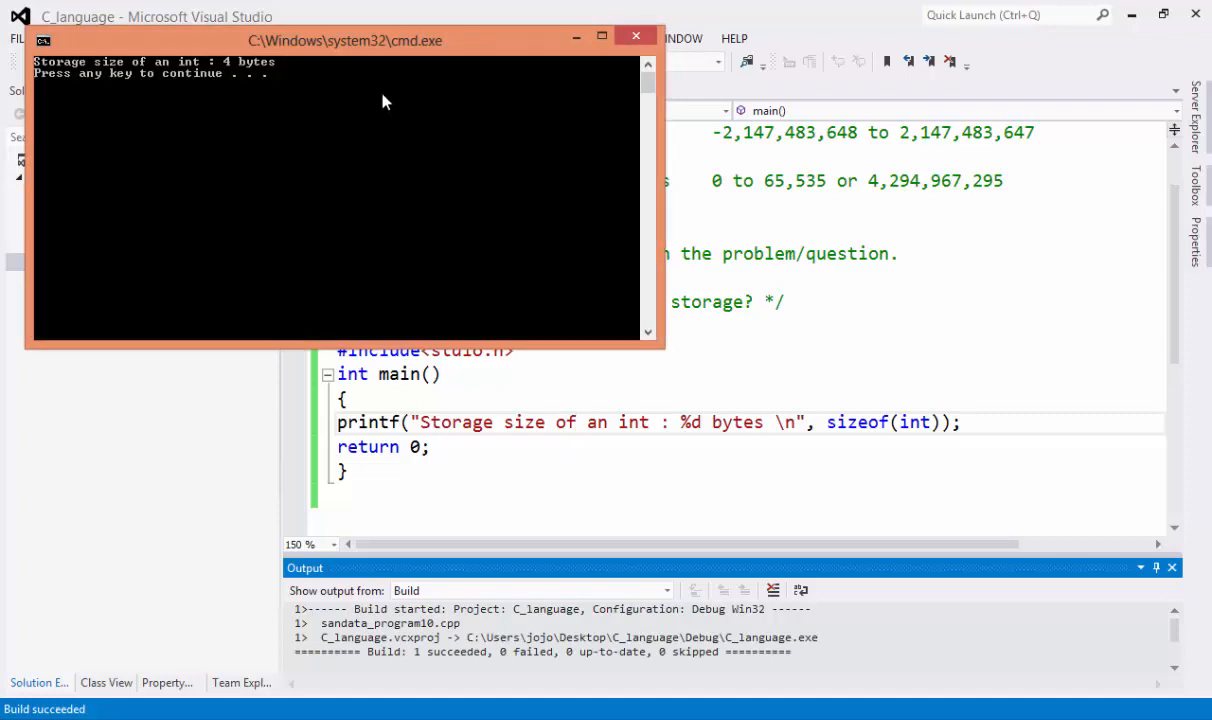
Compare the "Storage size of an int : 4 bytes" output with the code and start a new line below printf
{"action": "left_click_drag", "start_coordinate": [344, 40], "coordinate": [676, 340]}
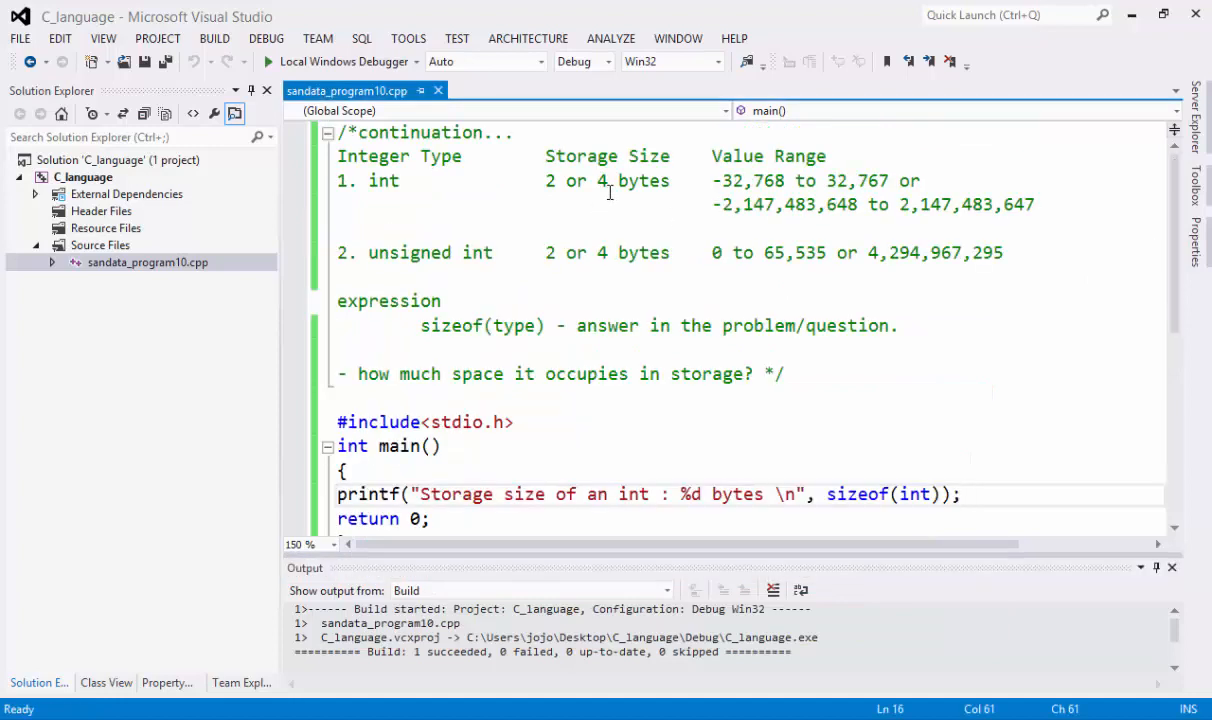
{"action": "double_click", "coordinate": [632, 180]}
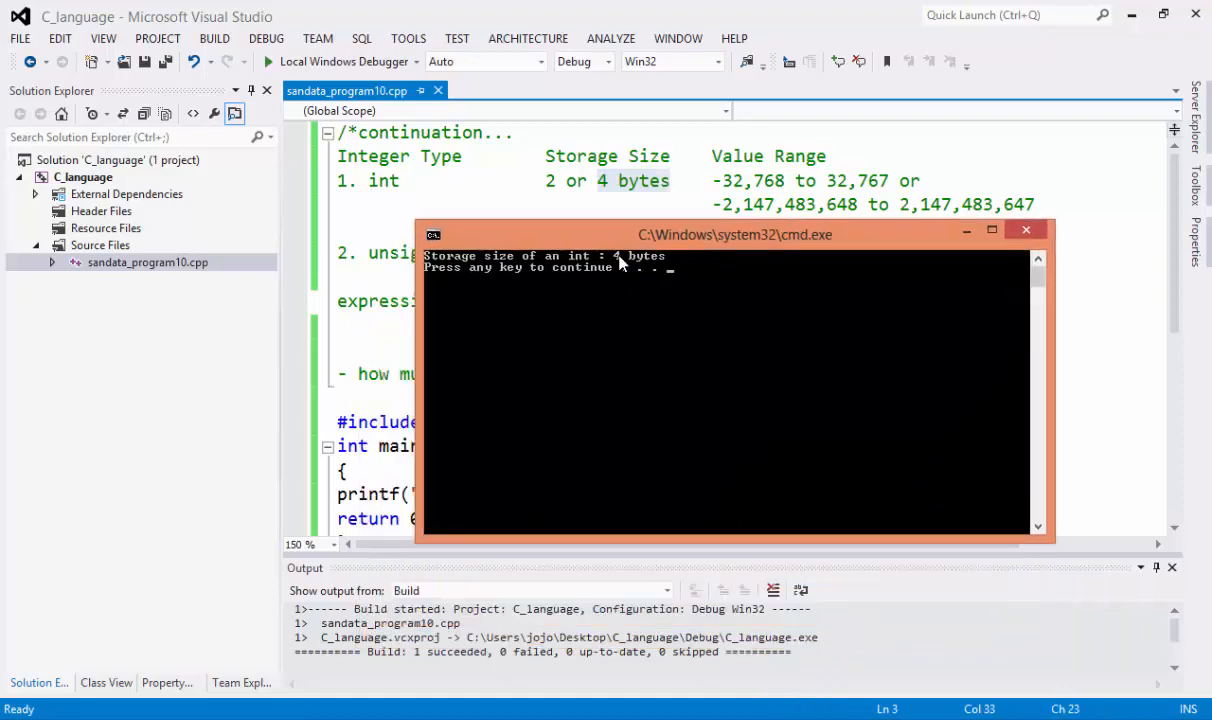
{"action": "mouse_move", "coordinate": [814, 336]}
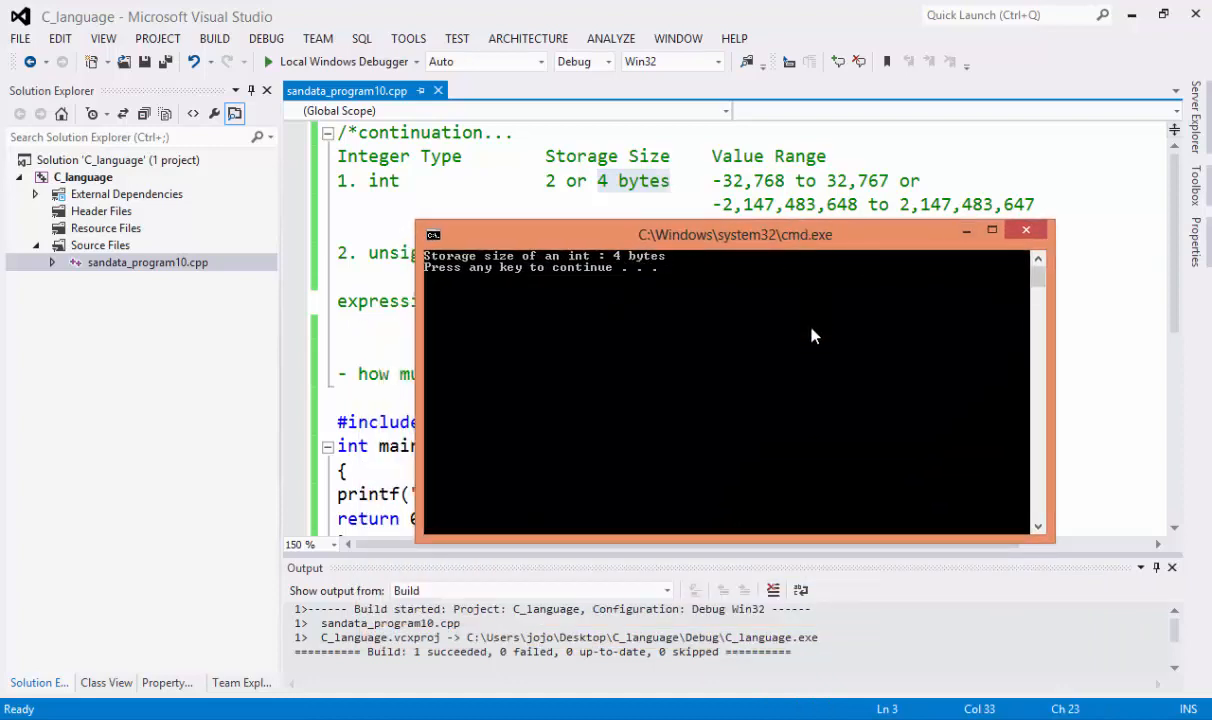
{"action": "left_click_drag", "start_coordinate": [736, 234], "coordinate": [746, 344]}
{"action": "type", "text": "p"}
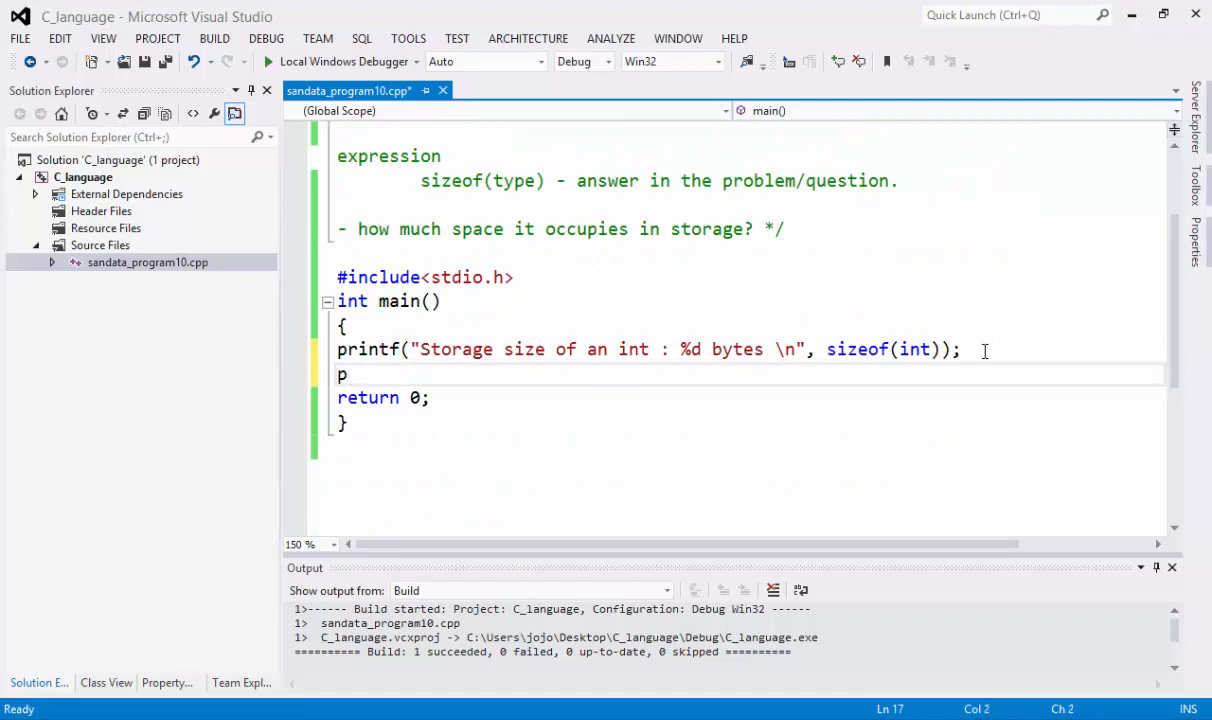
Write a second printf with "Storage size of an unsigned int : %d bytes \n"
{"action": "type", "text": "rintf(\""}
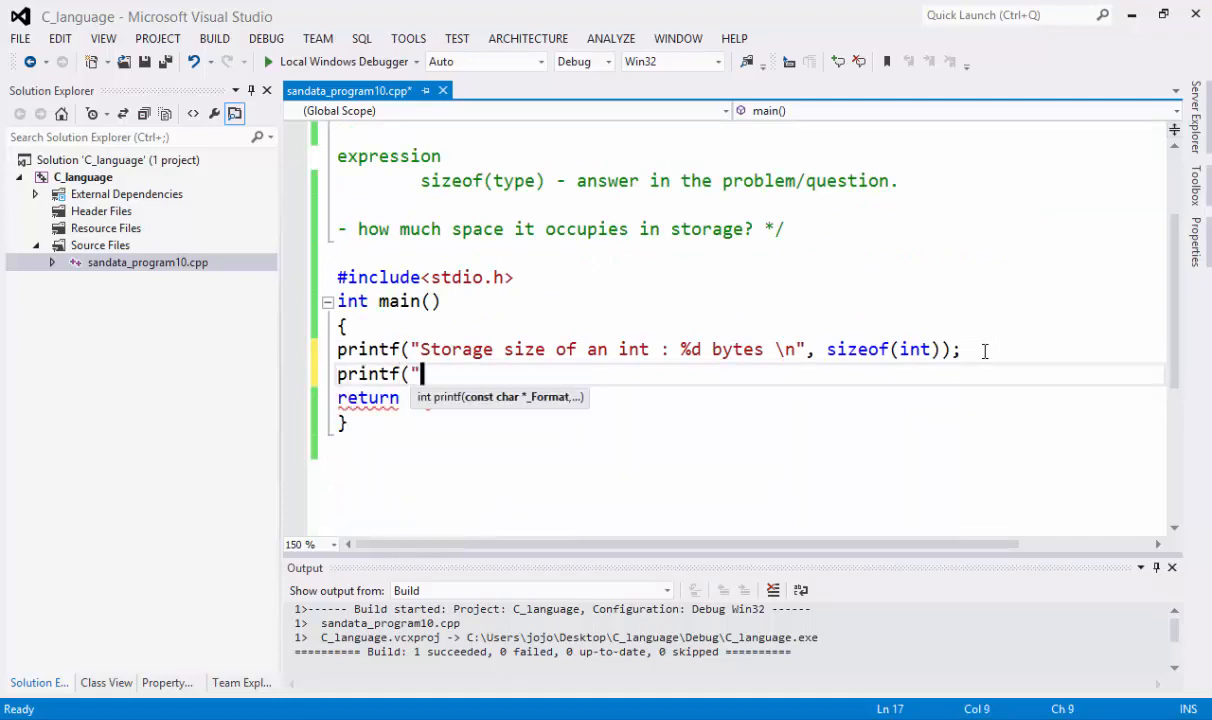
{"action": "type", "text": "Storage size of an"}
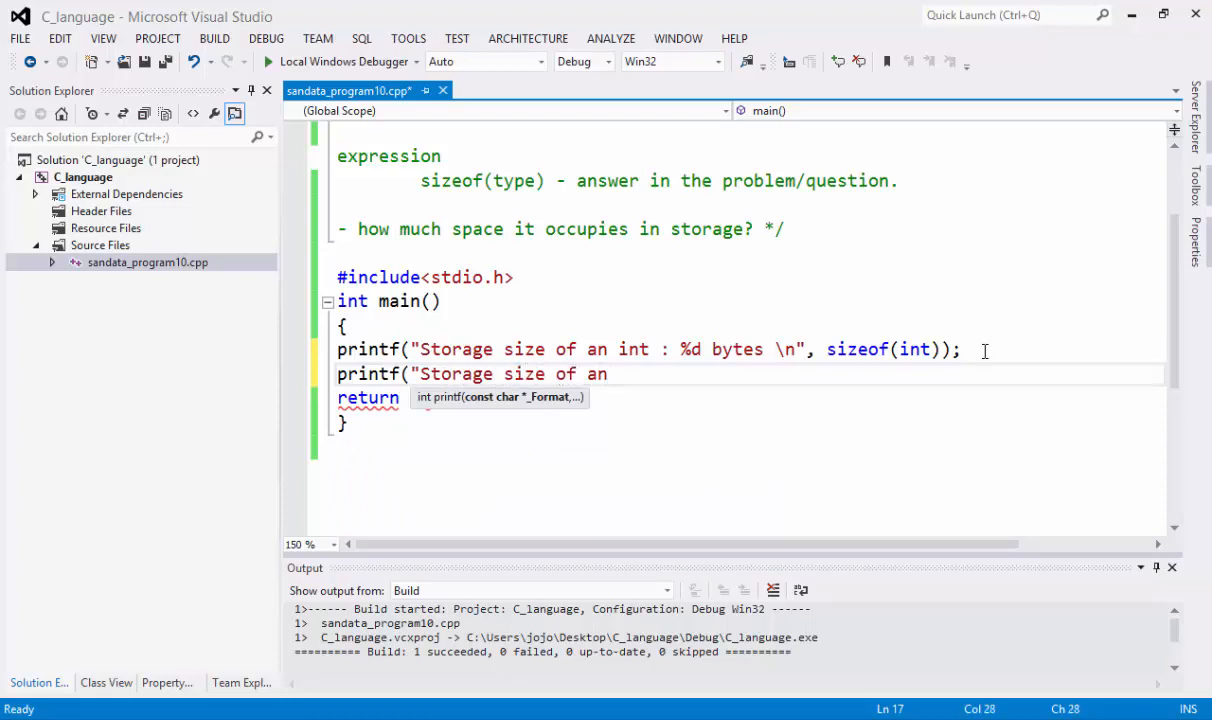
{"action": "type", "text": "u"}
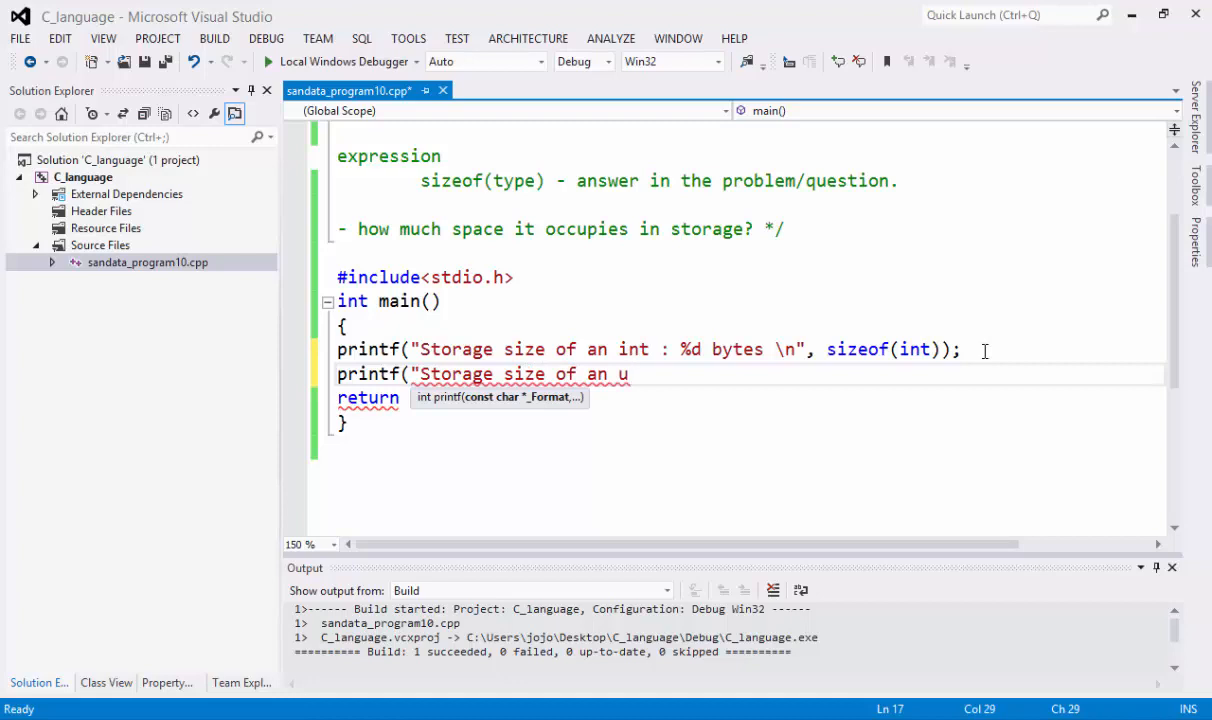
{"action": "type", "text": "nsigned"}
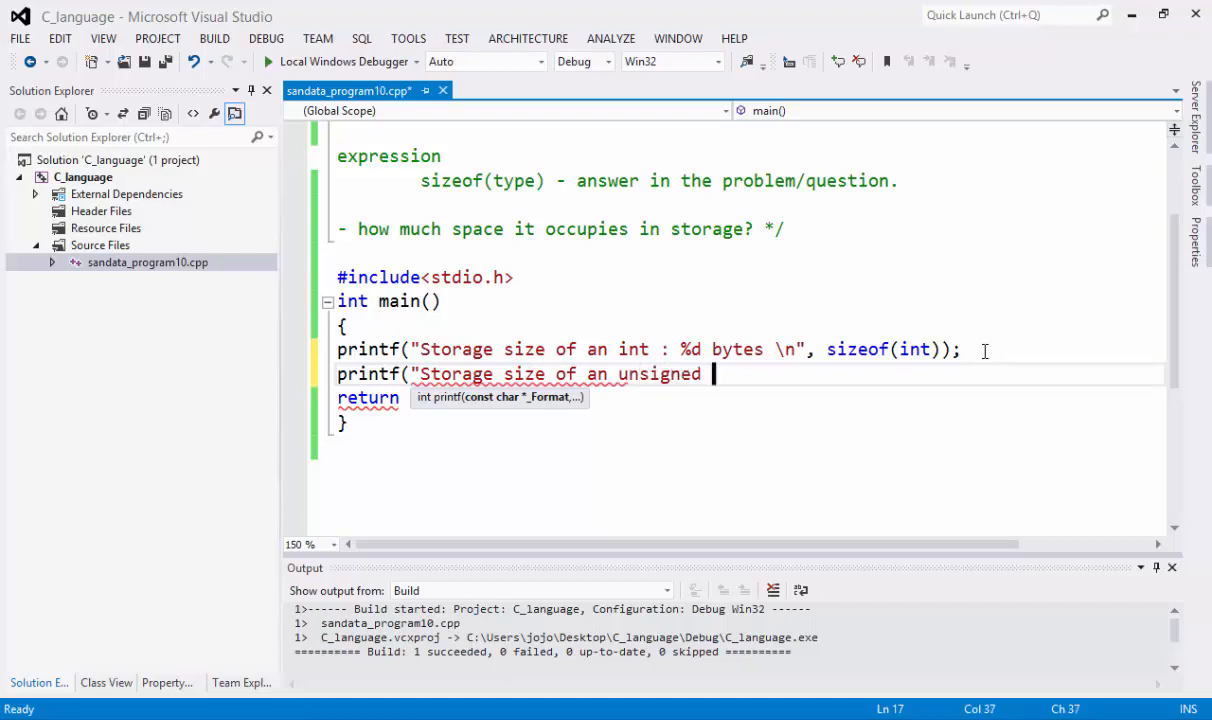
{"action": "type", "text": "int :"}
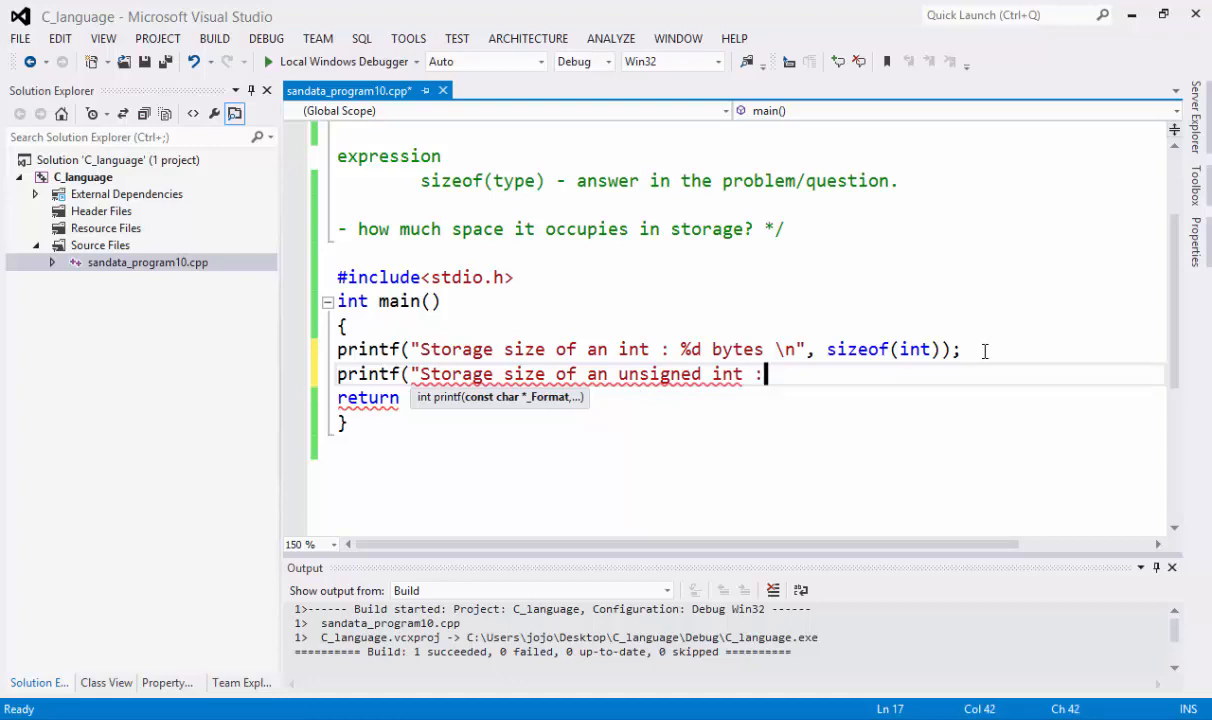
{"action": "type", "text": "\" \""}
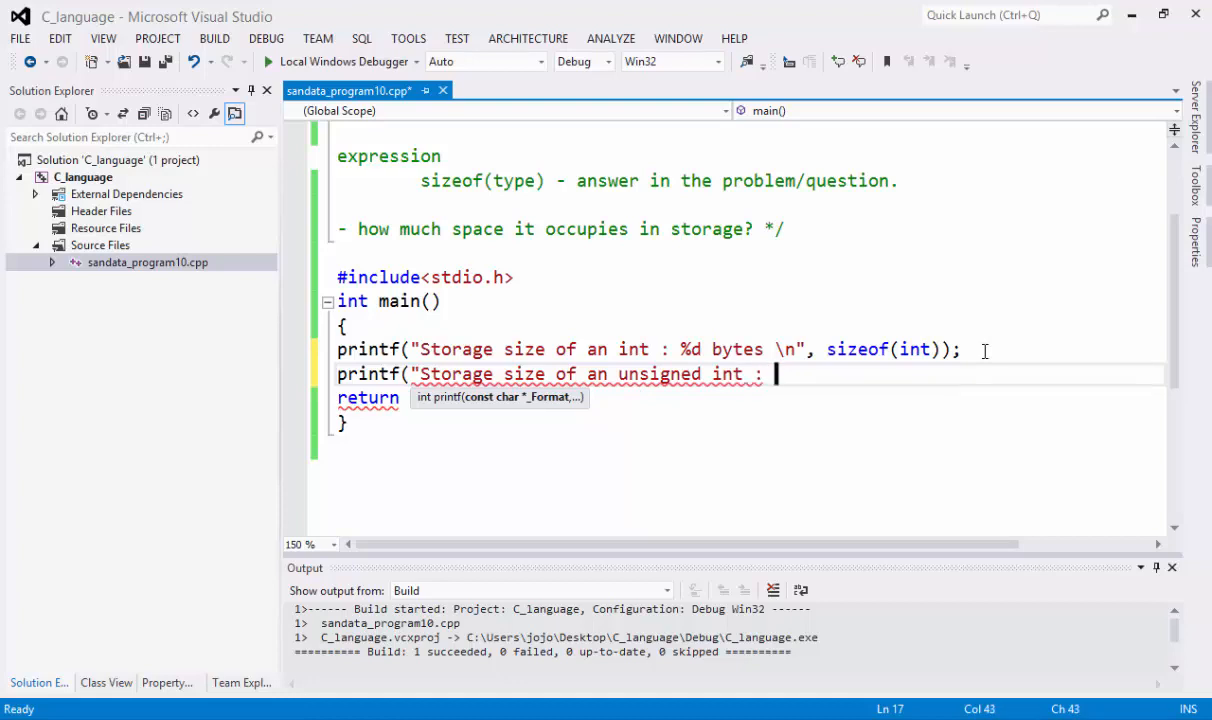
{"action": "type", "text": "%d bytes"}
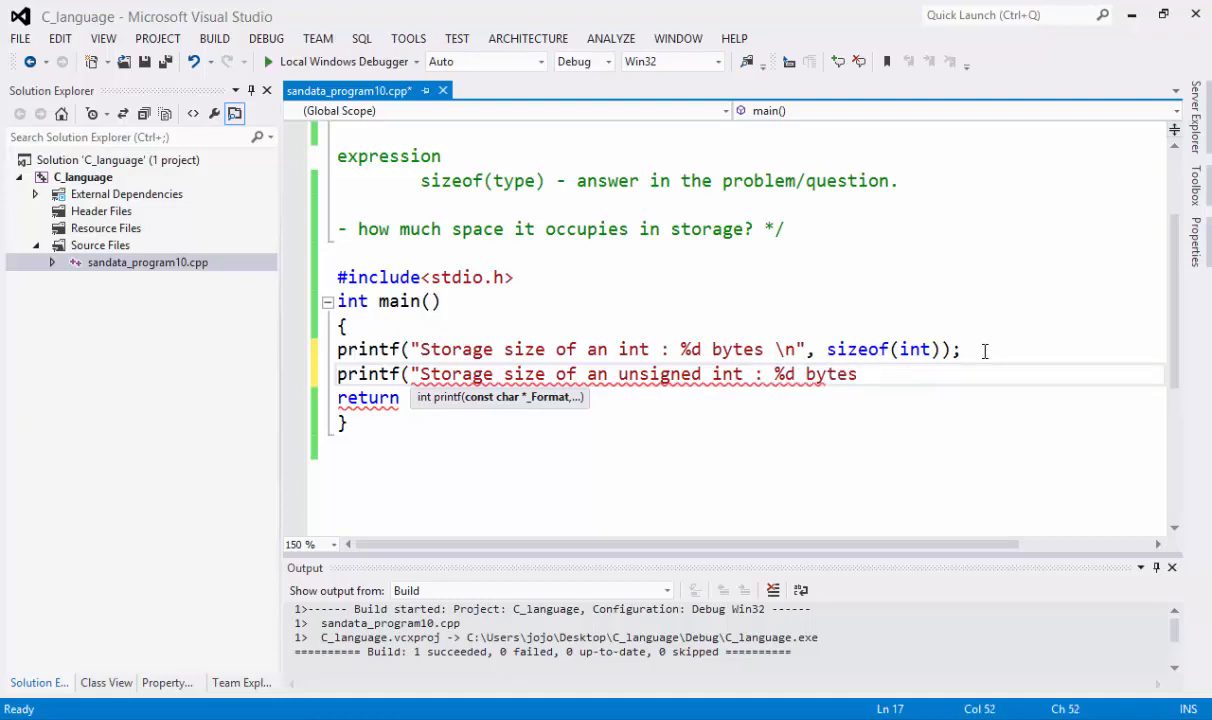
{"action": "type", "text": "\\n"}
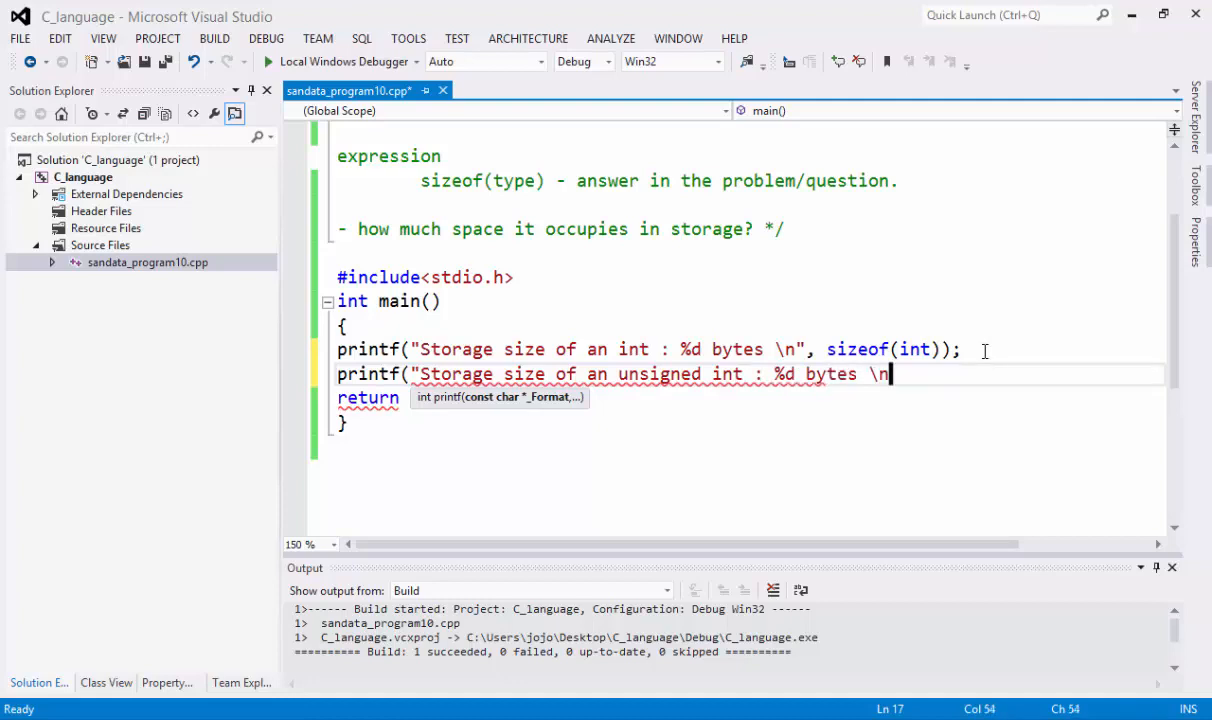
{"action": "type", "text": "\","}
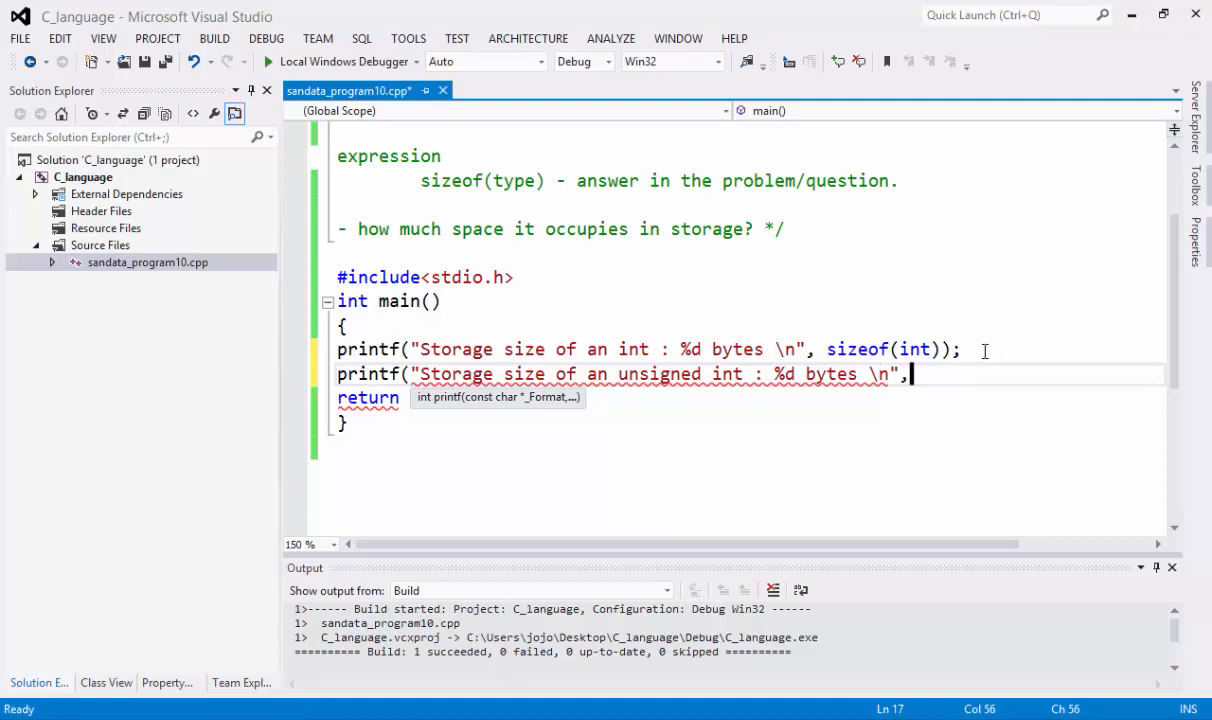
Complete it with sizeof(unsigned int) and the closing semicolon
{"action": "type", "text": "sizeof("}
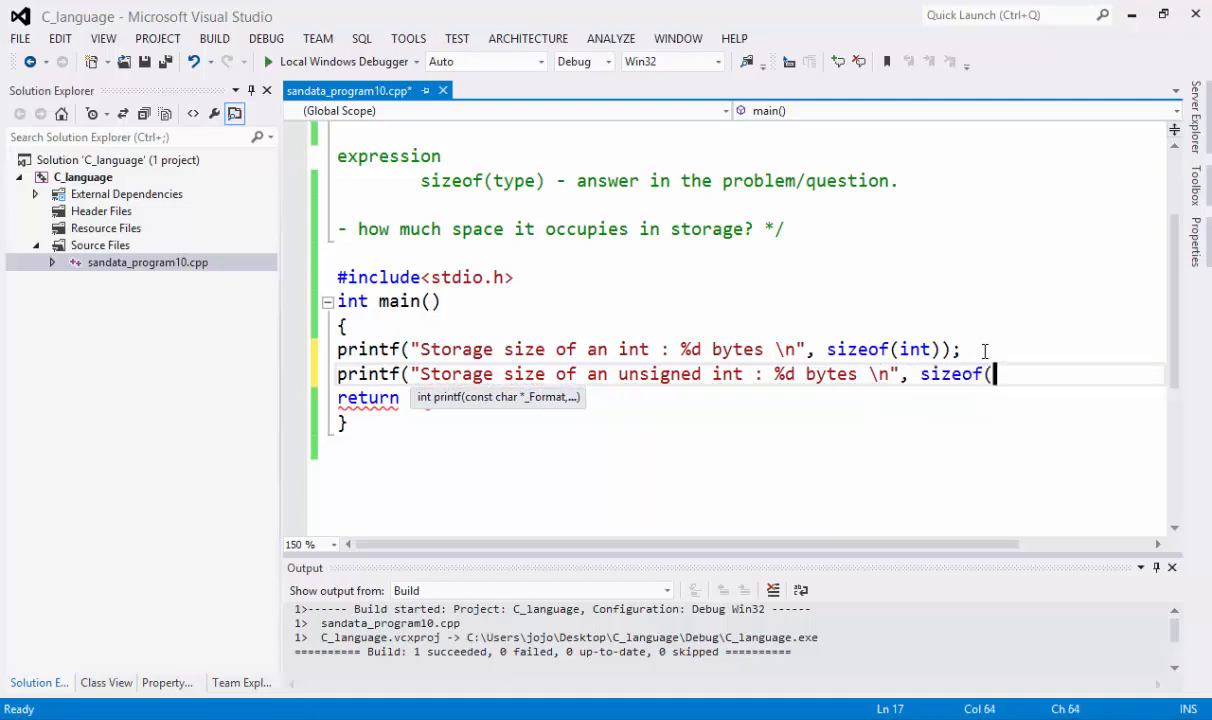
{"action": "type", "text": "unsigned int))"}
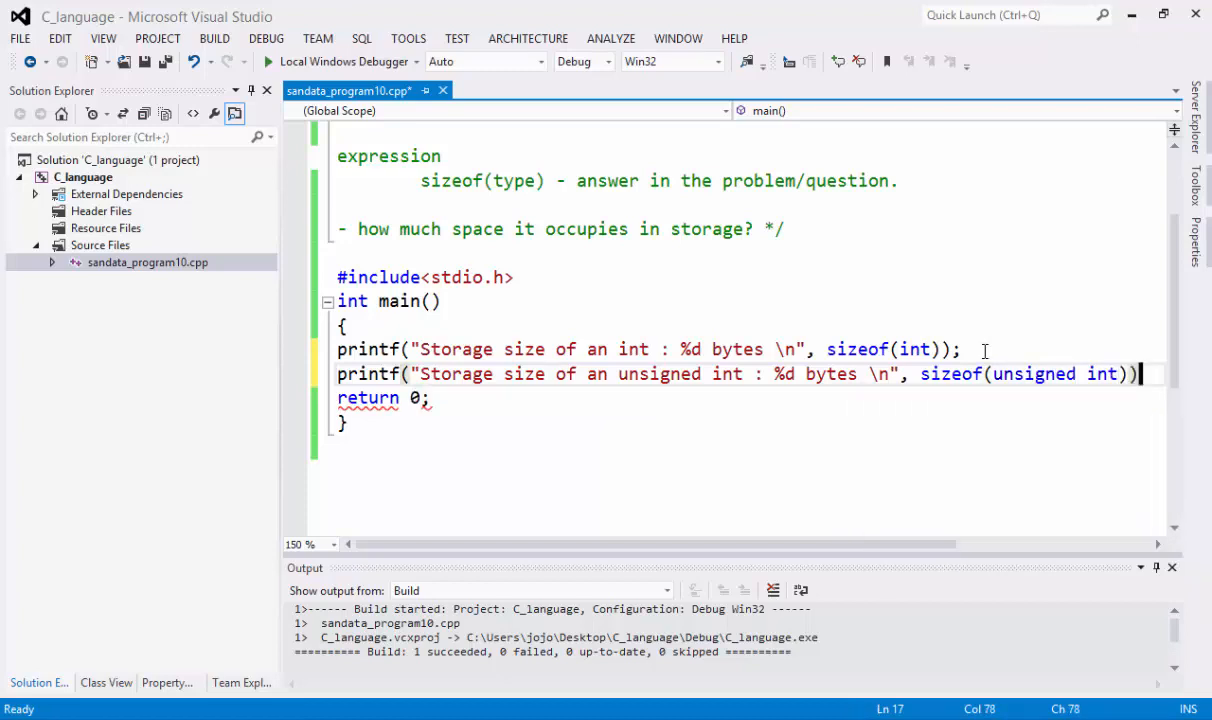
{"action": "type", "text": ";"}
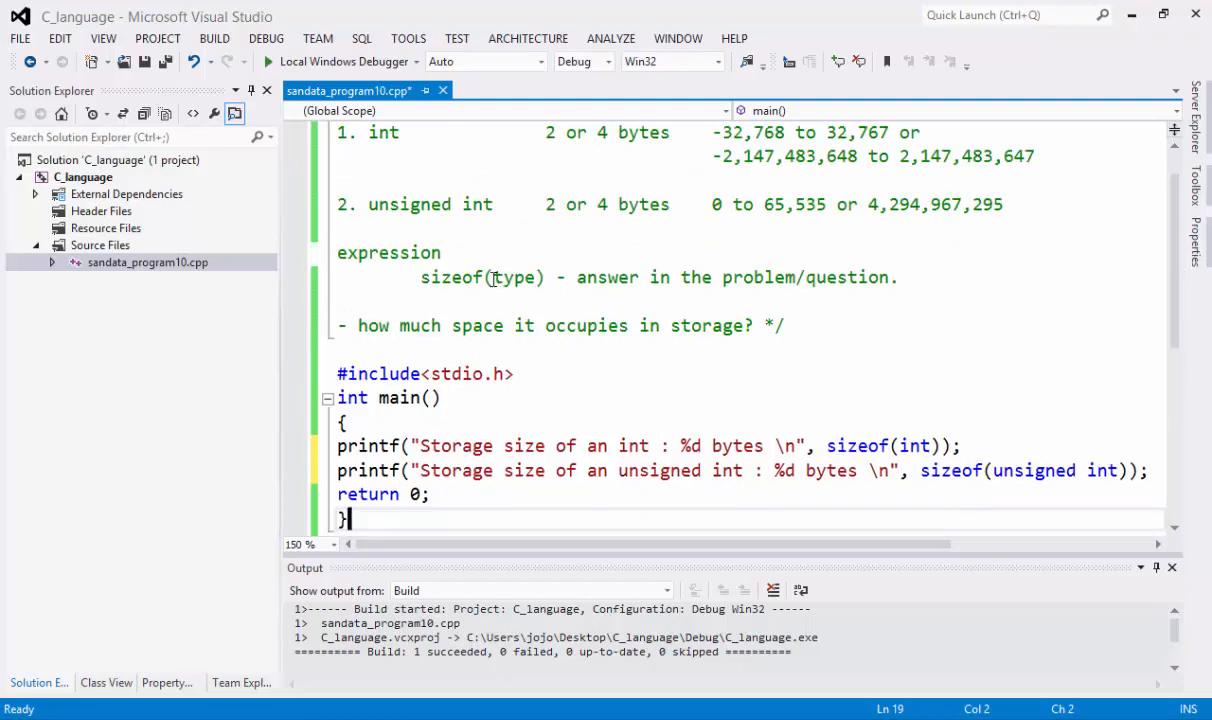
{"action": "double_click", "coordinate": [514, 276]}
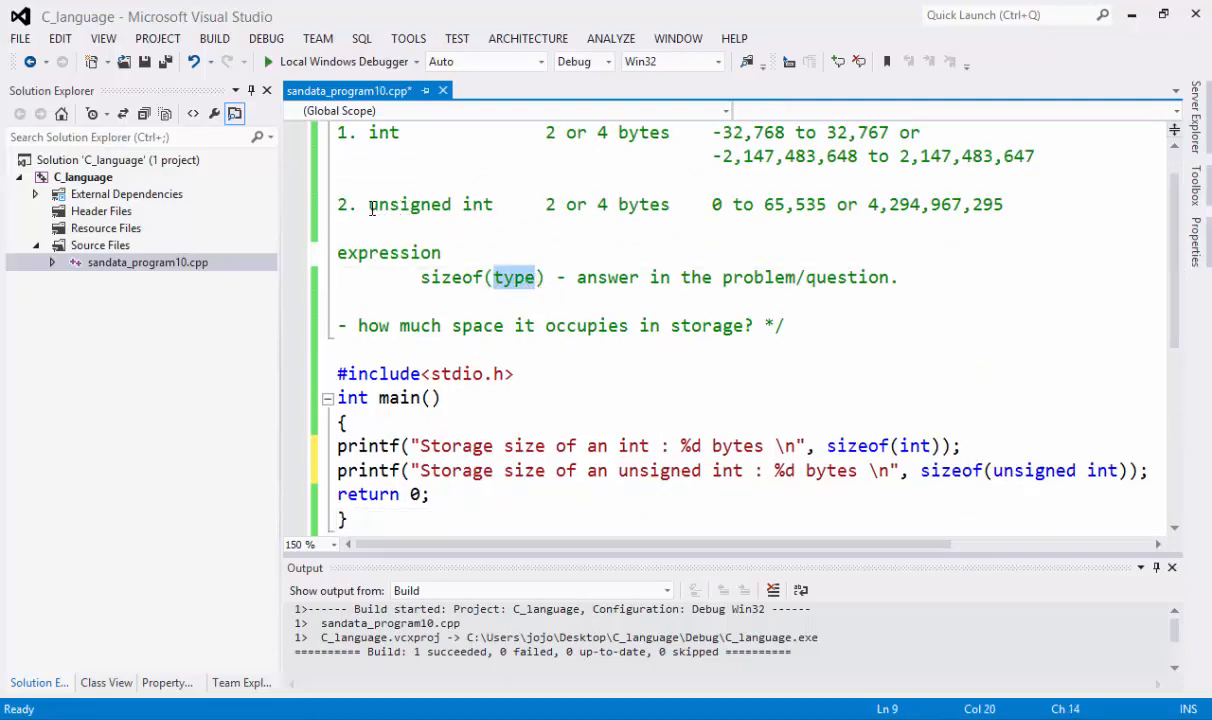
{"action": "double_click", "coordinate": [408, 204]}
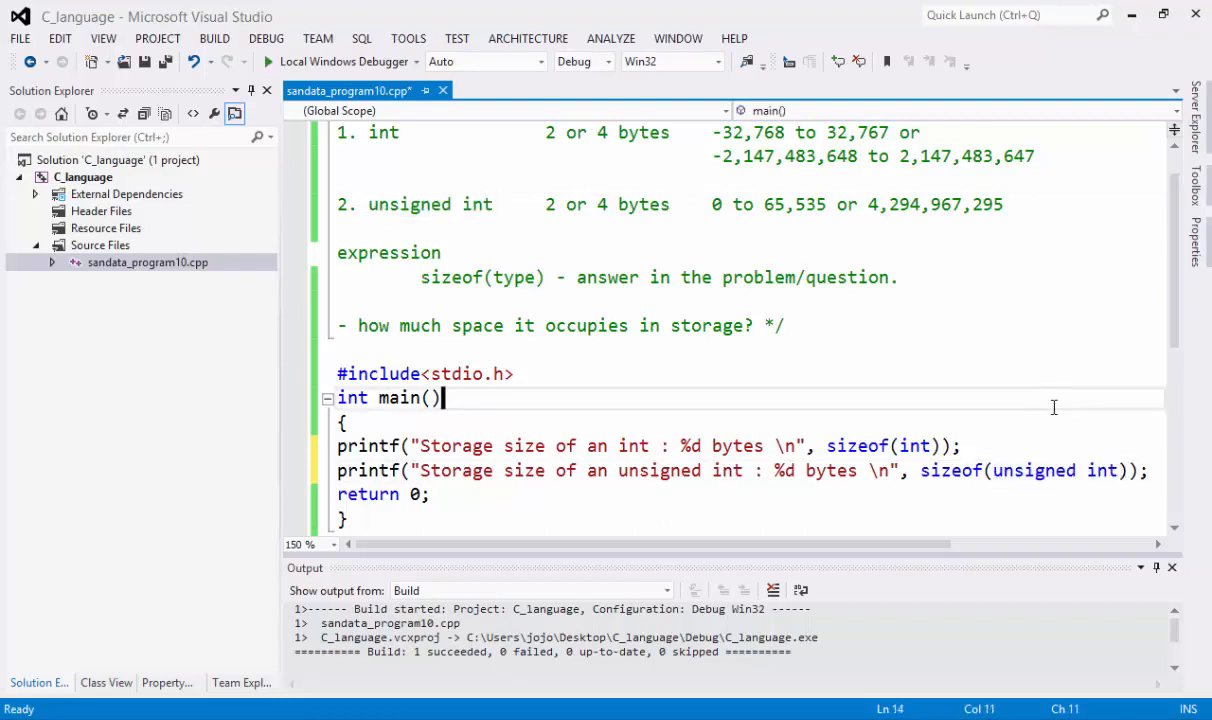
{"action": "scroll", "scroll_direction": "down", "scroll_amount": 3}
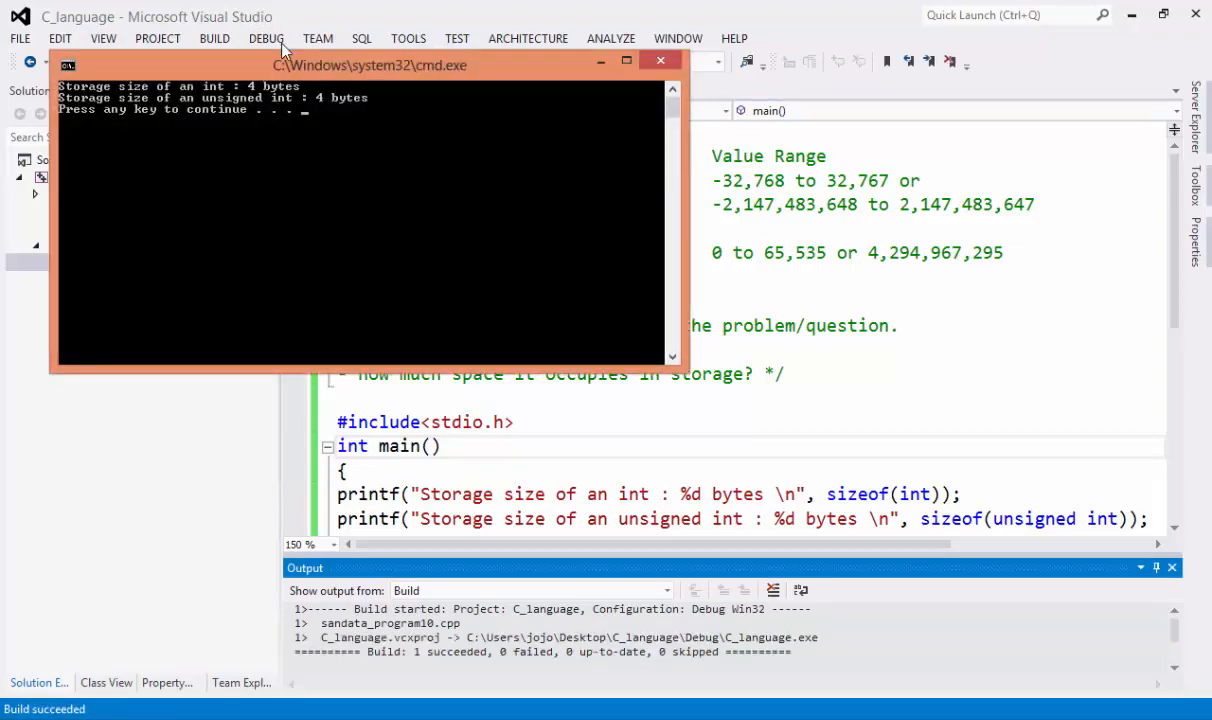
Move the console reporting 4 bytes for int and unsigned int around to compare with the code
{"action": "left_click_drag", "start_coordinate": [368, 64], "coordinate": [784, 288]}
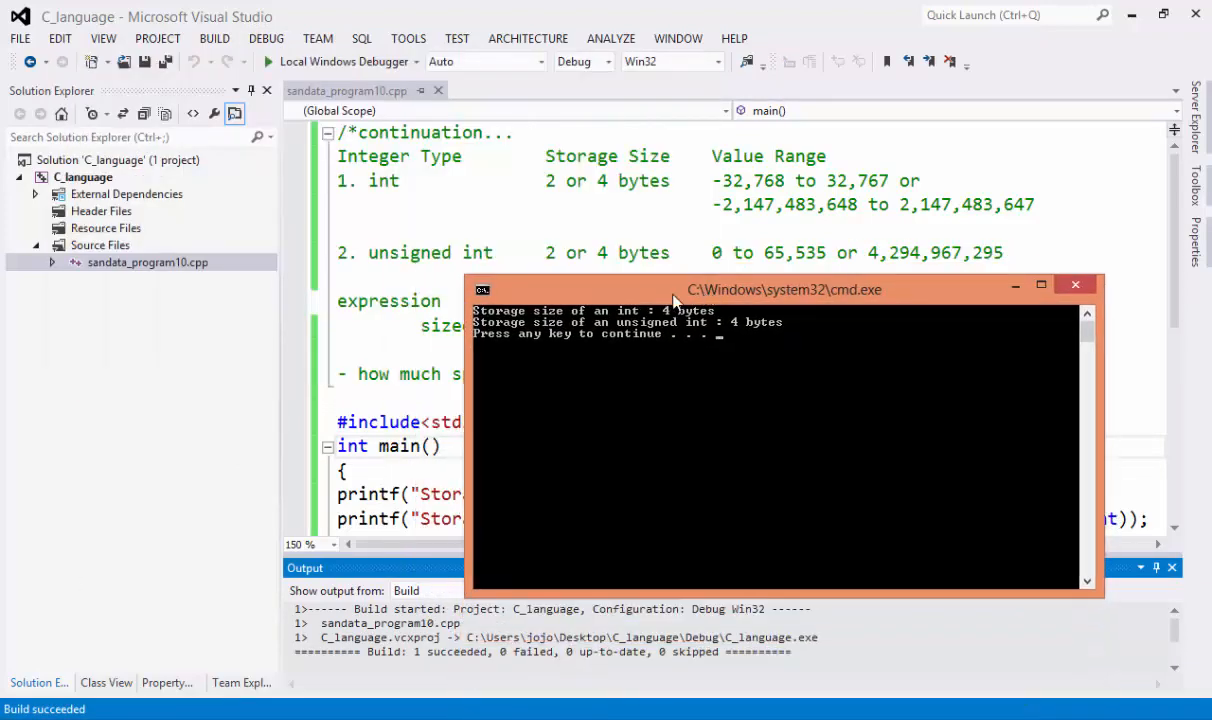
{"action": "mouse_move", "coordinate": [628, 322]}
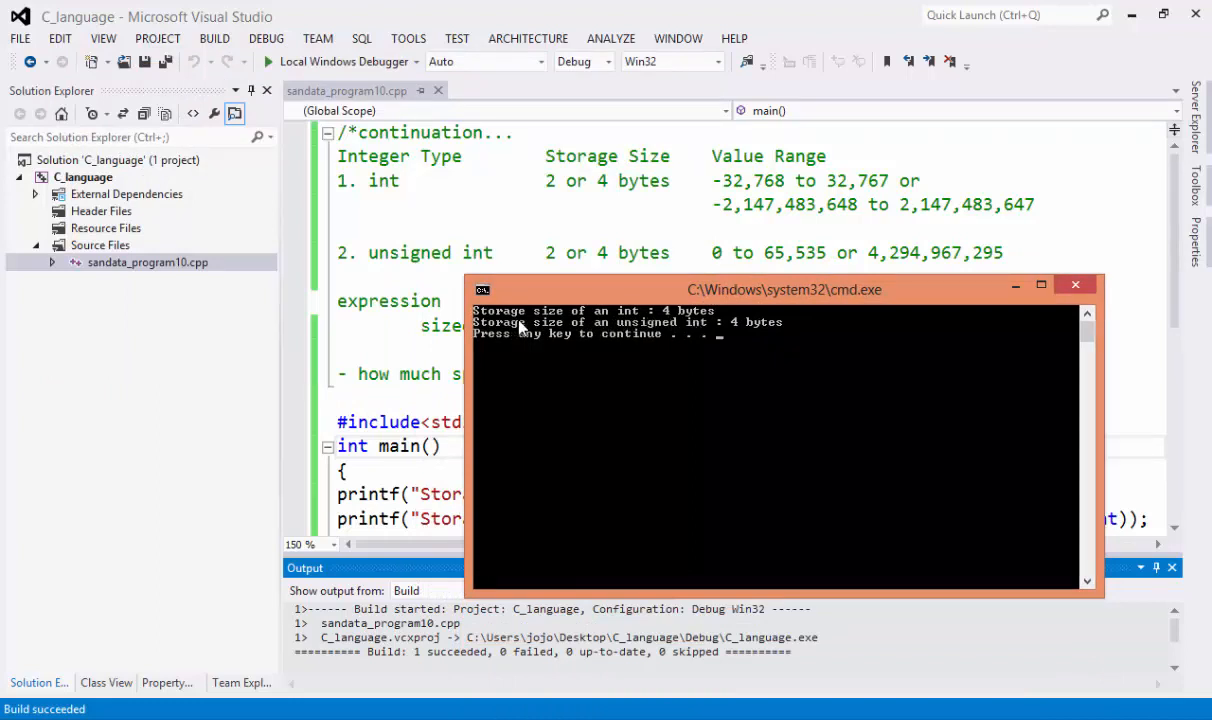
{"action": "mouse_move", "coordinate": [742, 340]}
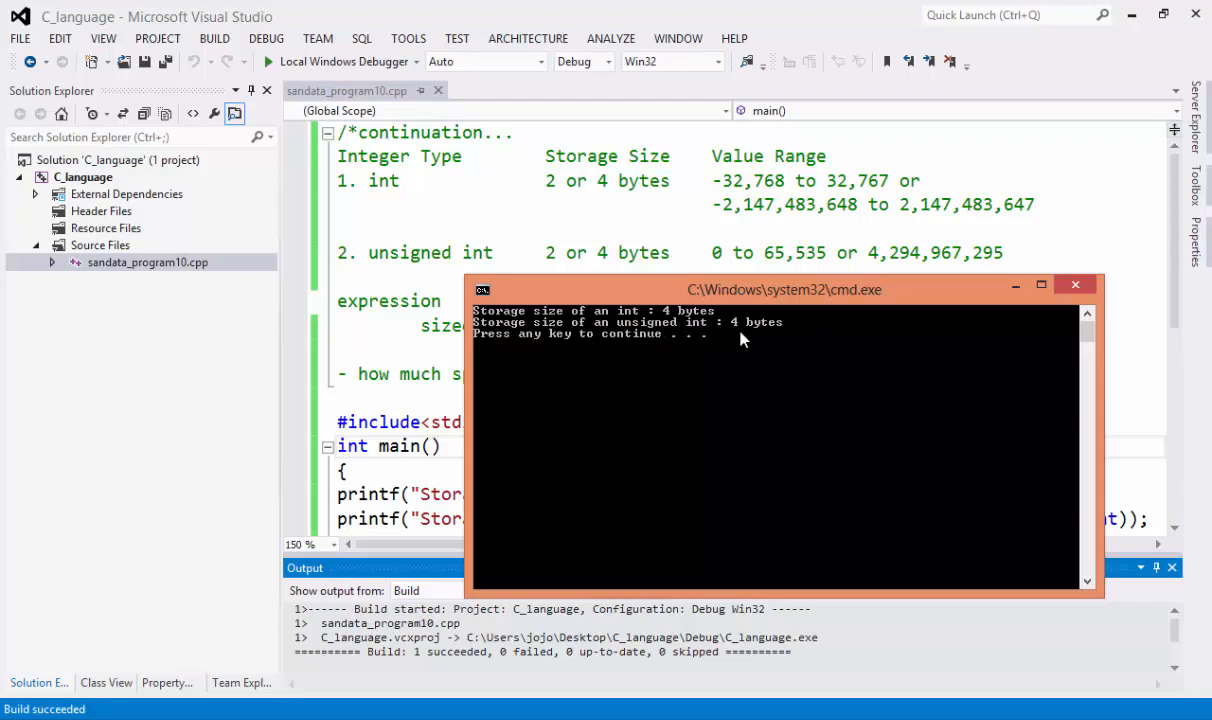
{"action": "left_click_drag", "start_coordinate": [784, 288], "coordinate": [696, 378]}
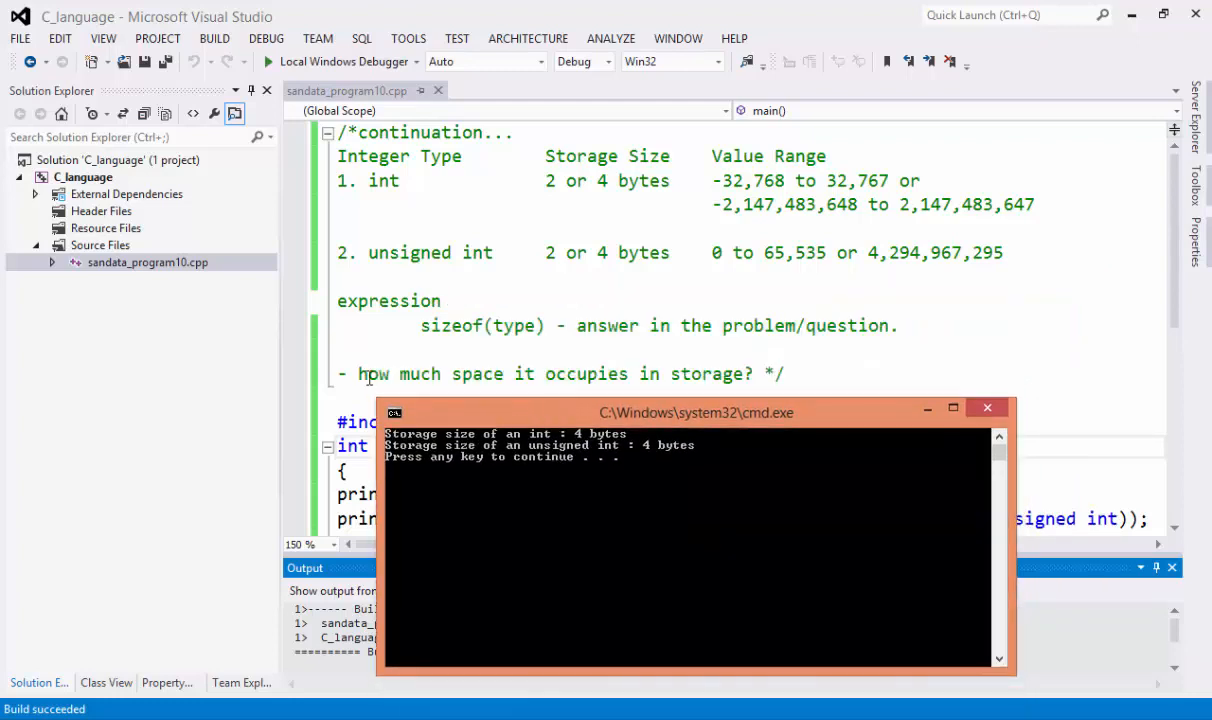
{"action": "mouse_move", "coordinate": [556, 384]}
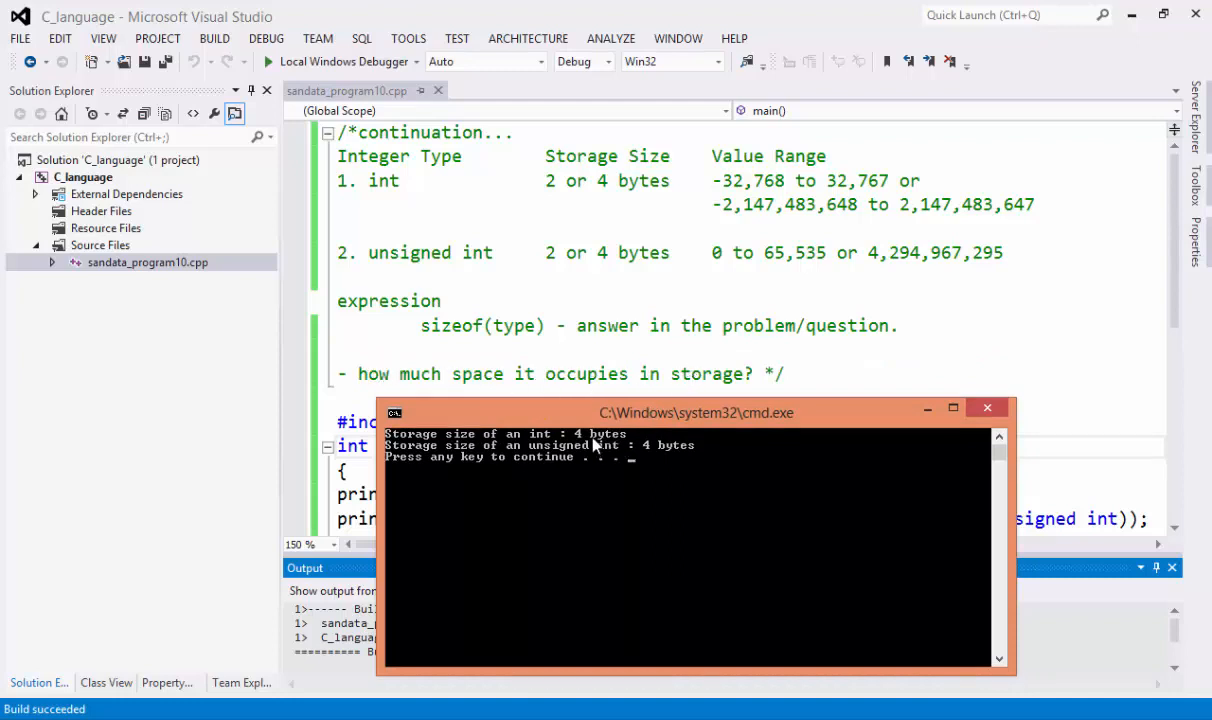
{"action": "mouse_move", "coordinate": [664, 582]}
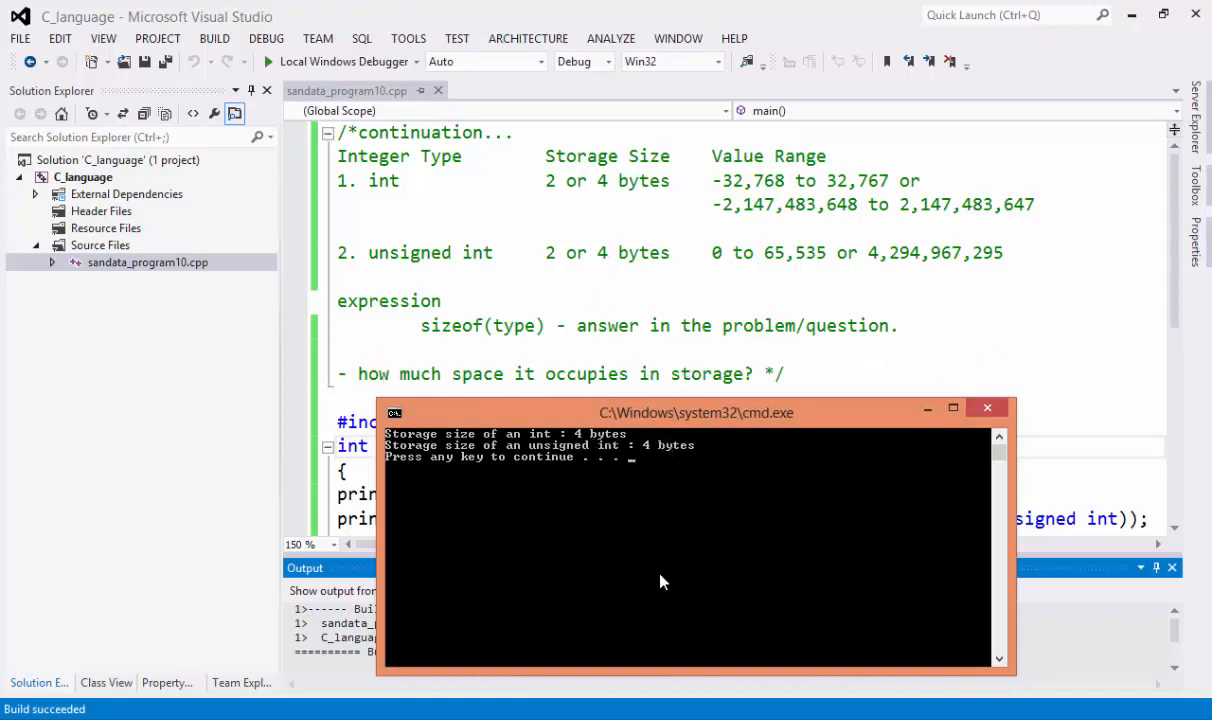
{"action": "mouse_move", "coordinate": [664, 560]}
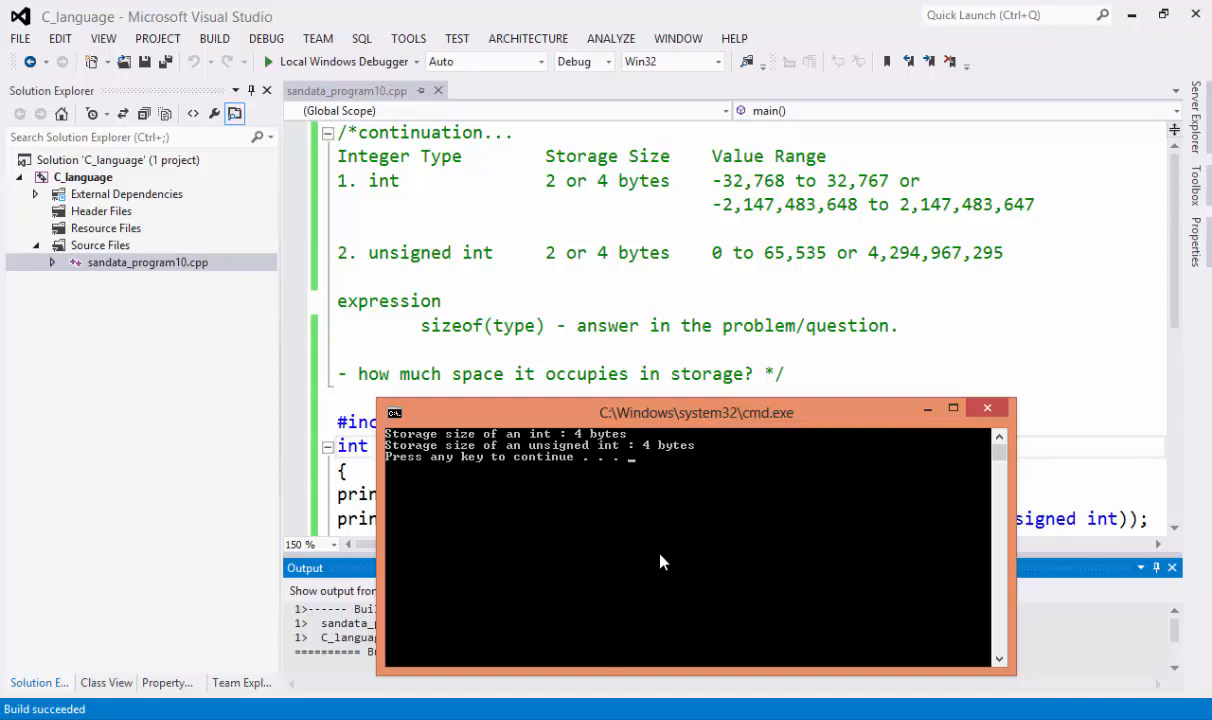